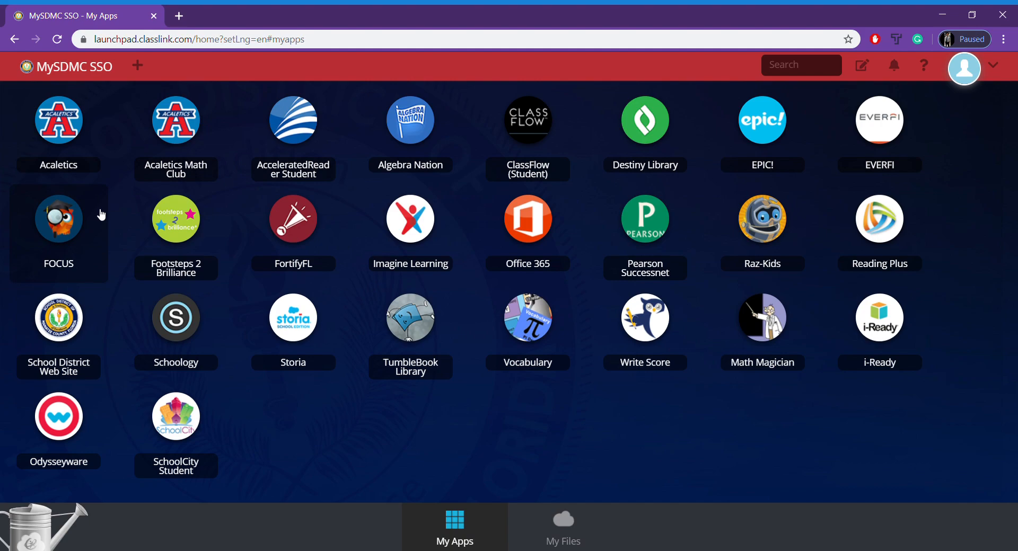
pyautogui.moveTo(641, 248)
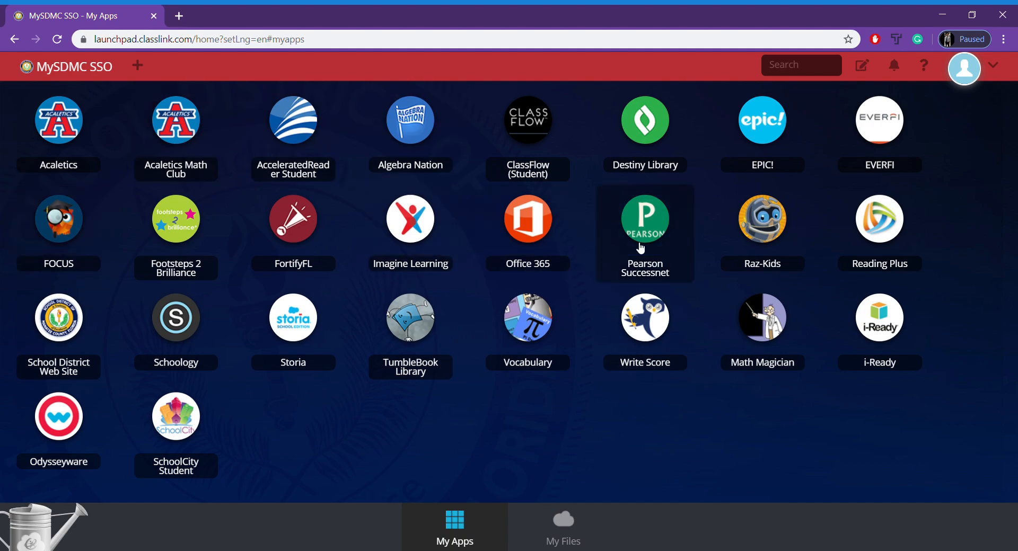
pyautogui.moveTo(641, 208)
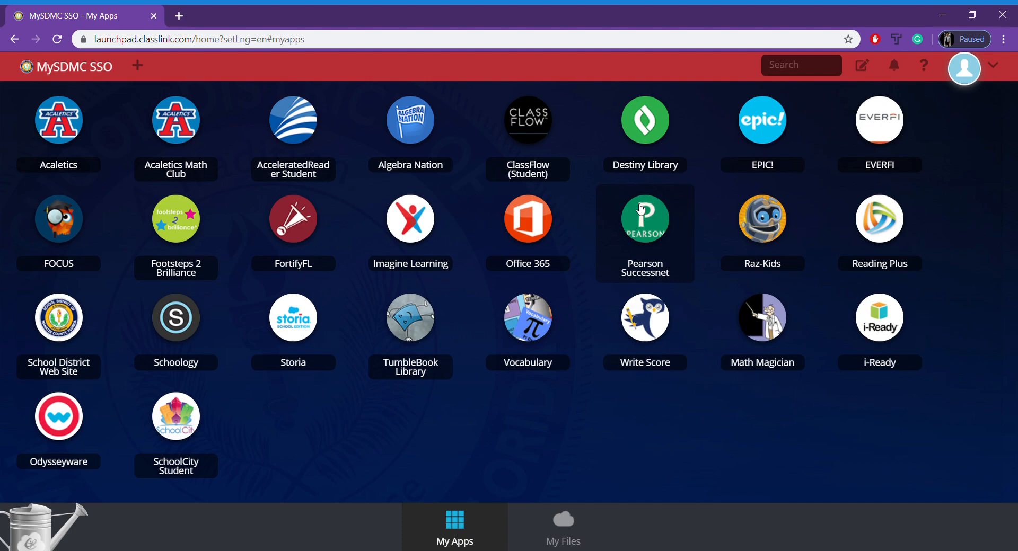
pyautogui.moveTo(646, 236)
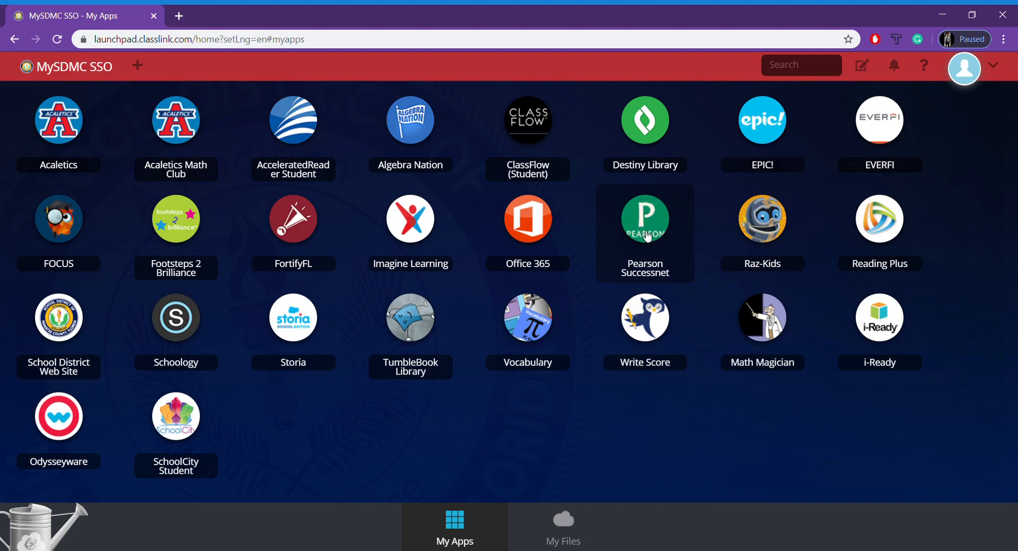
pyautogui.moveTo(642, 276)
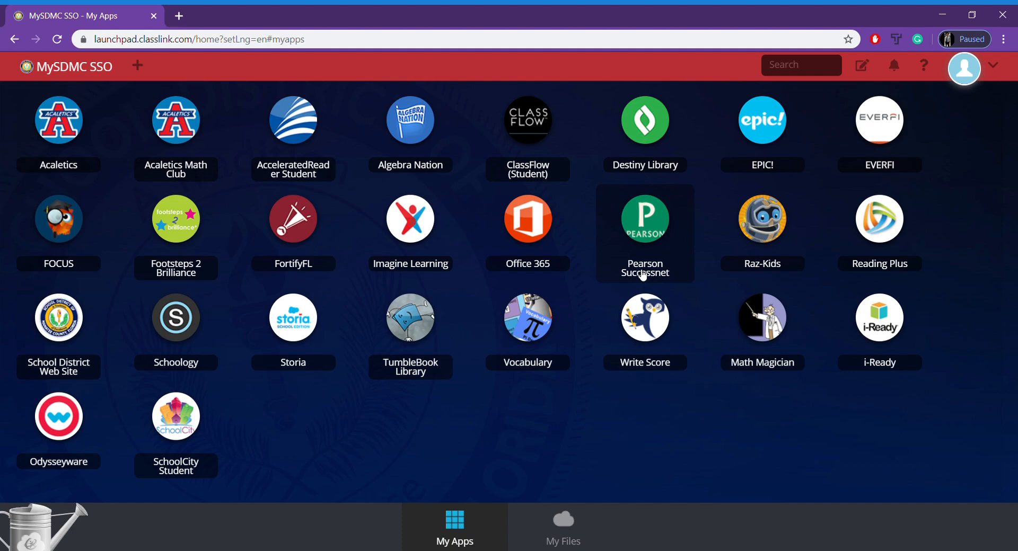
pyautogui.moveTo(626, 260)
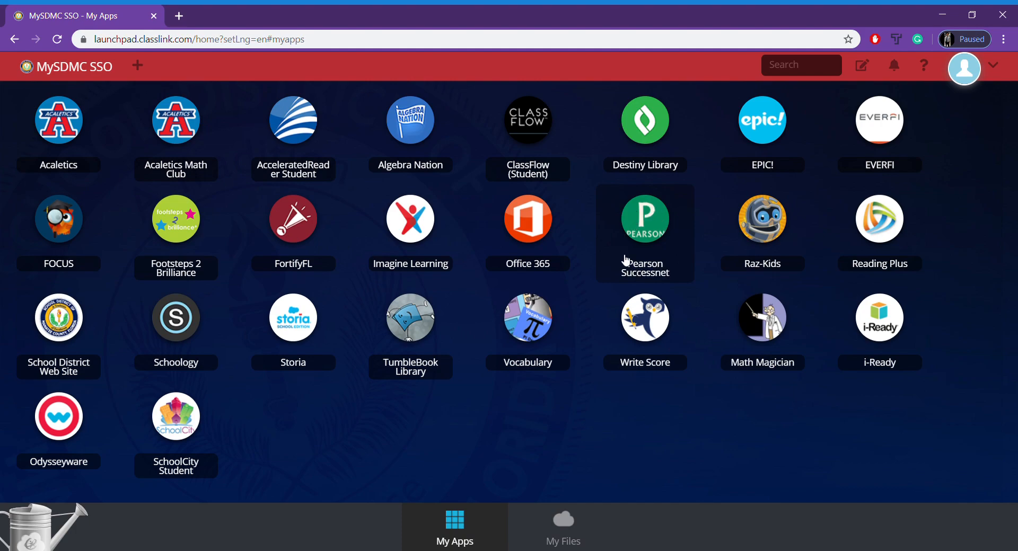
pyautogui.moveTo(651, 236)
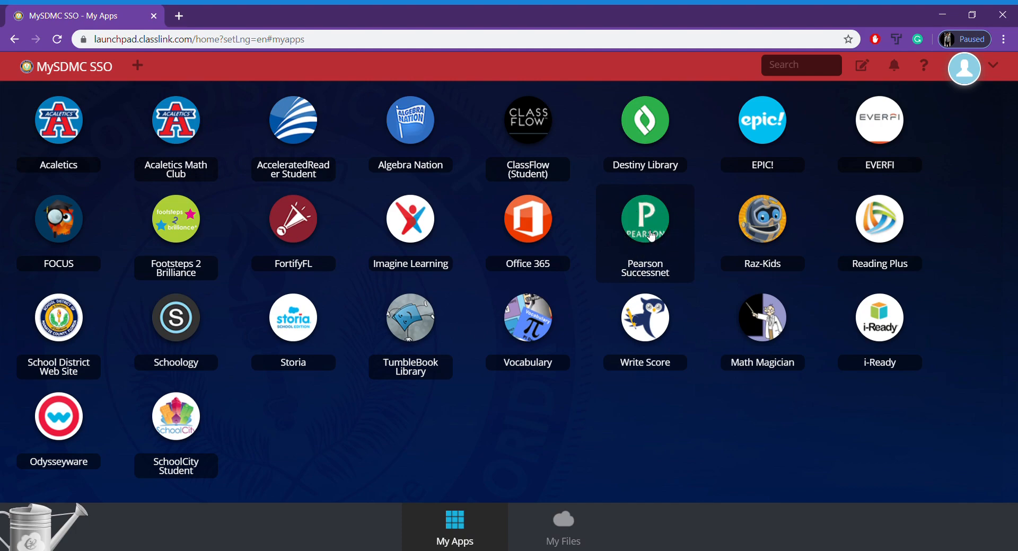
# Step: Launch the Pearson Successnet app from the ClassLink My Apps page
pyautogui.click(645, 218)
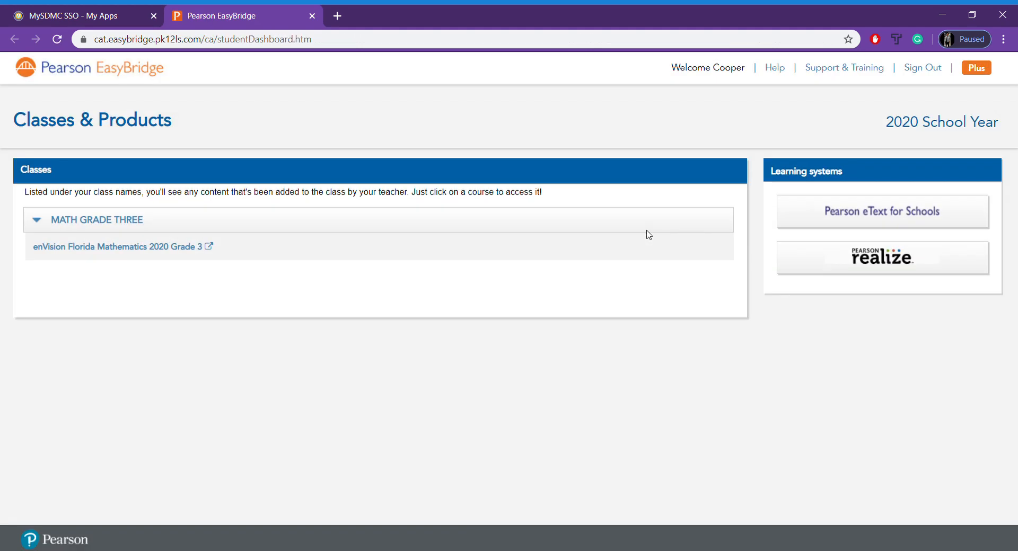
pyautogui.moveTo(431, 288)
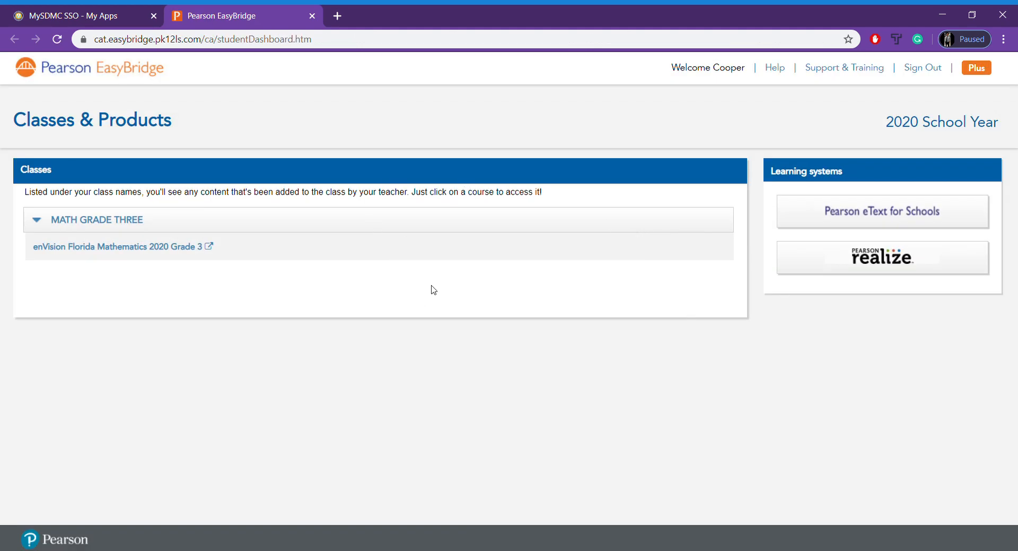
pyautogui.moveTo(904, 281)
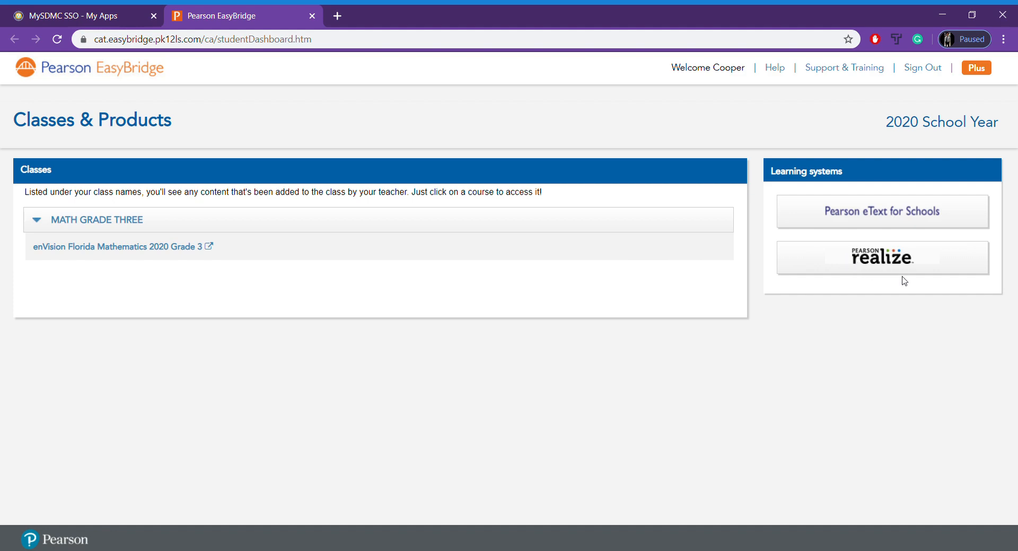
pyautogui.moveTo(850, 271)
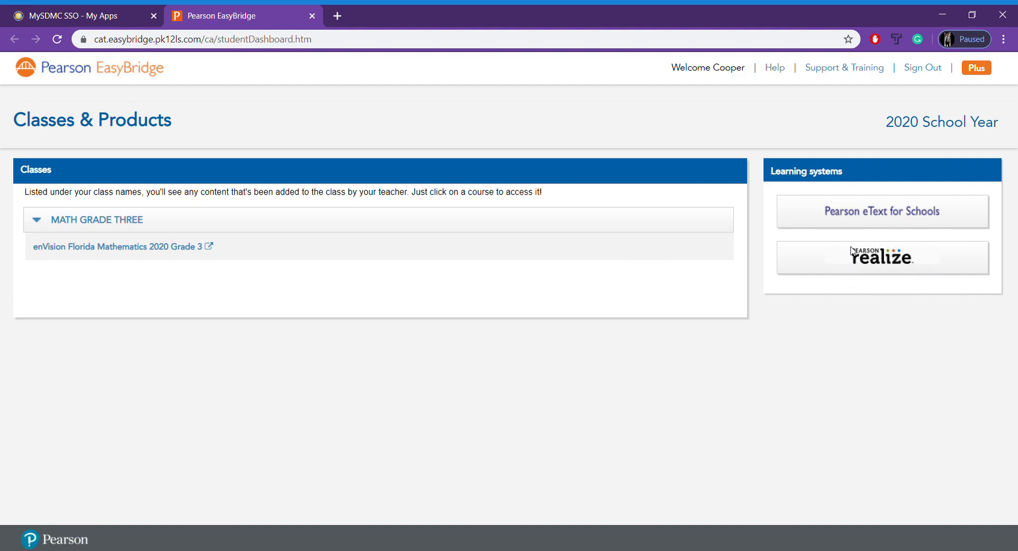
pyautogui.moveTo(881, 257)
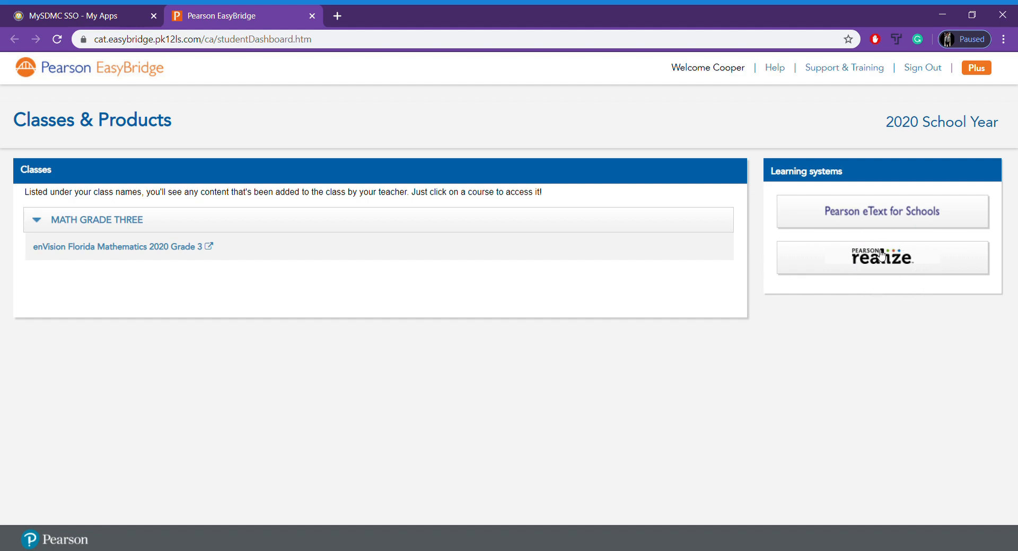
pyautogui.moveTo(885, 260)
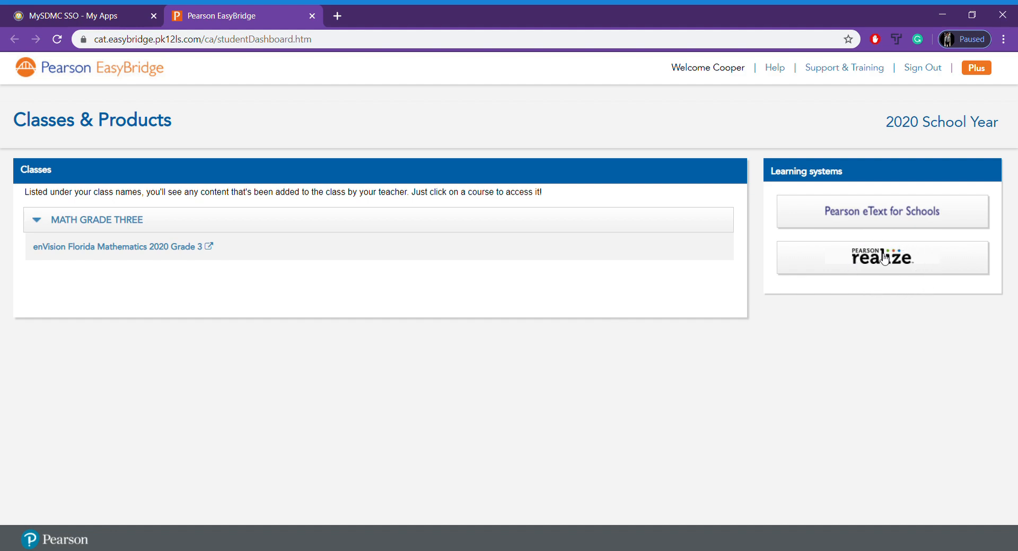
# Step: Launch Pearson Realize from EasyBridge's Learning systems section
pyautogui.click(883, 257)
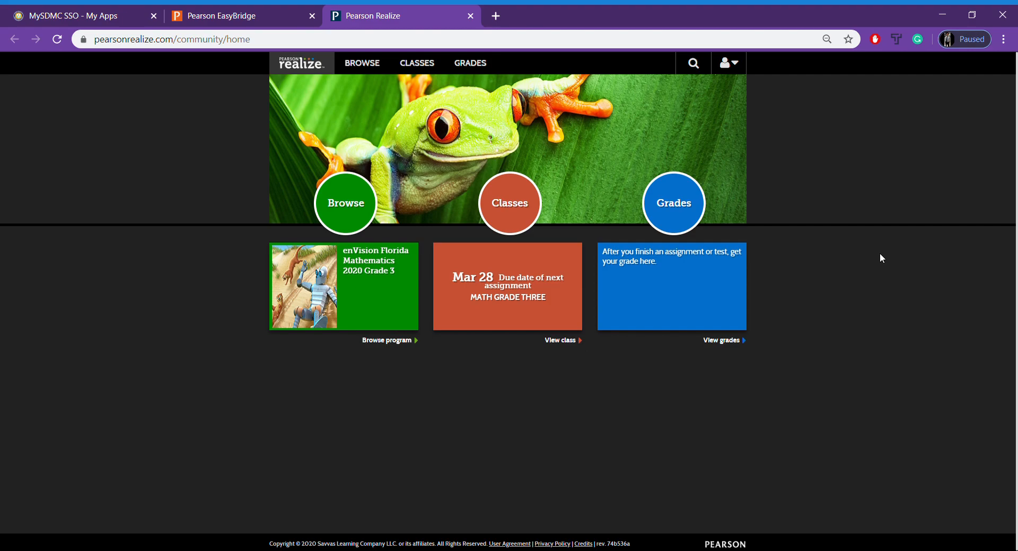
pyautogui.moveTo(541, 263)
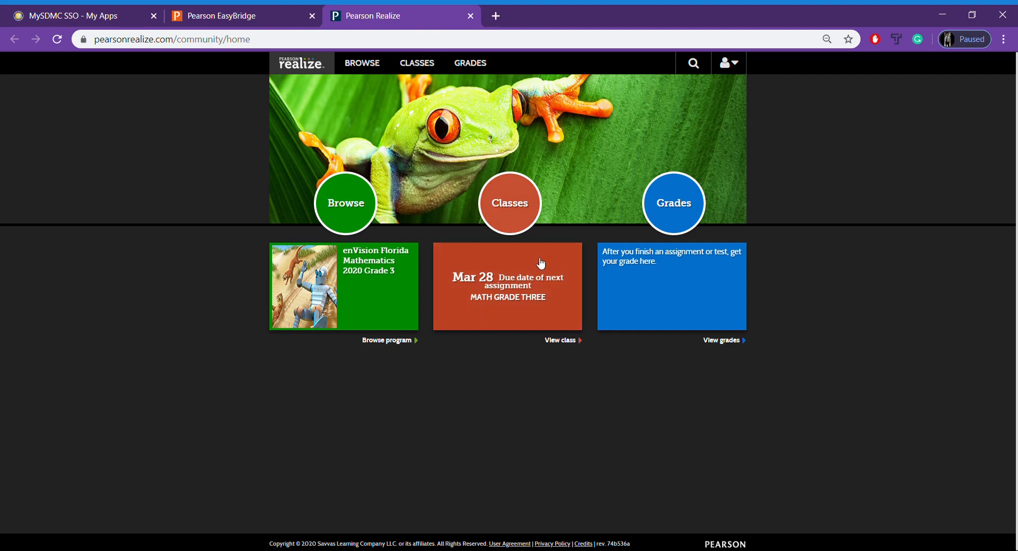
pyautogui.moveTo(506, 349)
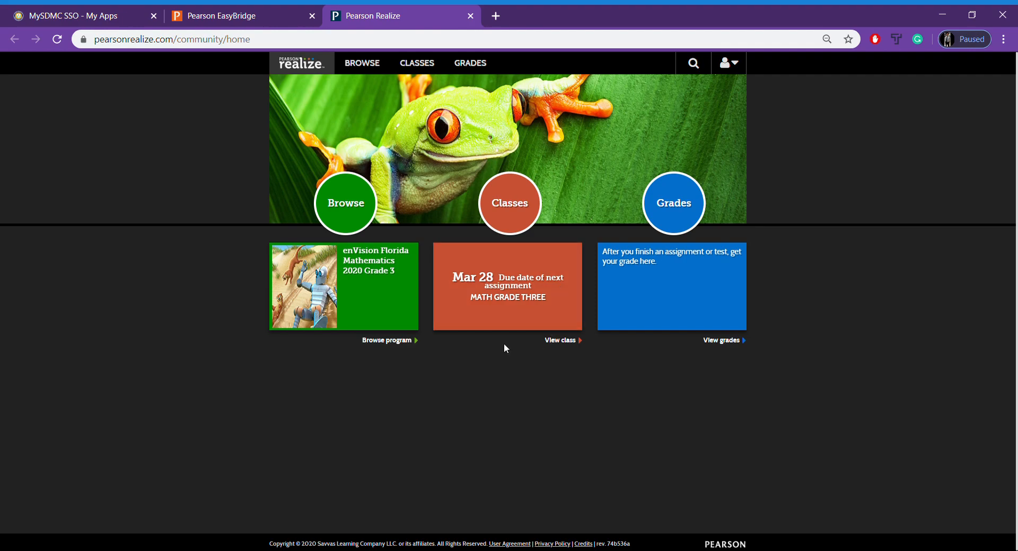
pyautogui.moveTo(457, 273)
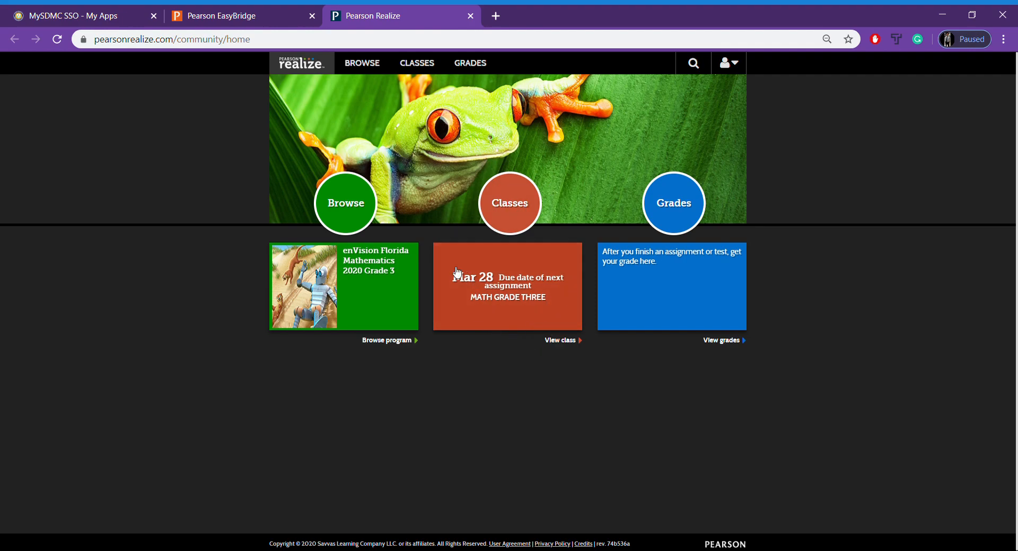
pyautogui.moveTo(514, 282)
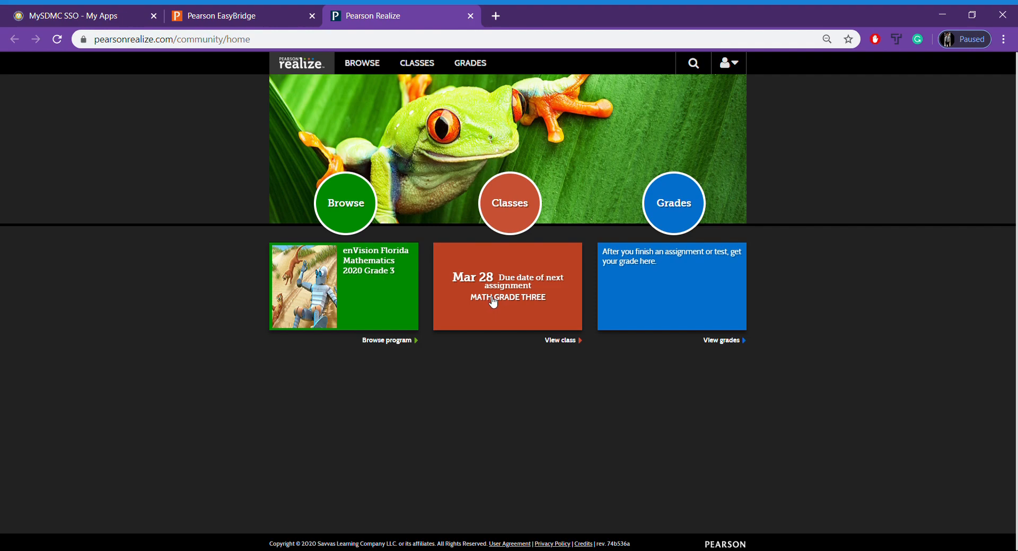
pyautogui.moveTo(355, 302)
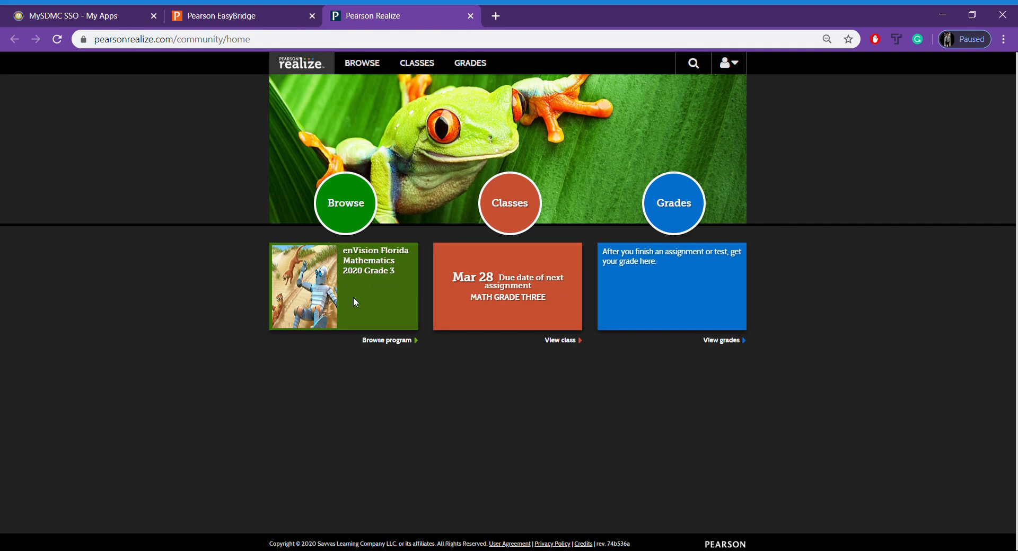
pyautogui.moveTo(375, 298)
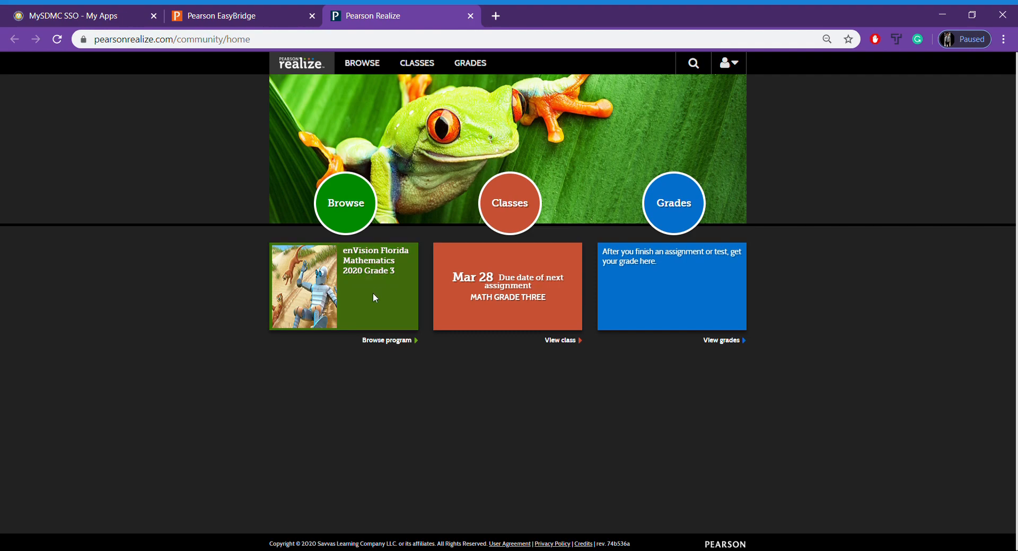
pyautogui.moveTo(427, 63)
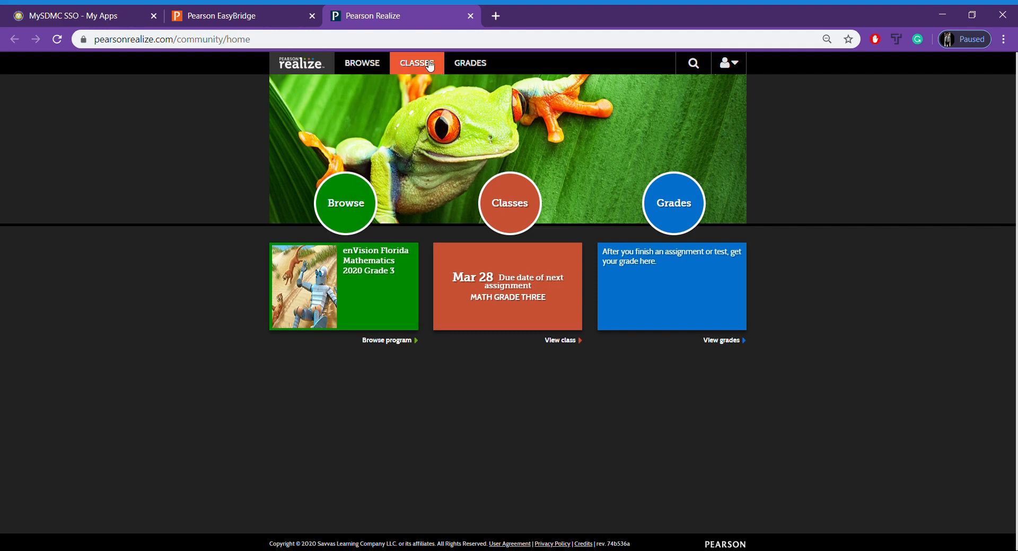
pyautogui.moveTo(371, 85)
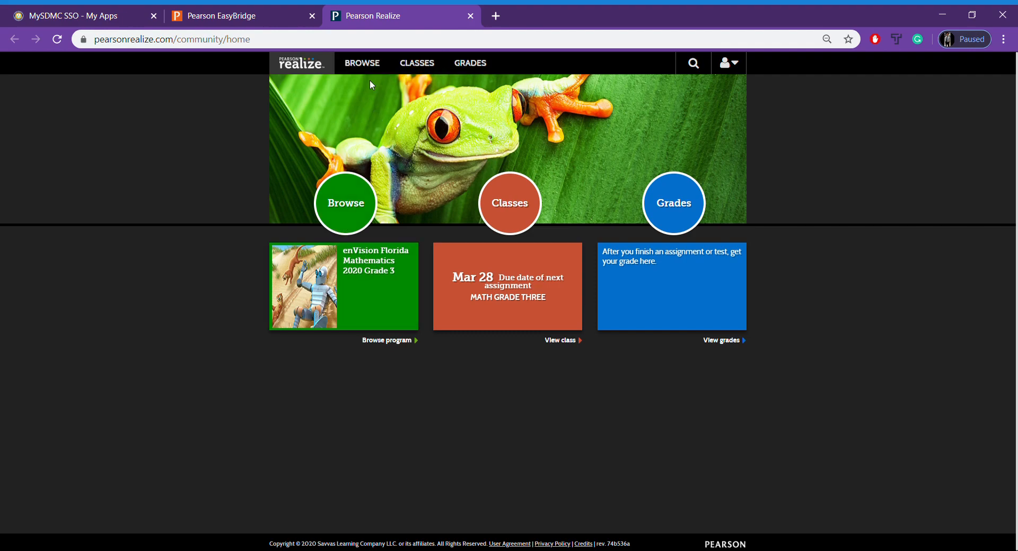
pyautogui.moveTo(388, 154)
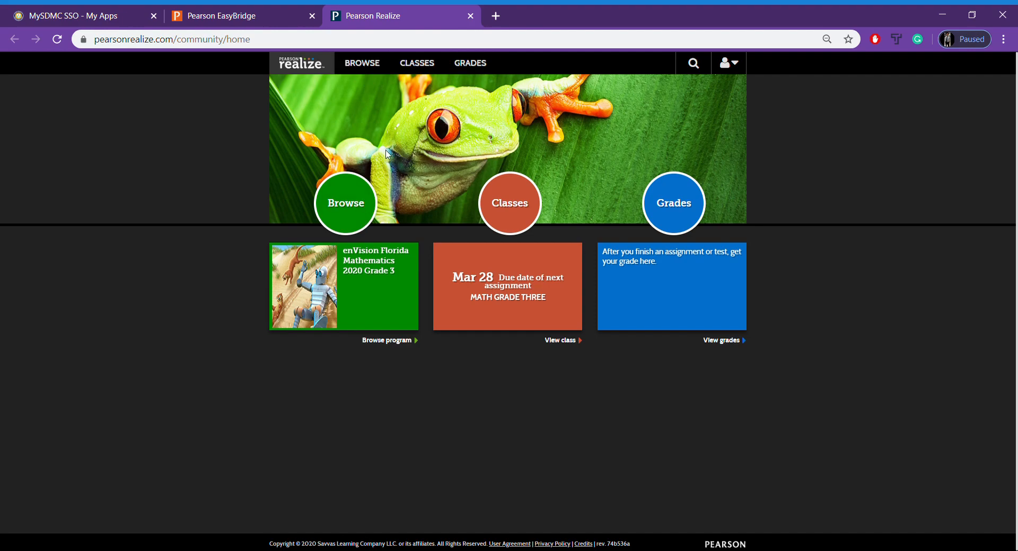
pyautogui.moveTo(664, 183)
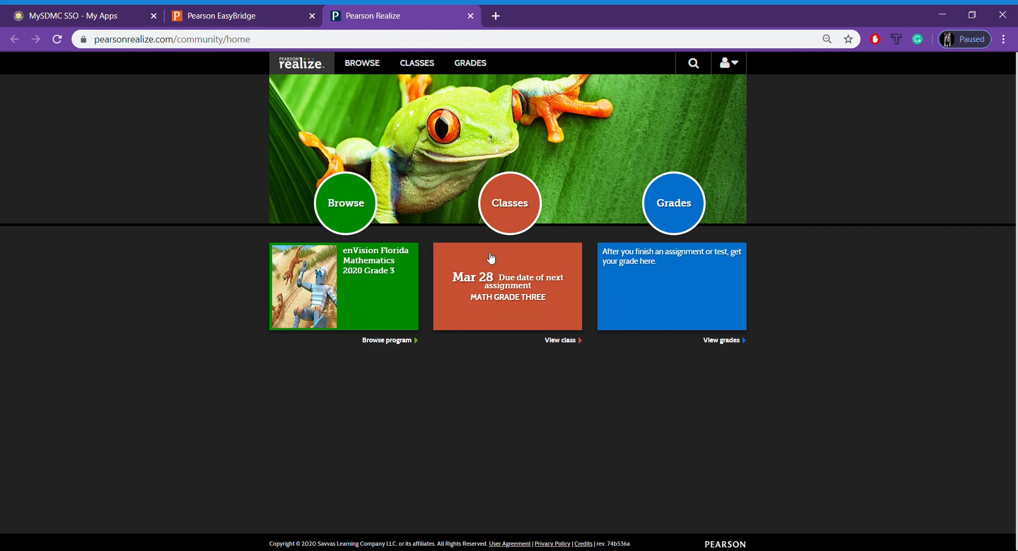
pyautogui.moveTo(540, 314)
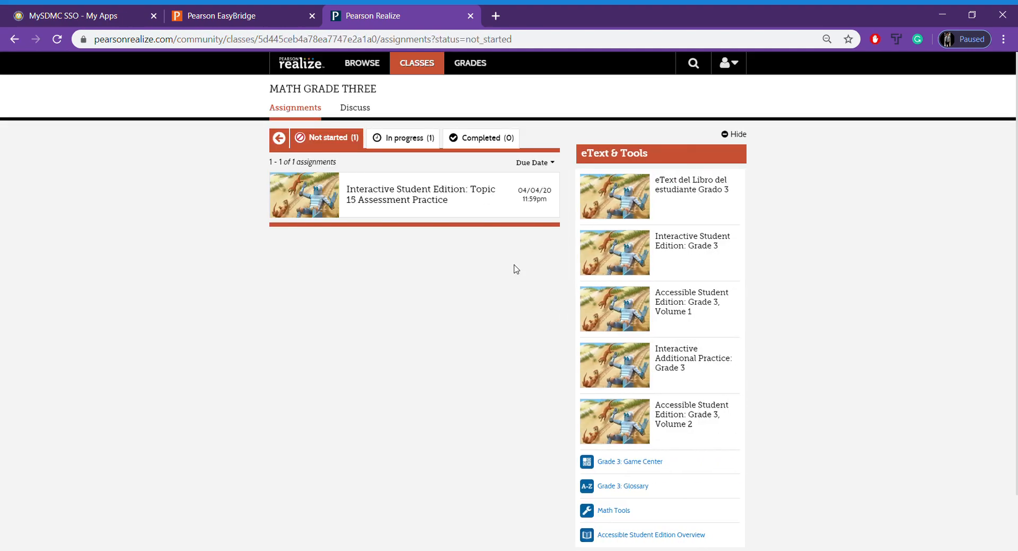
pyautogui.moveTo(424, 96)
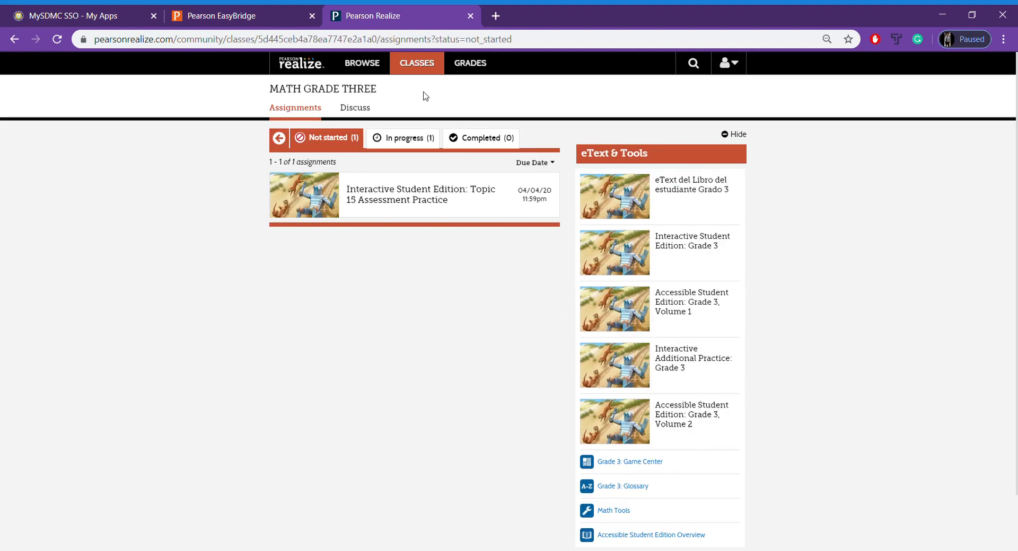
pyautogui.moveTo(399, 277)
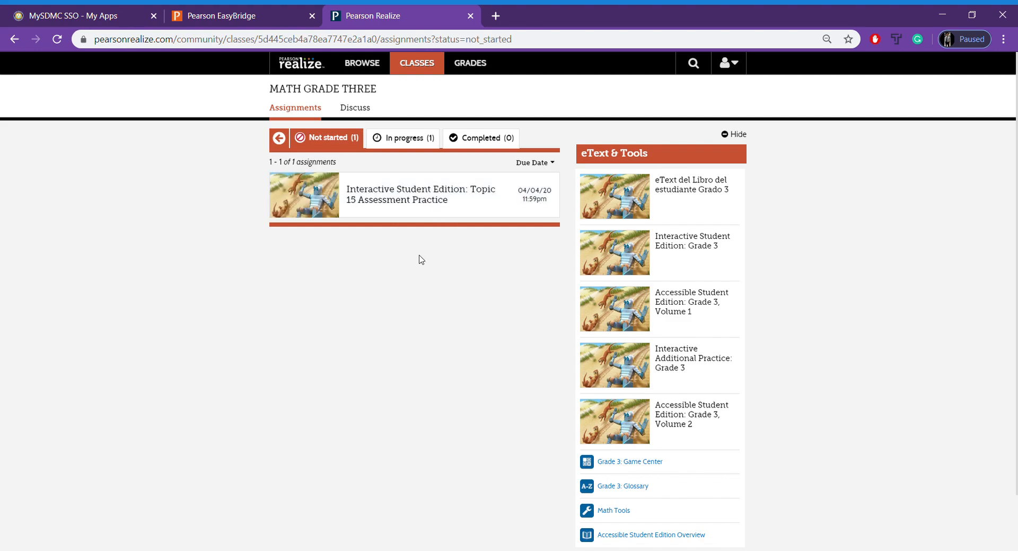
pyautogui.moveTo(384, 200)
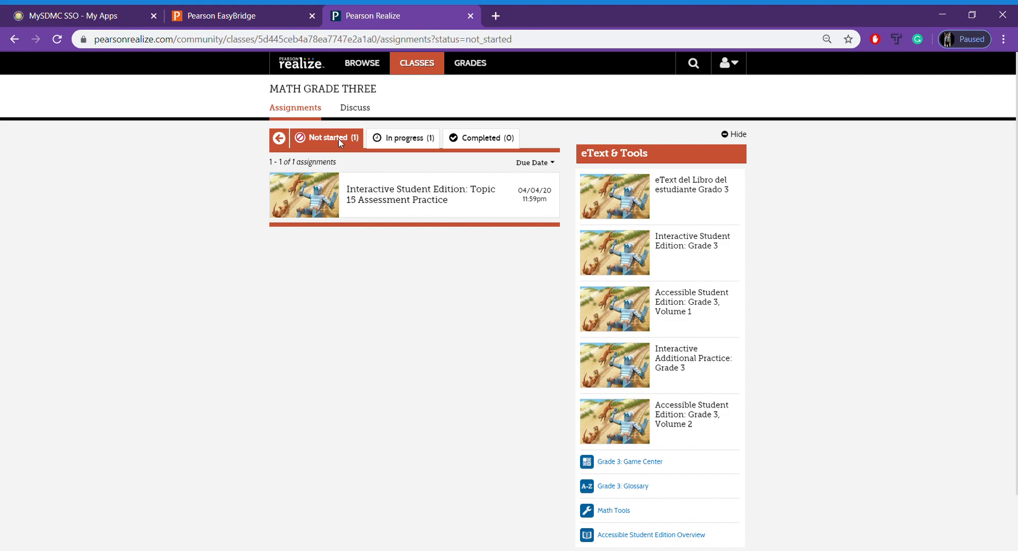
pyautogui.moveTo(447, 208)
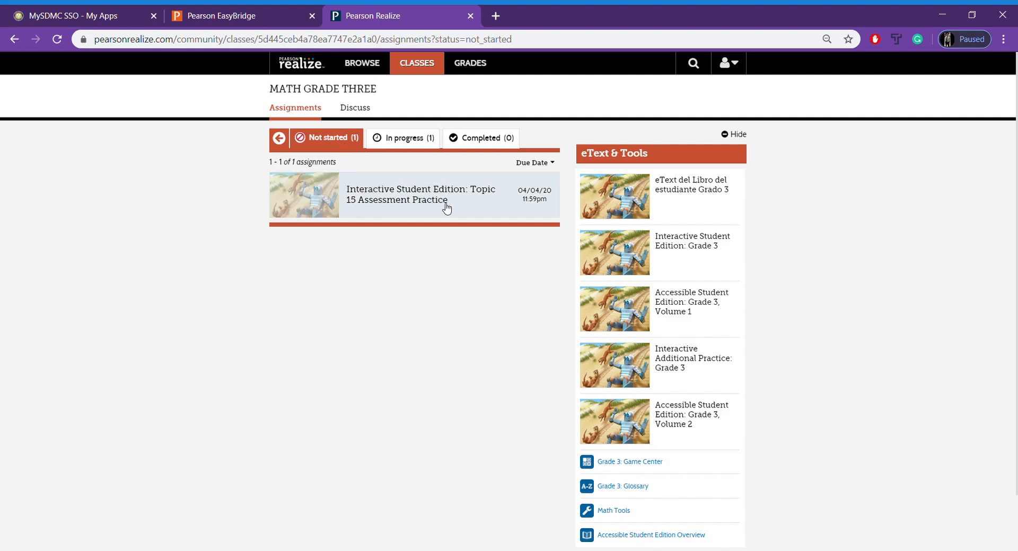
# Step: Browse not-started, in-progress and completed assignments, then open End of Topic 15
pyautogui.click(406, 137)
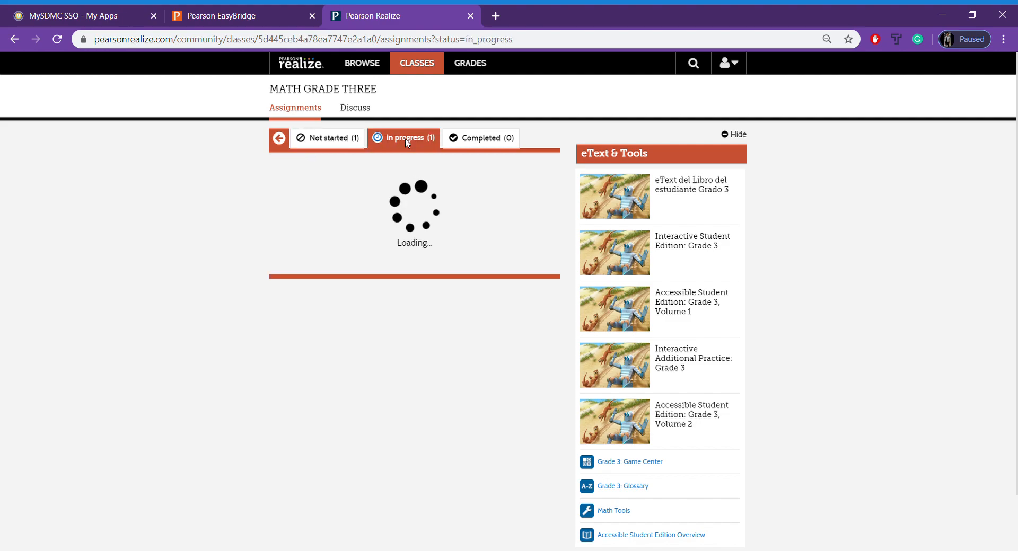
pyautogui.click(404, 138)
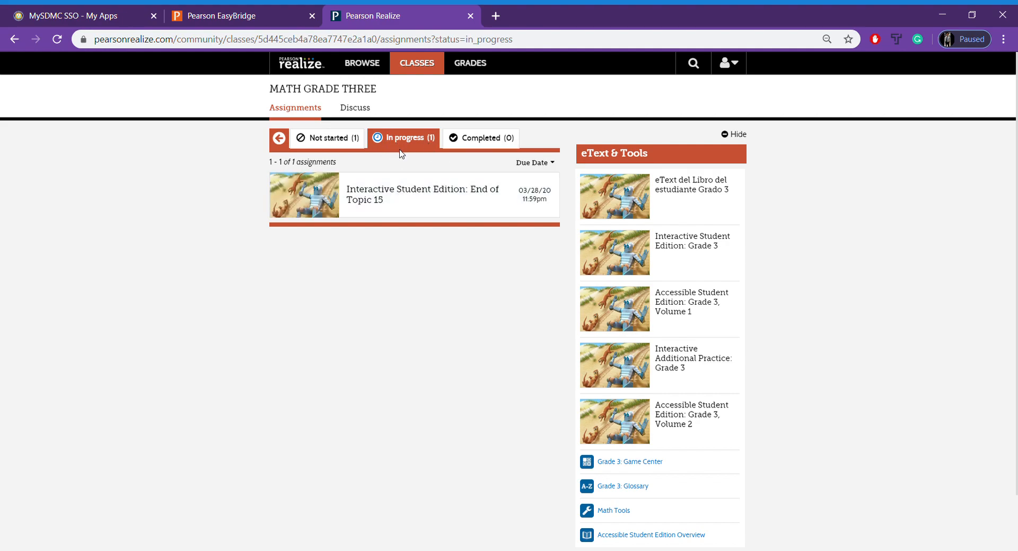
pyautogui.click(328, 137)
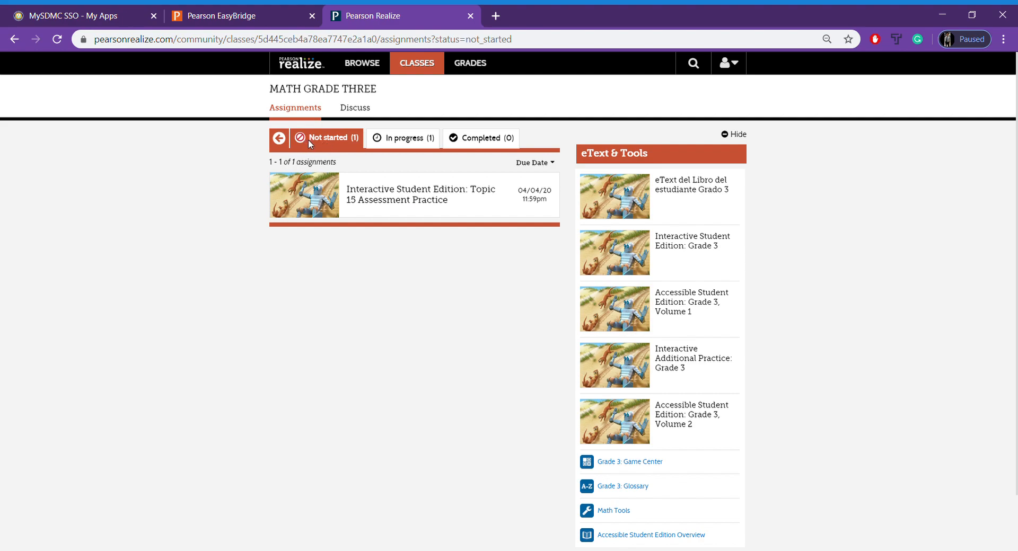
pyautogui.click(403, 137)
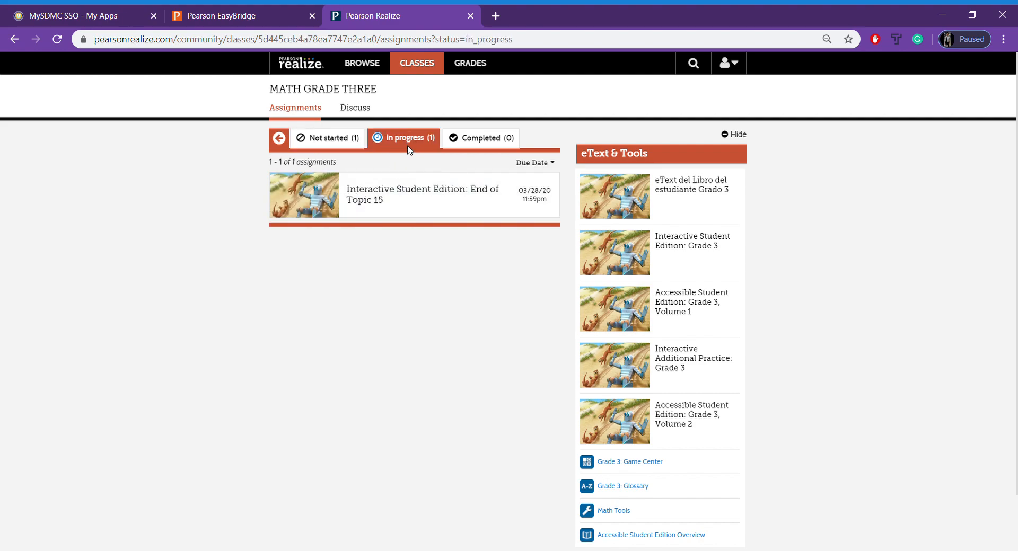
pyautogui.moveTo(428, 153)
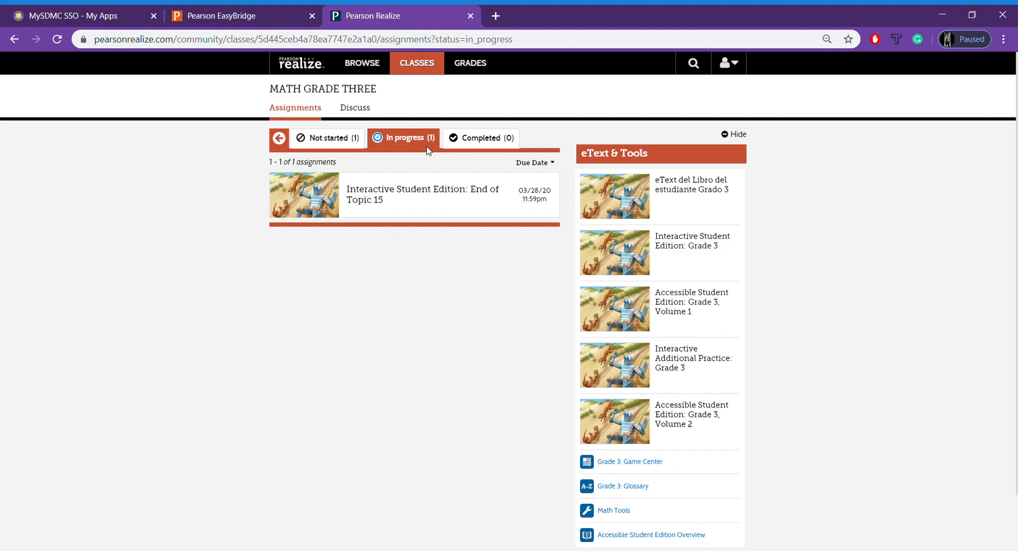
pyautogui.moveTo(477, 145)
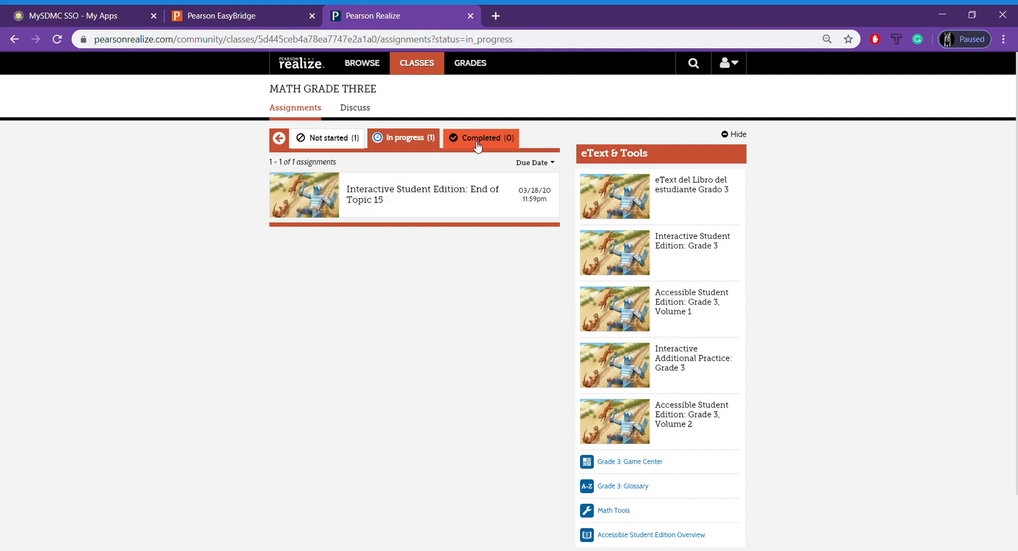
pyautogui.click(481, 138)
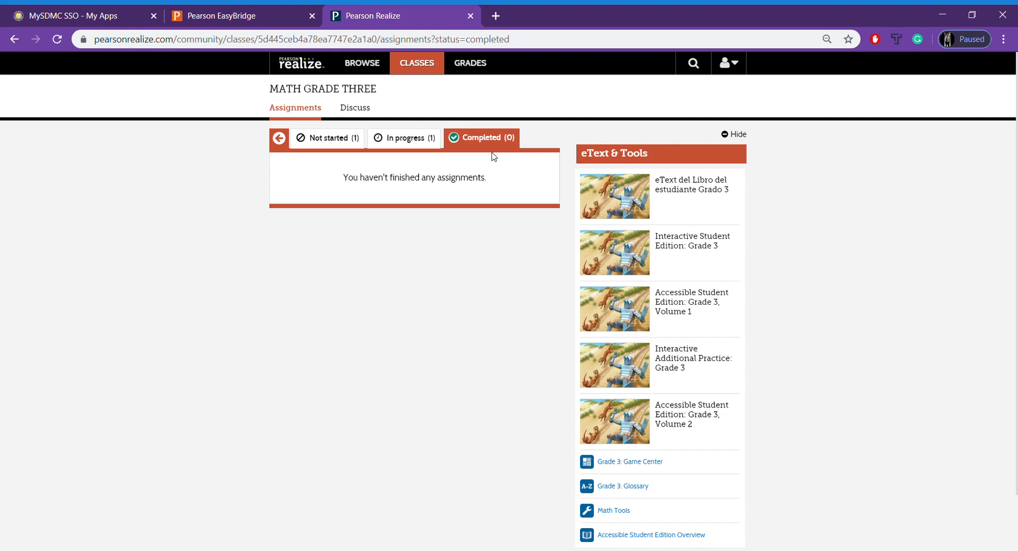
pyautogui.moveTo(481, 150)
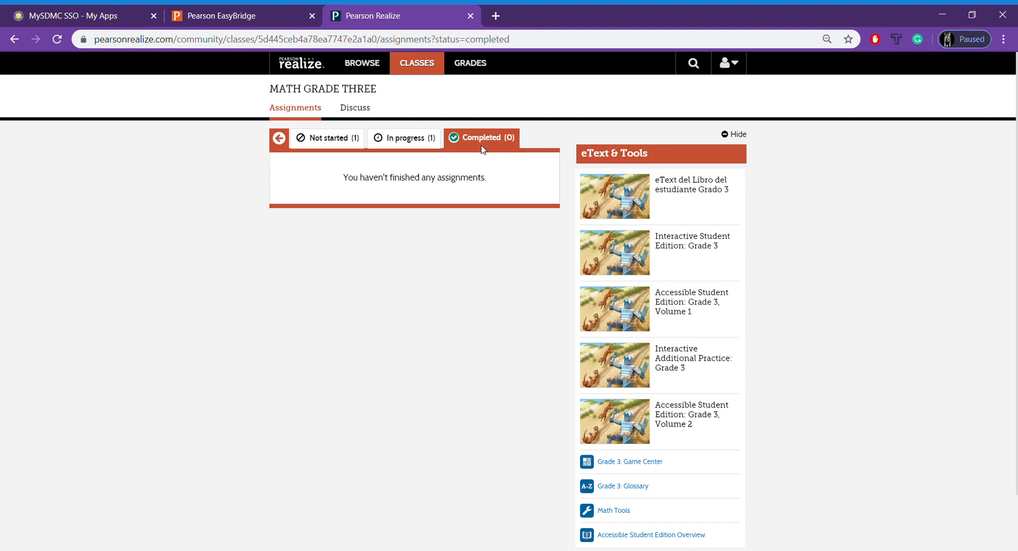
pyautogui.click(404, 138)
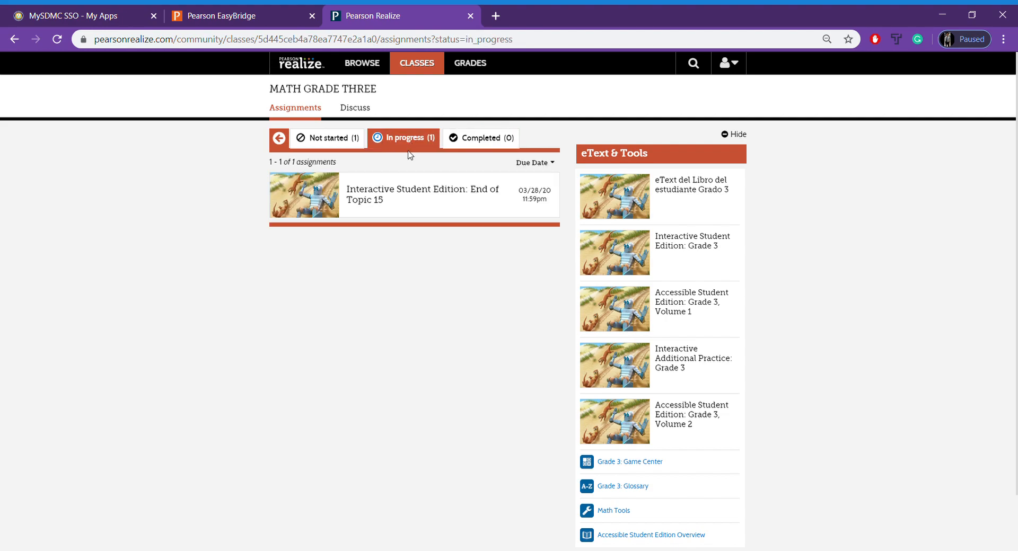
pyautogui.click(422, 194)
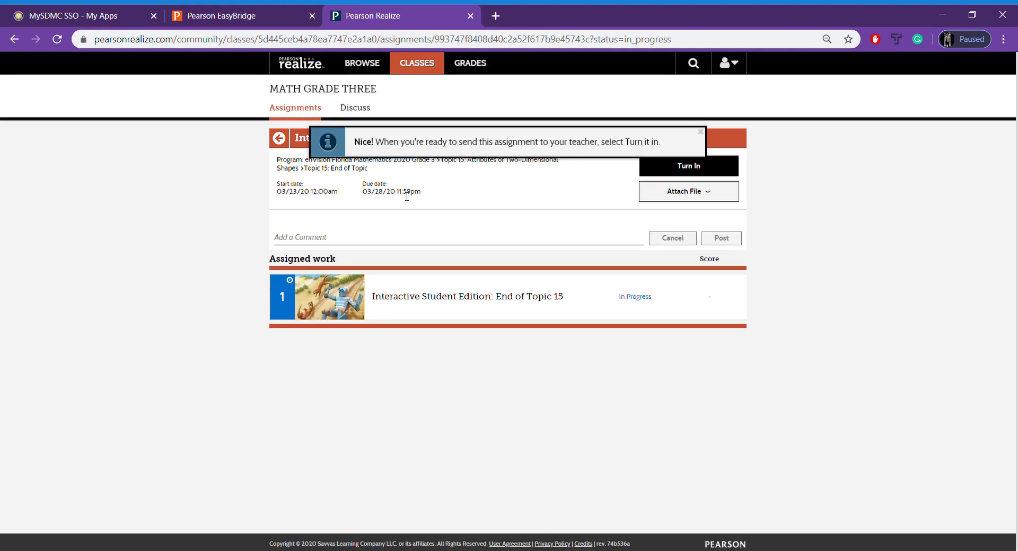
pyautogui.moveTo(445, 380)
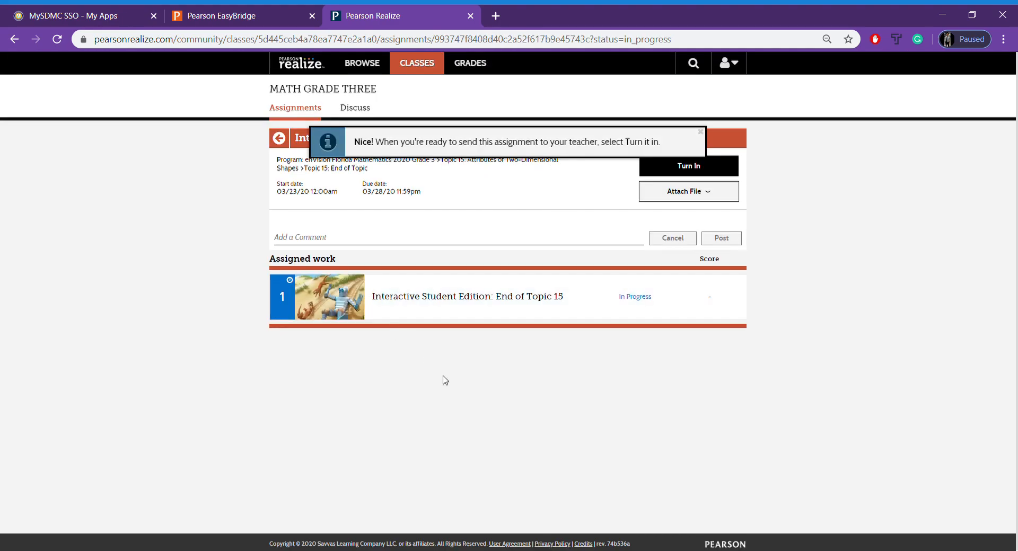
pyautogui.moveTo(429, 303)
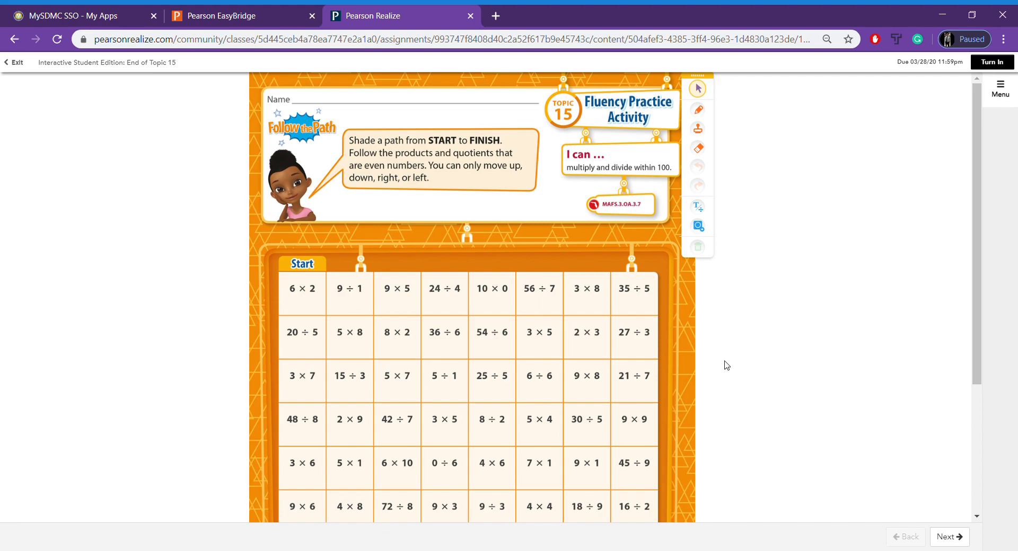
pyautogui.moveTo(843, 506)
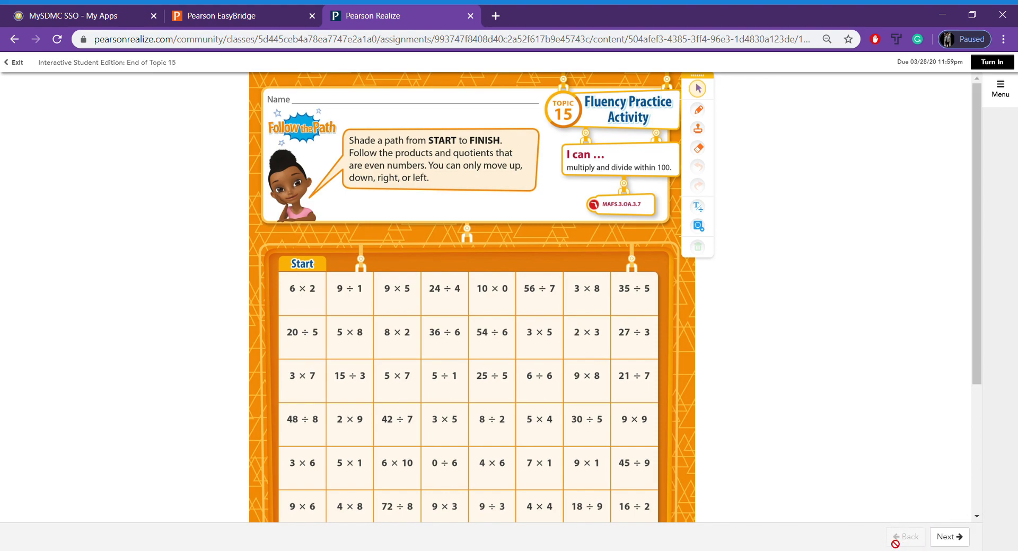
pyautogui.moveTo(43, 530)
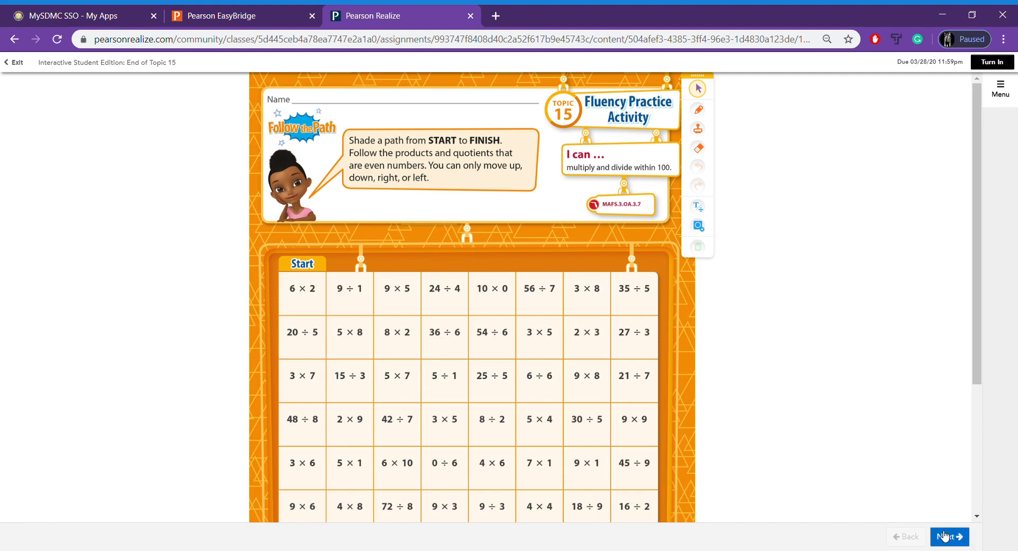
# Step: Advance past the Fluency Practice Activity to the Topic 15 Vocabulary Review page
pyautogui.click(950, 537)
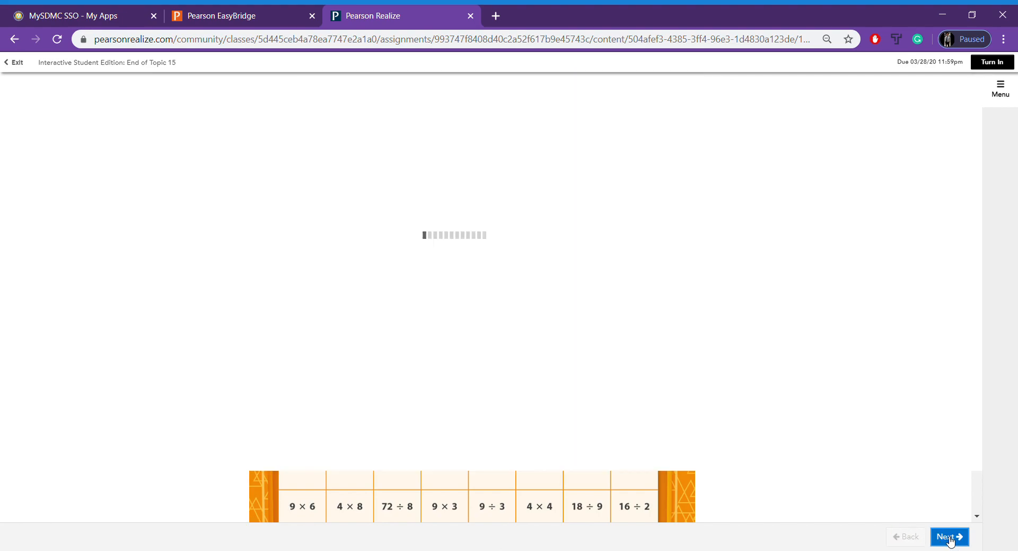
pyautogui.click(949, 537)
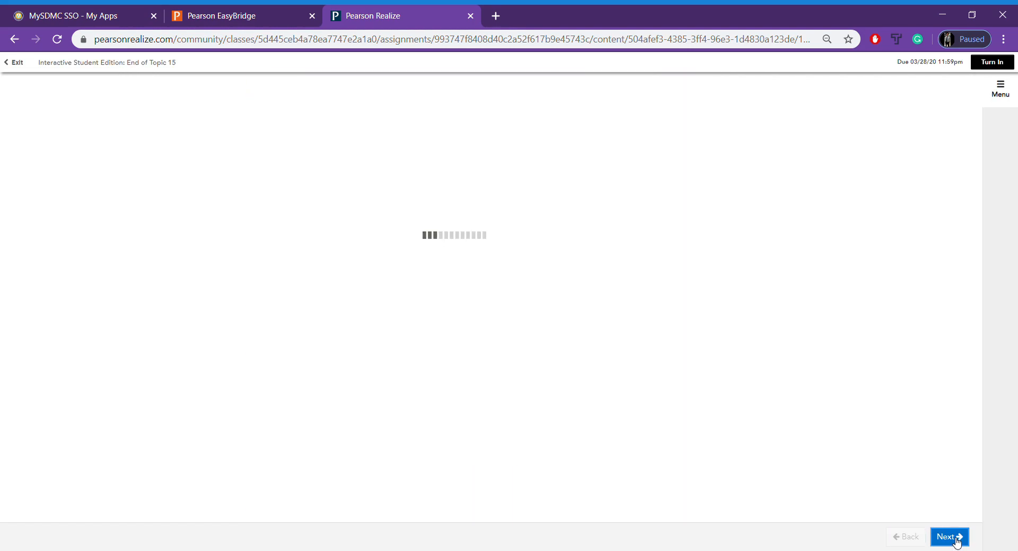
pyautogui.click(949, 537)
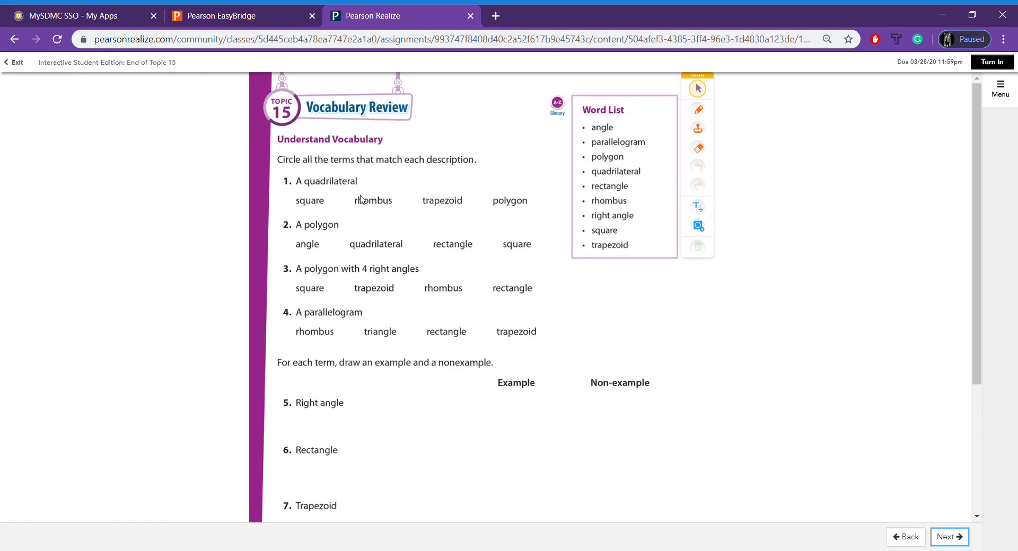
pyautogui.moveTo(592, 268)
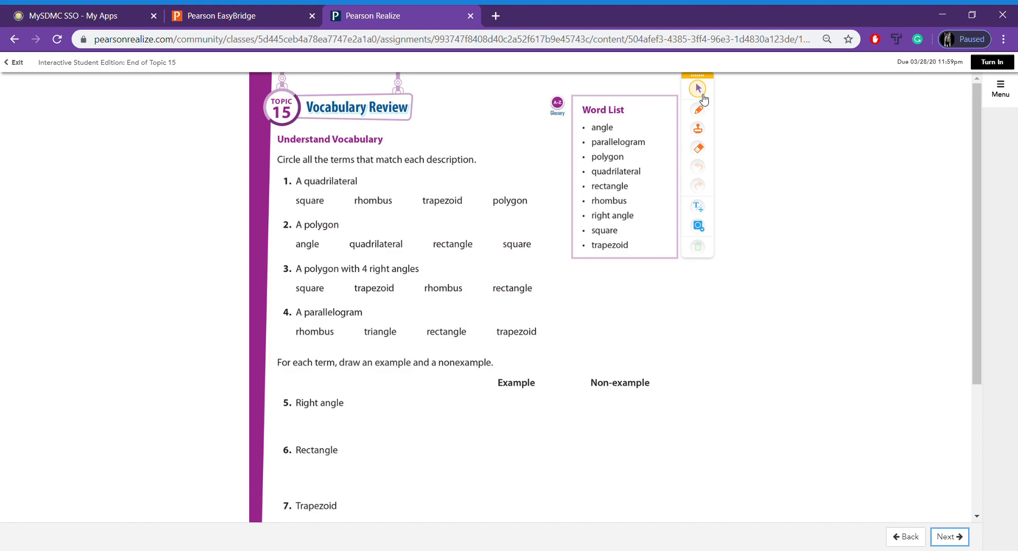
pyautogui.moveTo(698, 93)
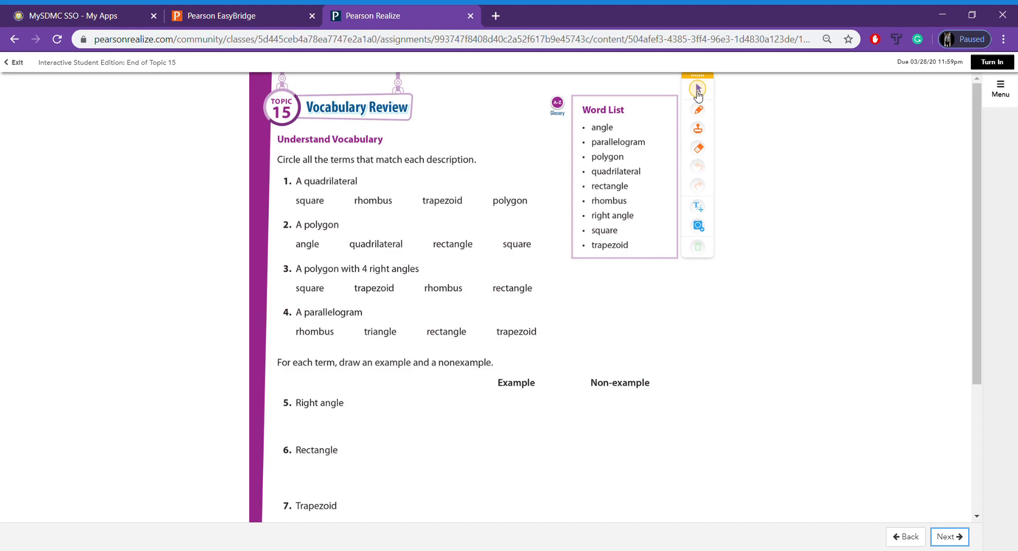
pyautogui.scroll(-3)
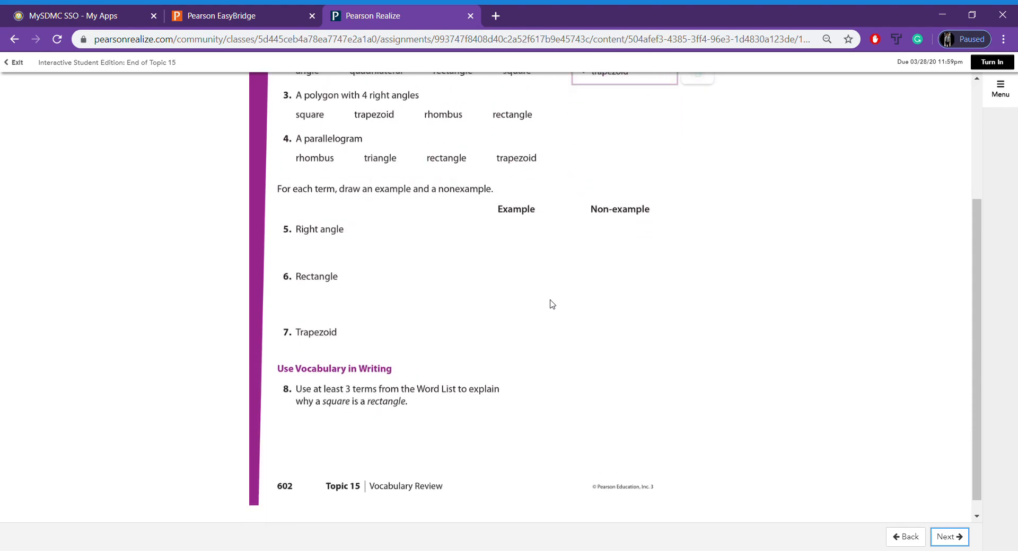
pyautogui.scroll(3)
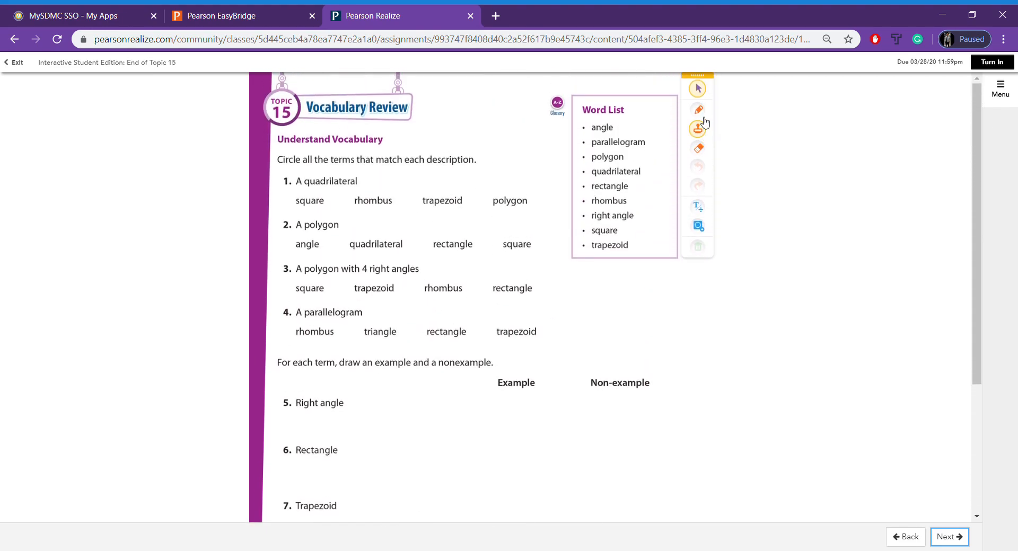
# Step: Underline 'match each description' with the freehand pen
pyautogui.click(697, 109)
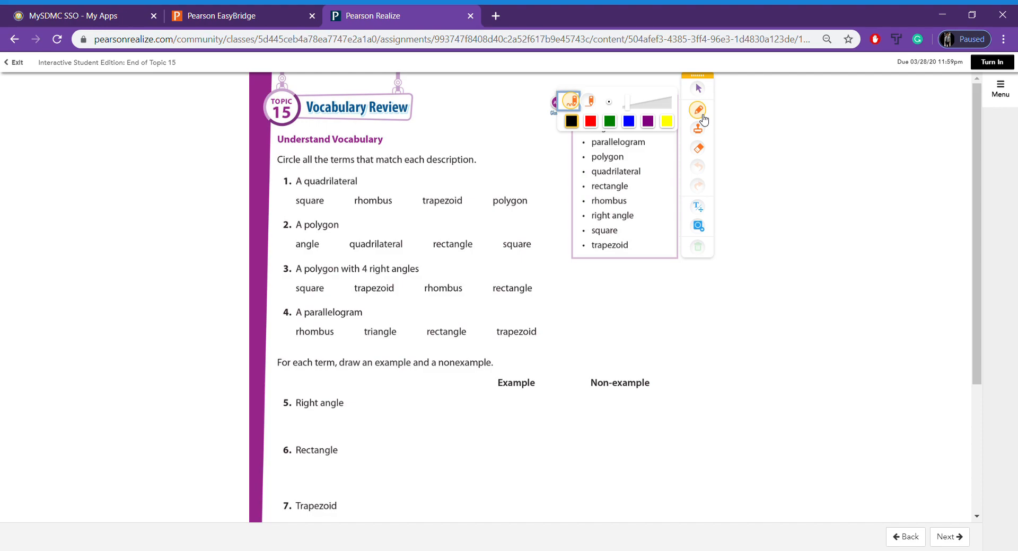
pyautogui.moveTo(299, 164)
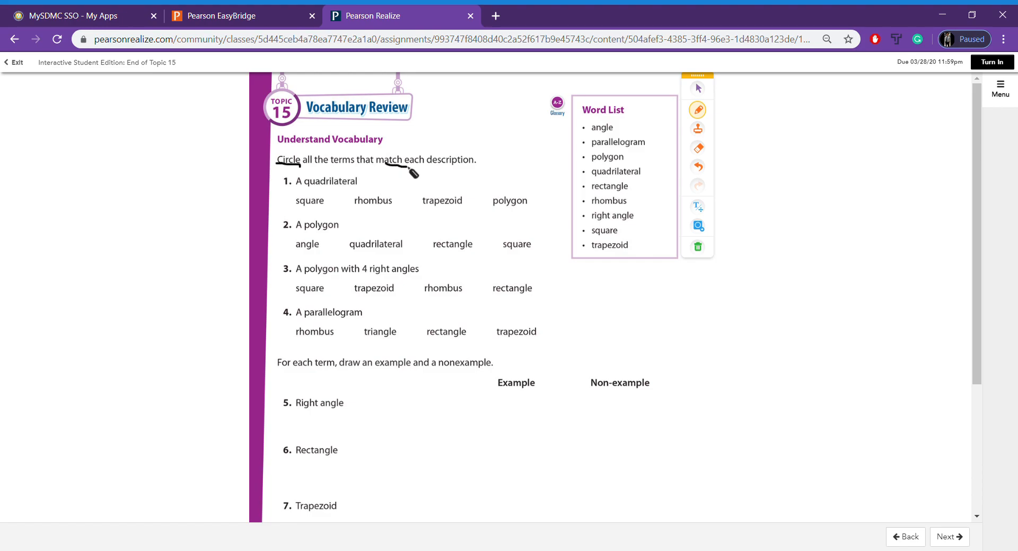
pyautogui.moveTo(388, 167); pyautogui.dragTo(477, 176)
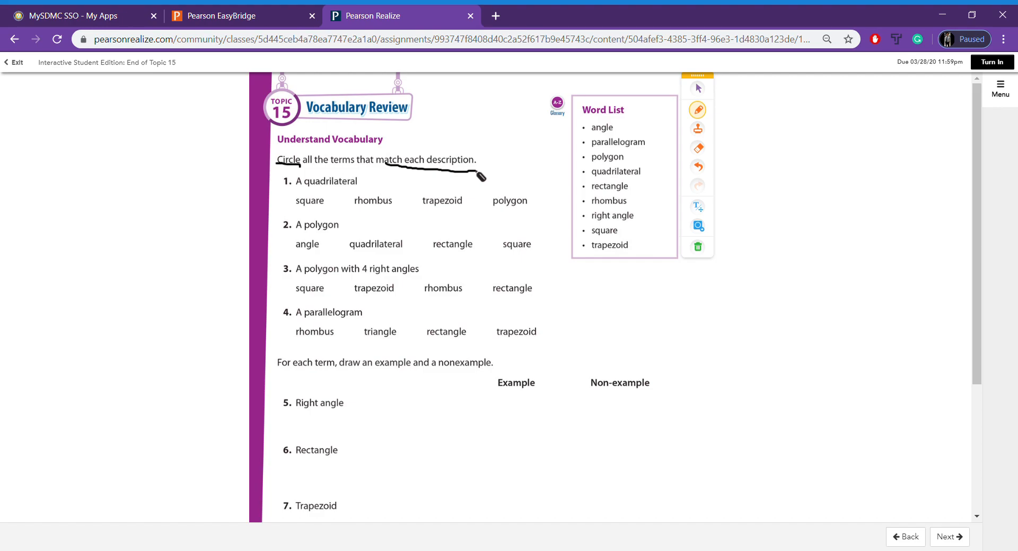
pyautogui.click(697, 110)
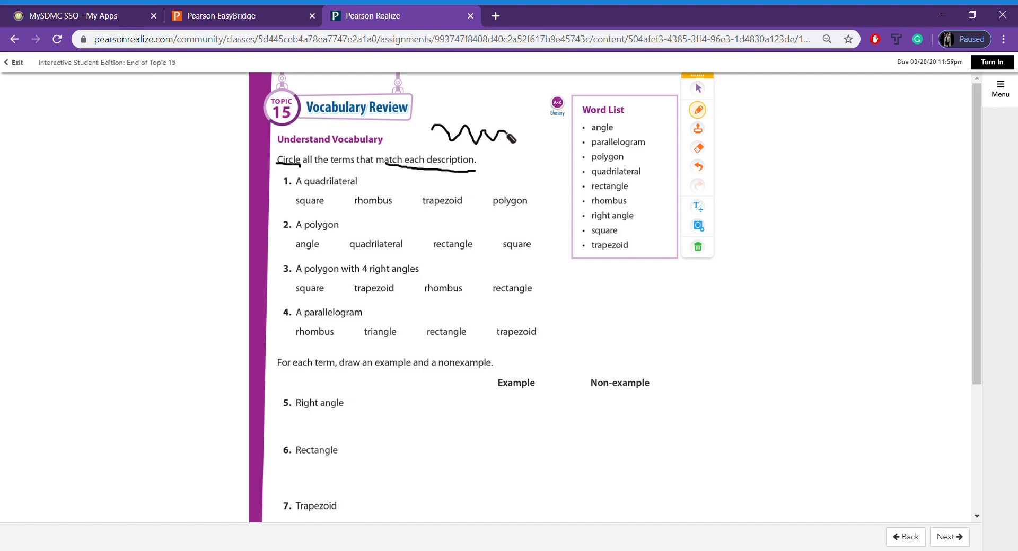
# Step: Change the pen's style, make strokes thicker, and change the ink colour
pyautogui.click(697, 109)
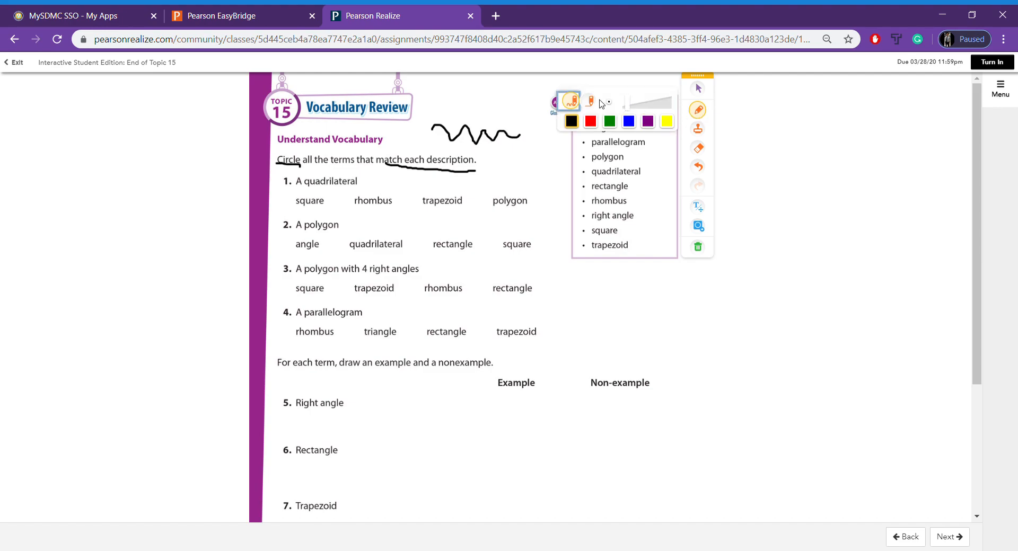
pyautogui.click(588, 101)
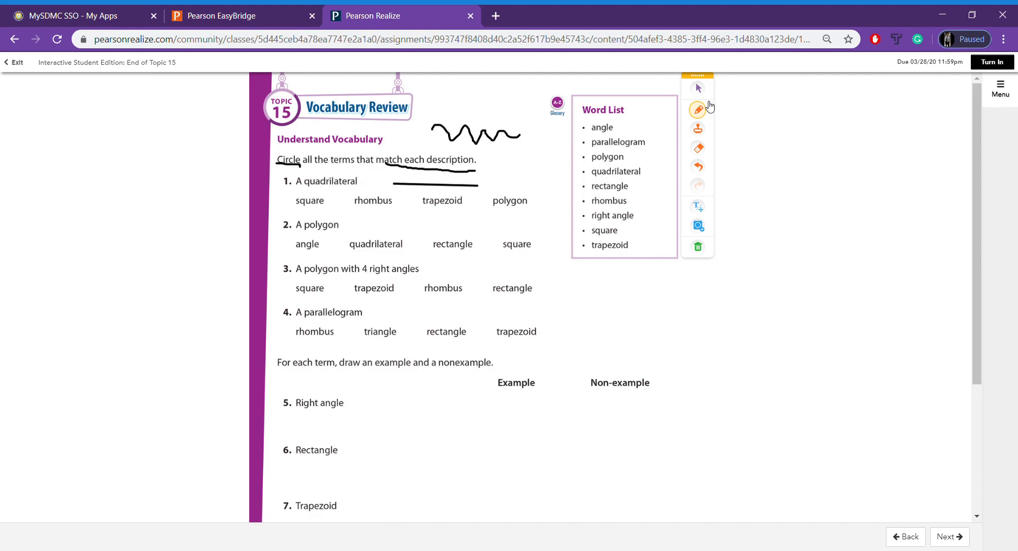
pyautogui.click(698, 110)
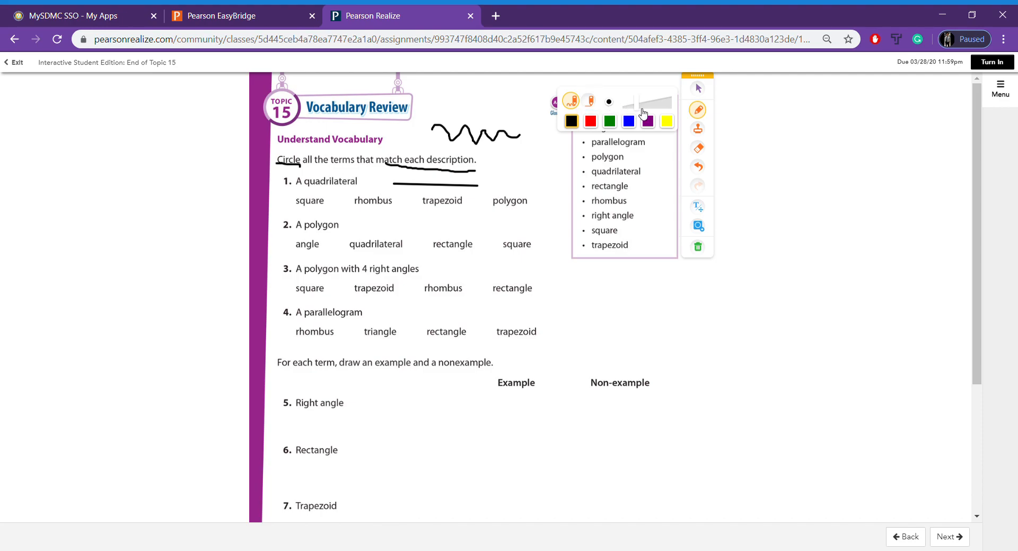
pyautogui.click(628, 122)
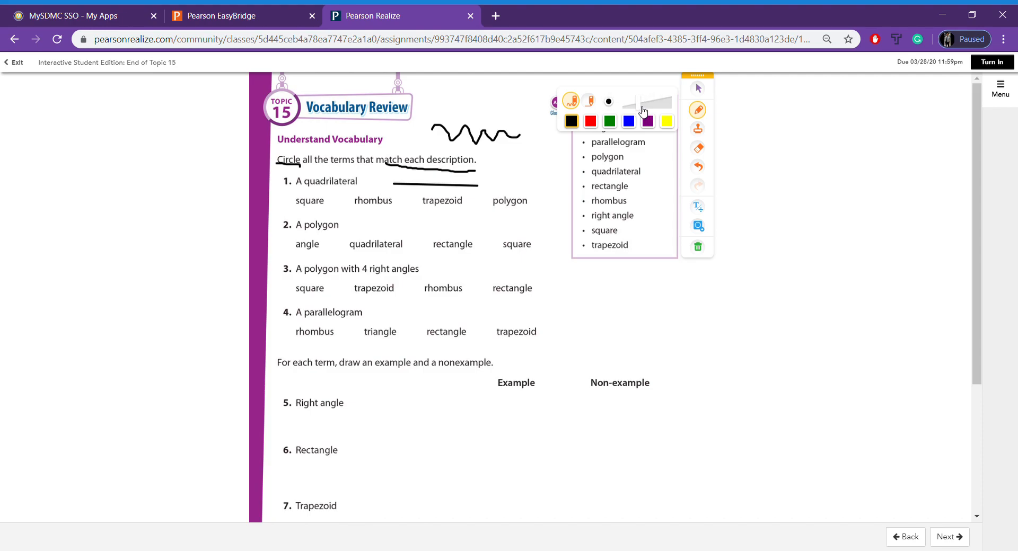
pyautogui.moveTo(638, 113)
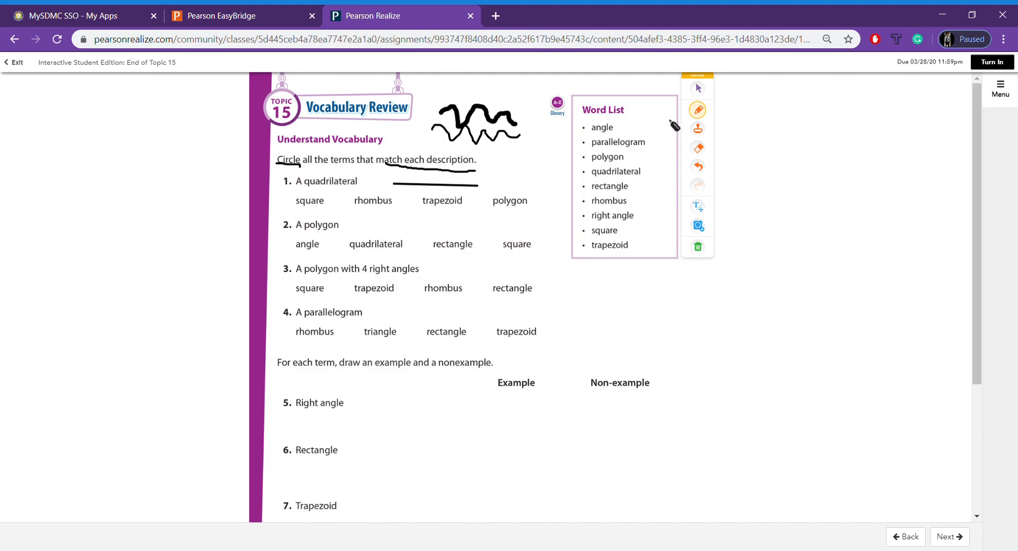
pyautogui.click(697, 109)
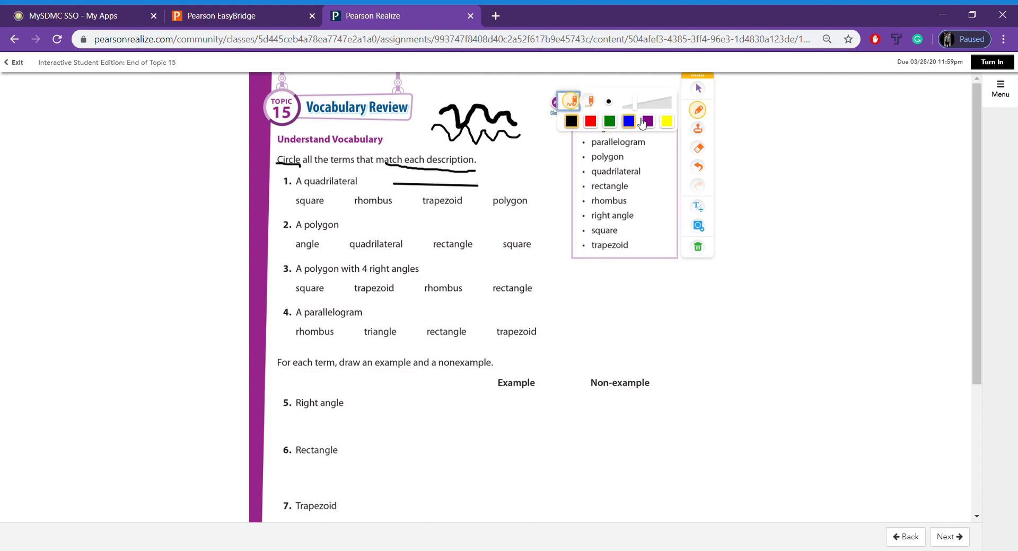
pyautogui.click(647, 121)
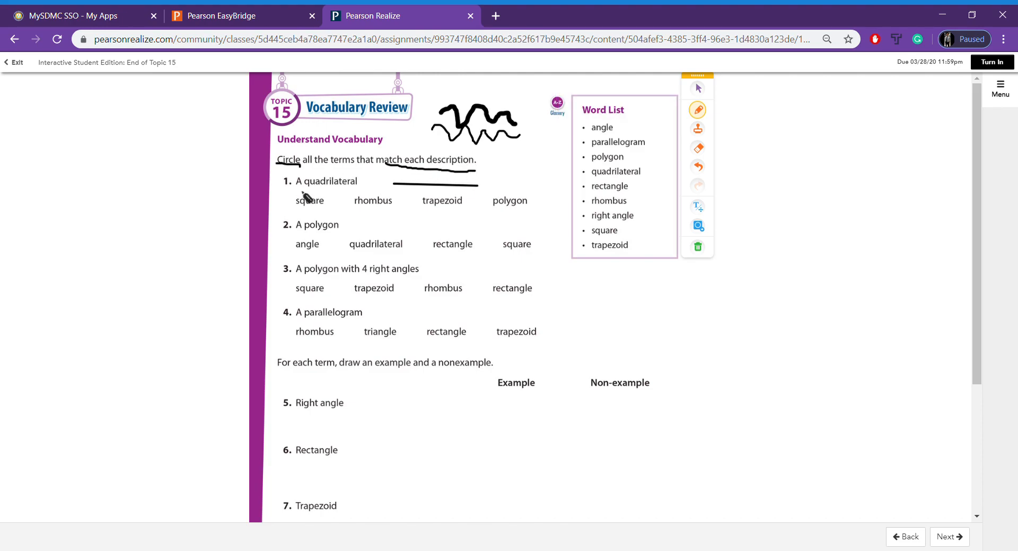
# Step: Underline 'quadrilateral' and handwrite 74 beside question 1
pyautogui.moveTo(299, 187); pyautogui.dragTo(357, 187)
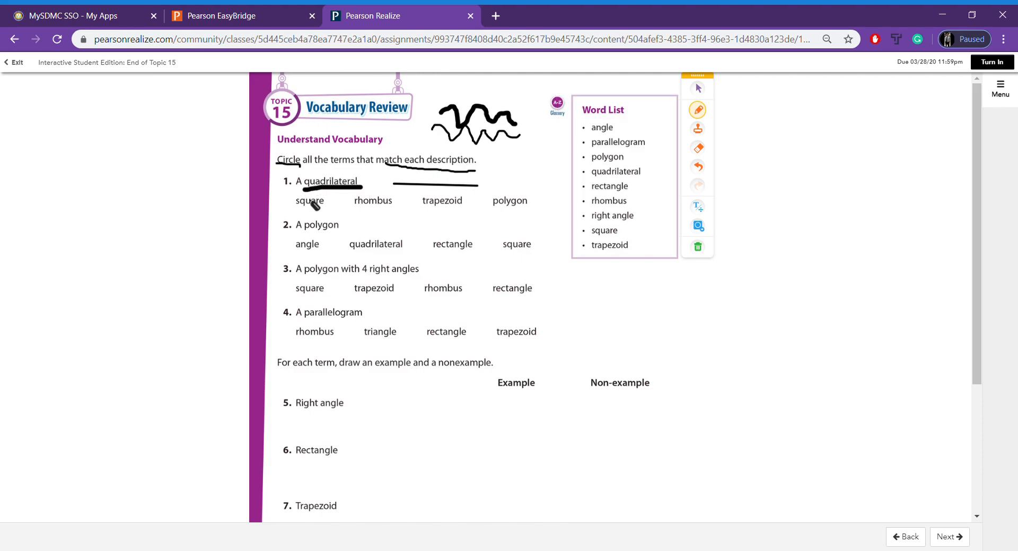
pyautogui.moveTo(301, 211)
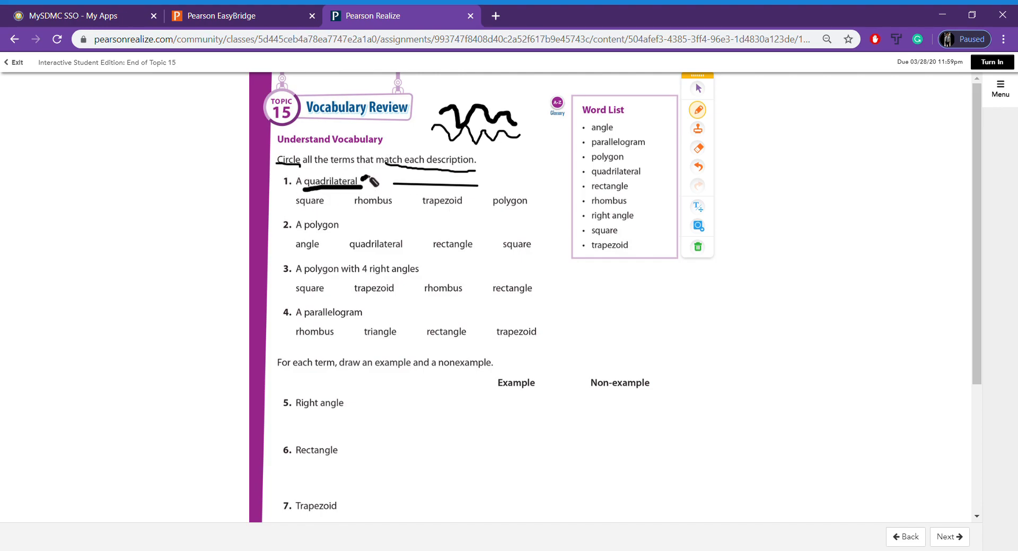
pyautogui.moveTo(364, 175); pyautogui.dragTo(390, 180)
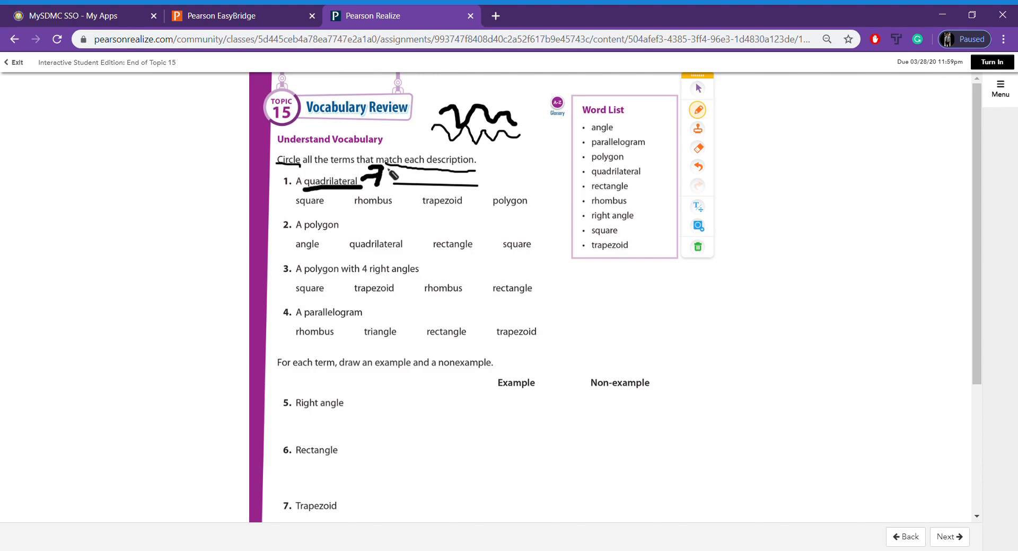
pyautogui.moveTo(390, 175); pyautogui.dragTo(405, 185)
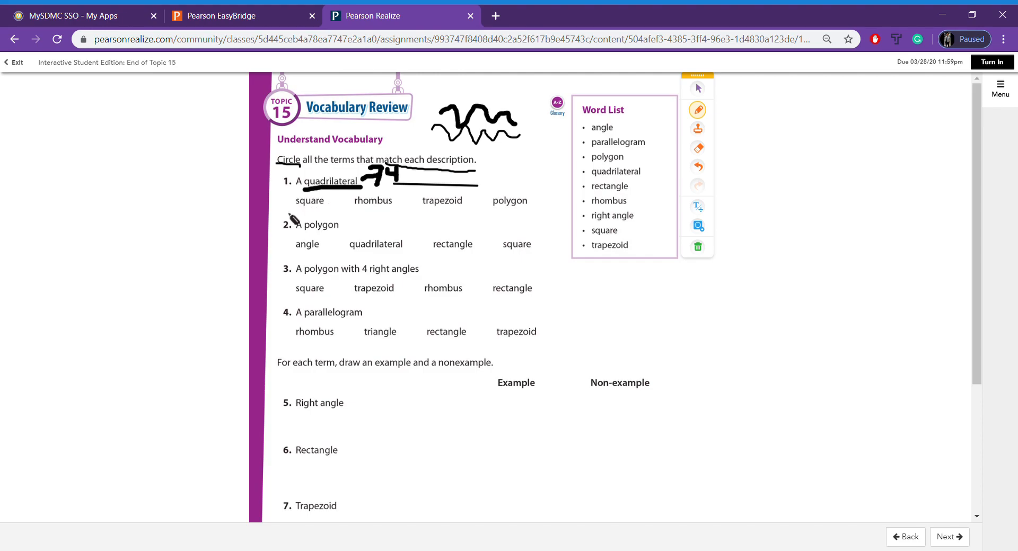
pyautogui.moveTo(273, 206)
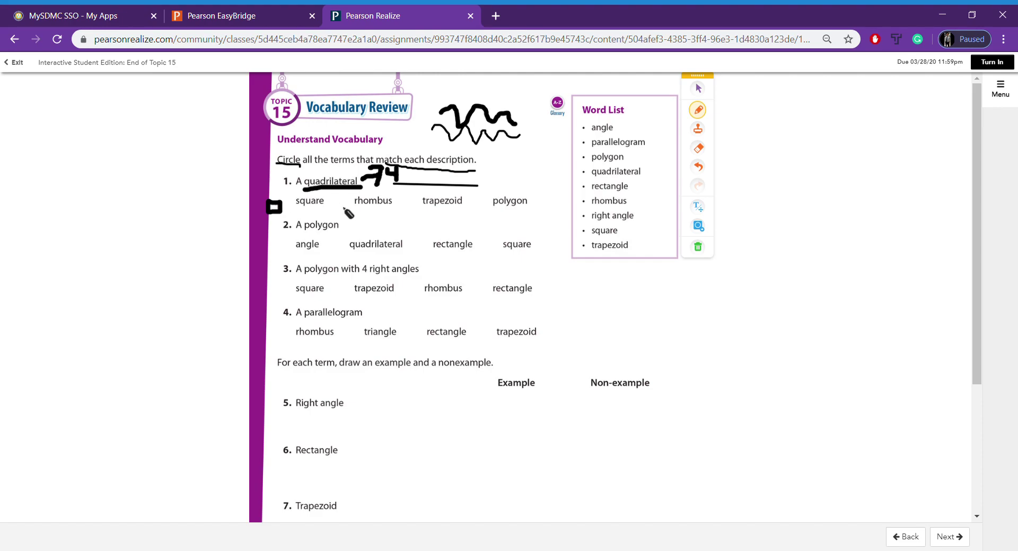
# Step: Circle the square and trapezoid answer choices in question 1
pyautogui.moveTo(299, 208); pyautogui.dragTo(324, 200)
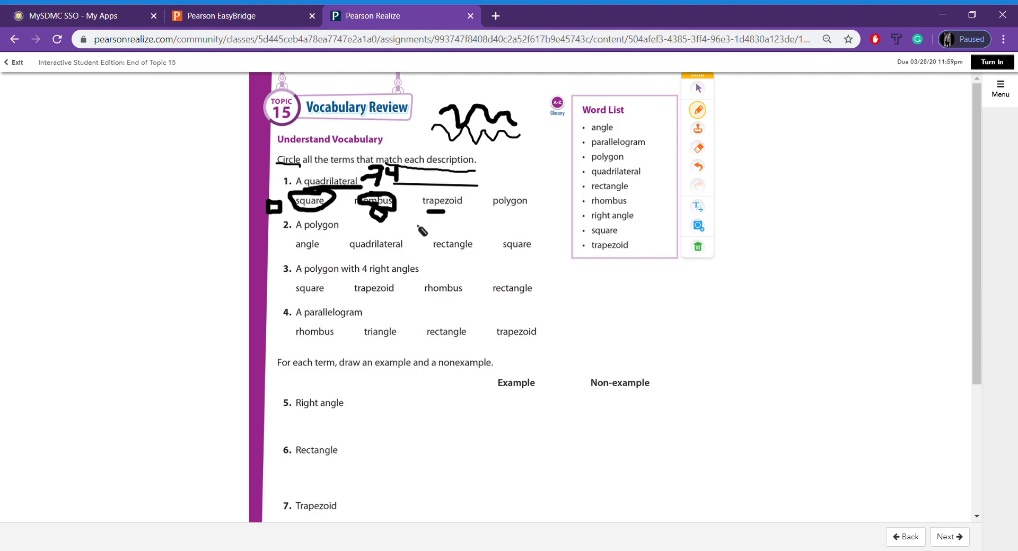
pyautogui.moveTo(442, 224); pyautogui.dragTo(415, 230)
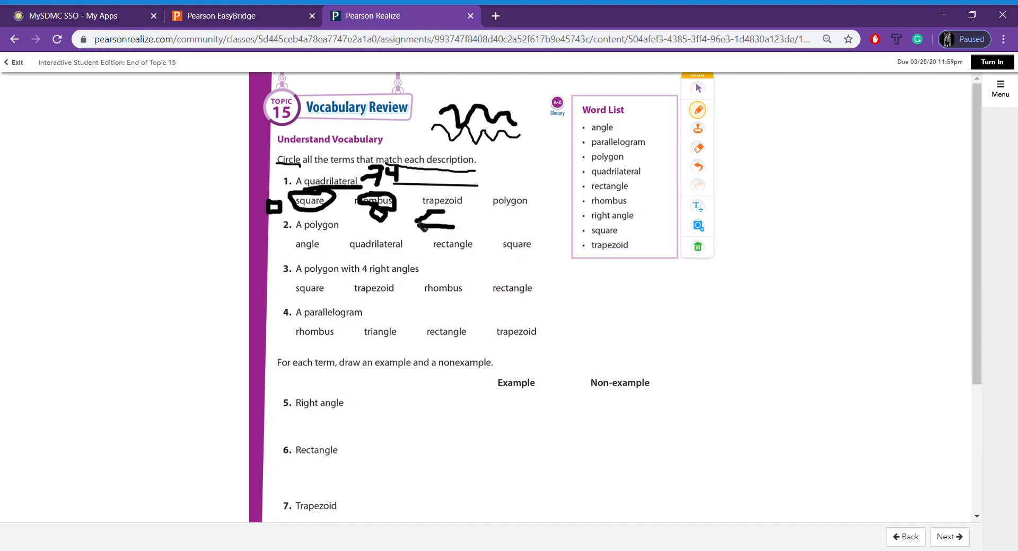
pyautogui.moveTo(413, 214); pyautogui.dragTo(464, 231)
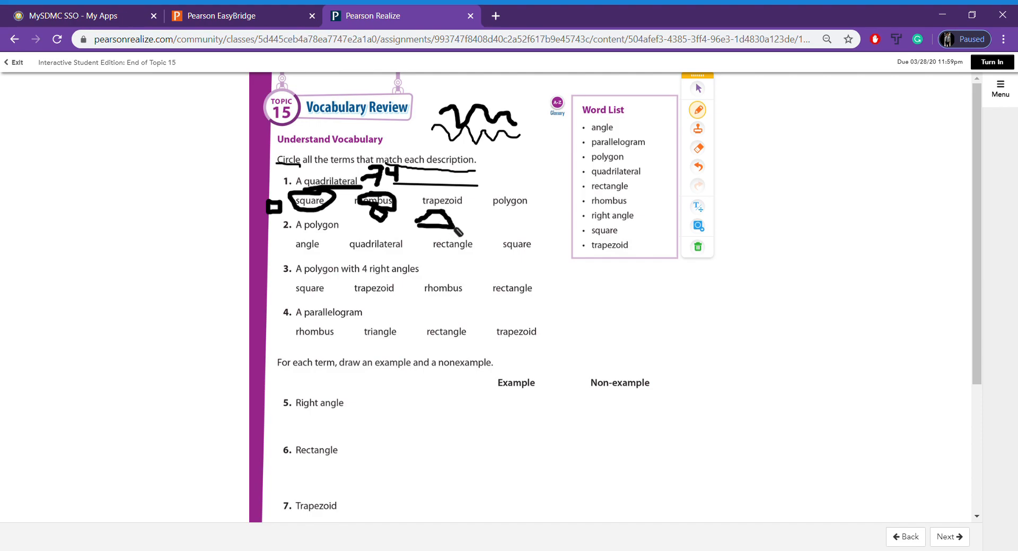
pyautogui.moveTo(416, 201); pyautogui.dragTo(477, 202)
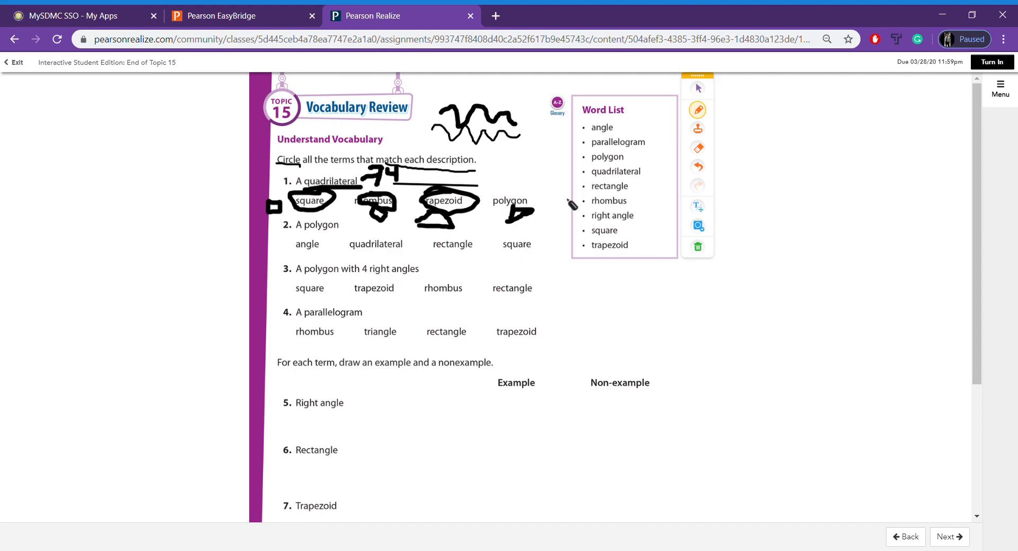
pyautogui.moveTo(601, 235)
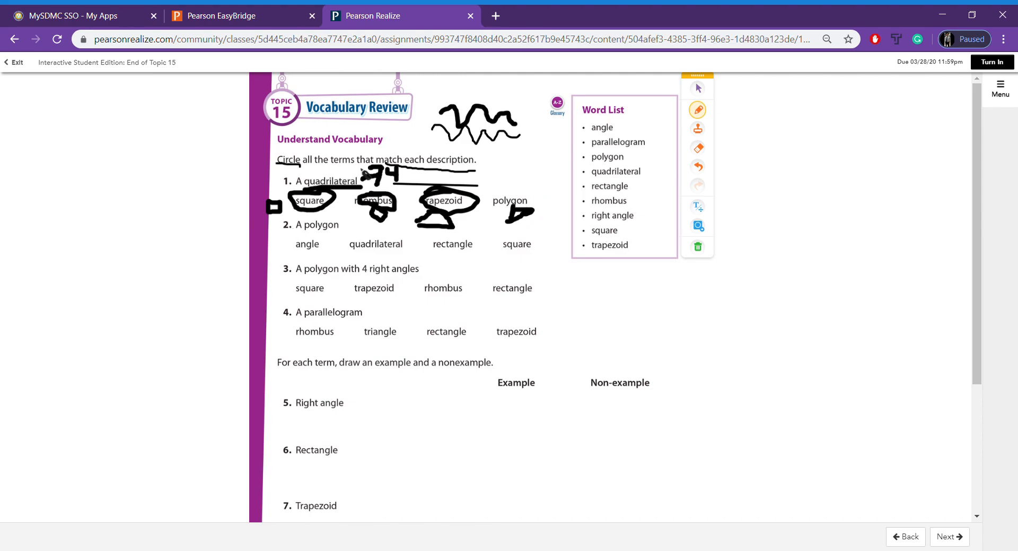
pyautogui.moveTo(674, 154)
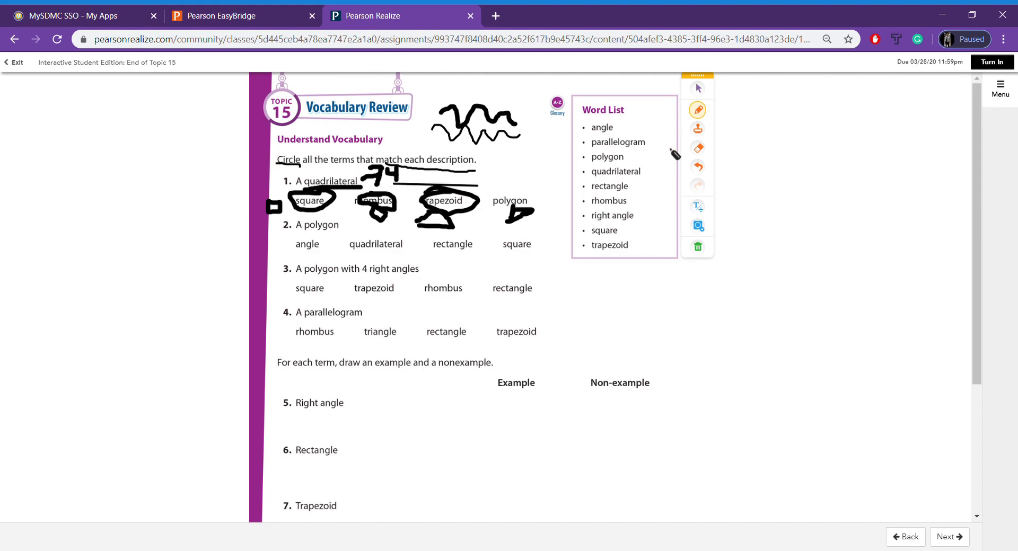
pyautogui.scroll(-3)
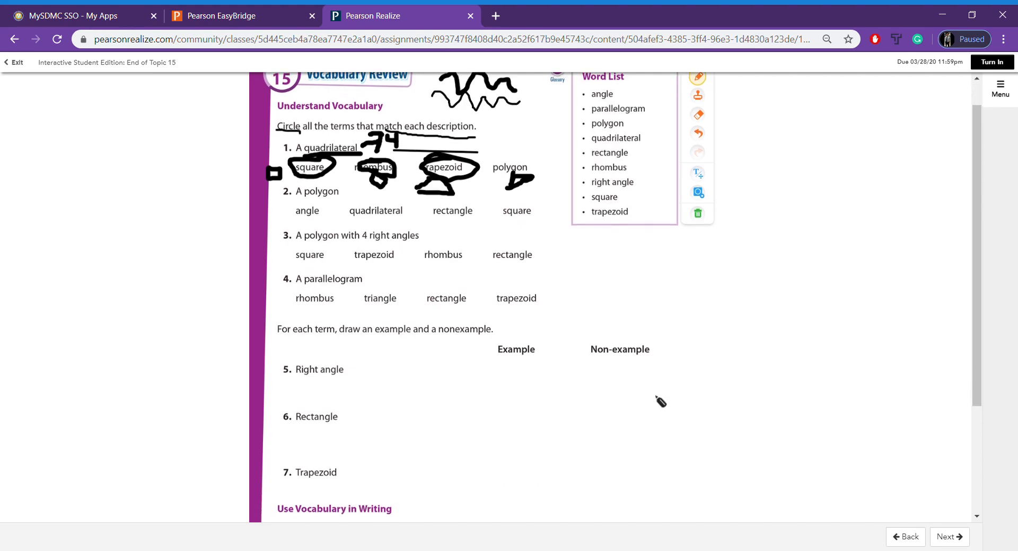
pyautogui.scroll(-3)
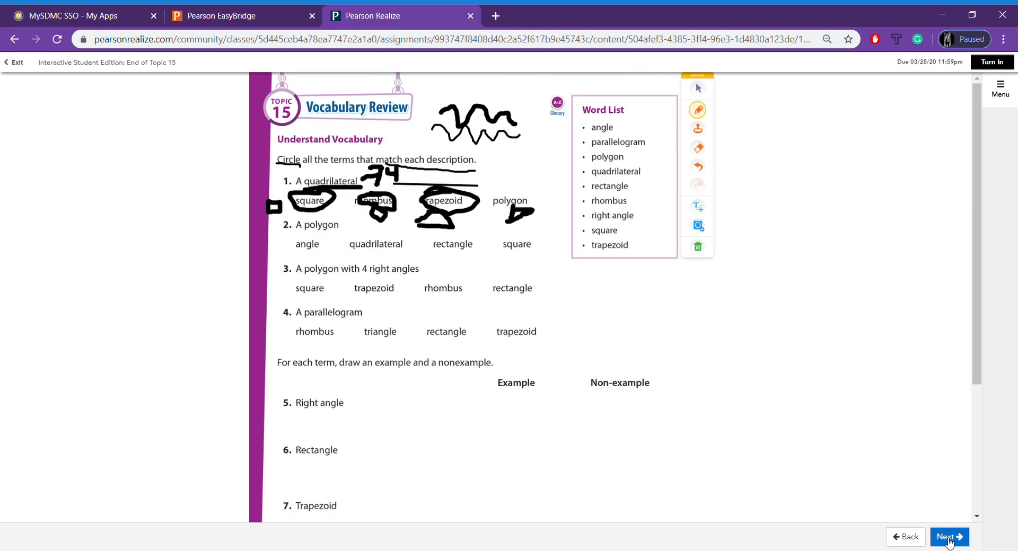
# Step: Move to the Topic 15 Reteaching page and scroll down to Set B
pyautogui.click(949, 537)
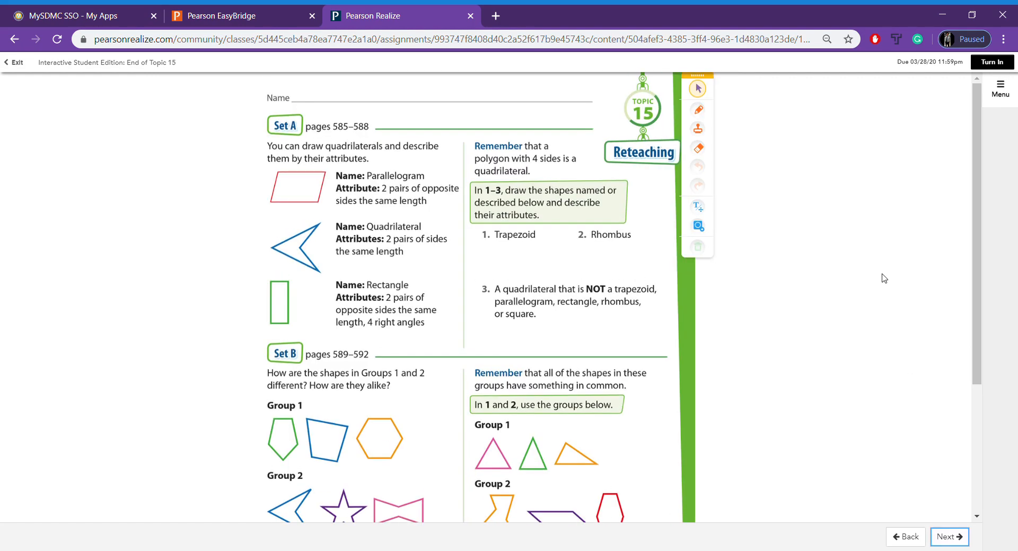
pyautogui.click(697, 109)
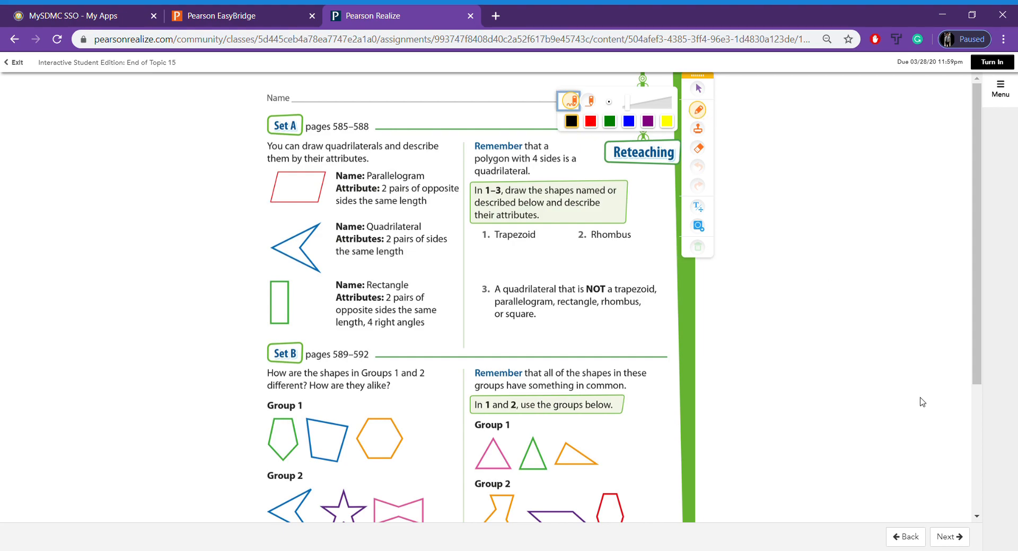
pyautogui.moveTo(697, 109)
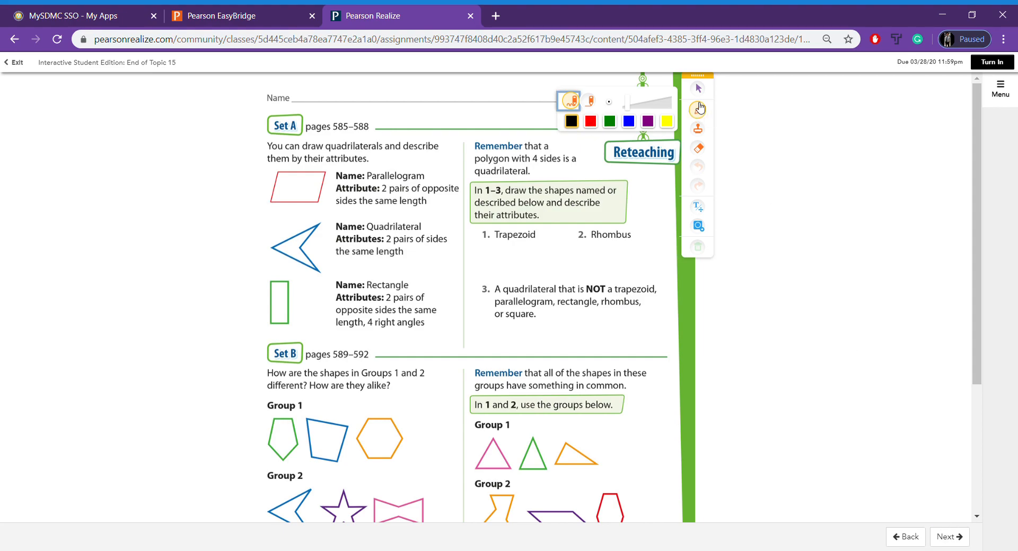
pyautogui.click(697, 88)
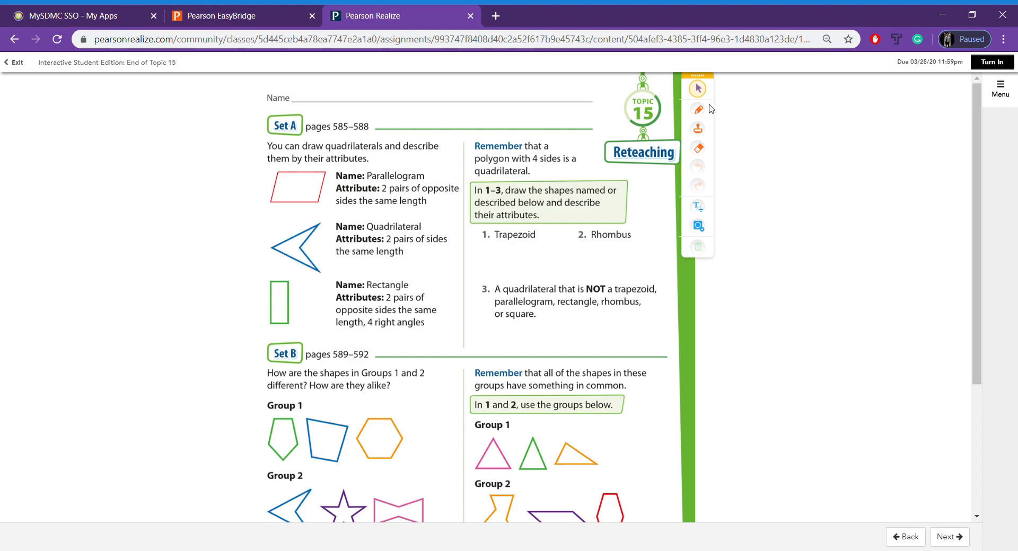
pyautogui.scroll(-3)
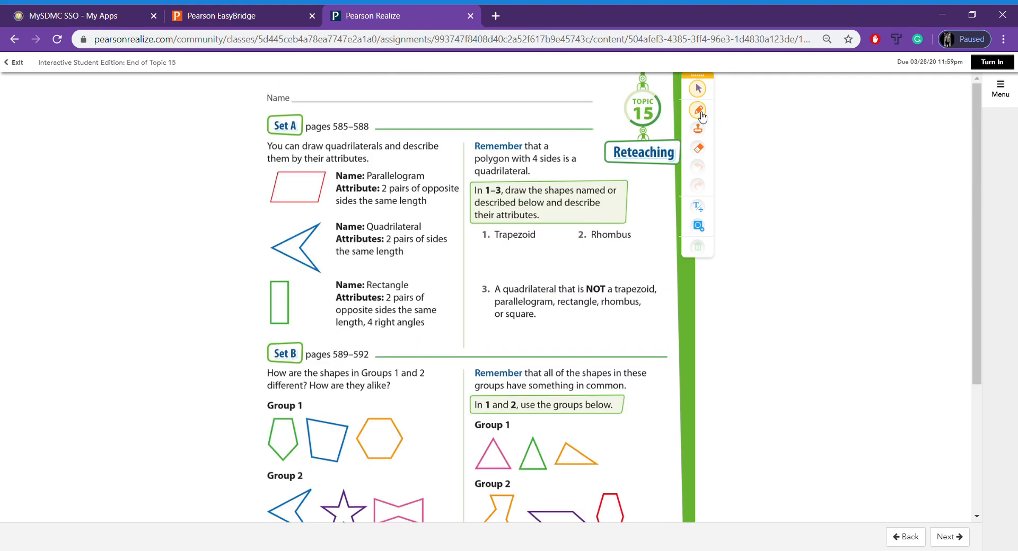
pyautogui.scroll(-3)
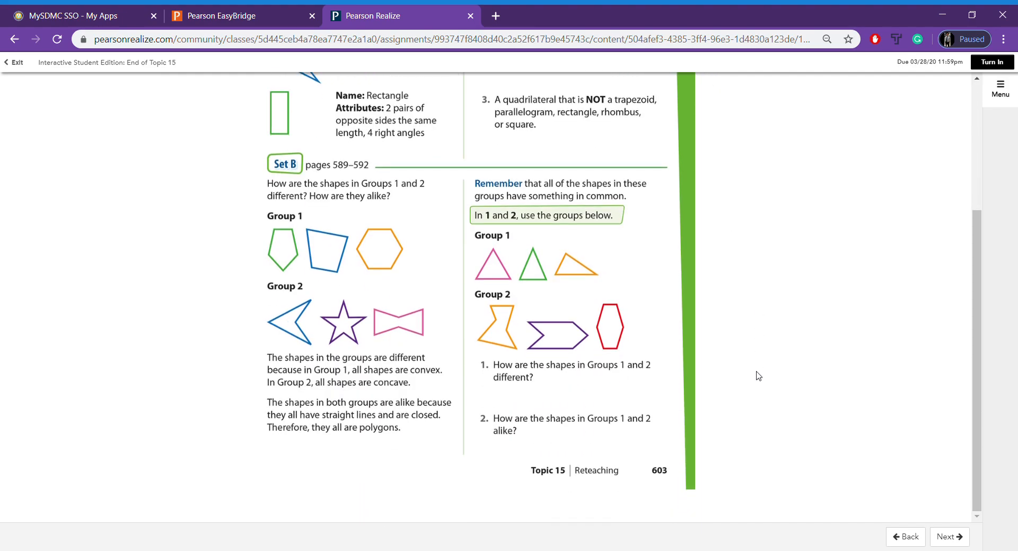
pyautogui.moveTo(707, 389)
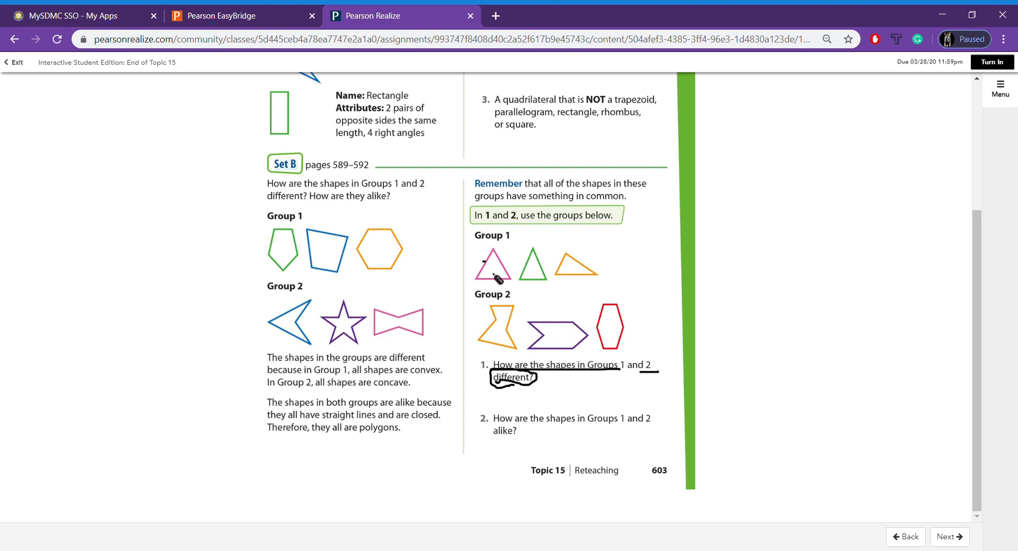
# Step: Mark Group 1's pink triangle and handwrite 'They' beside question 1
pyautogui.moveTo(497, 279); pyautogui.dragTo(507, 269)
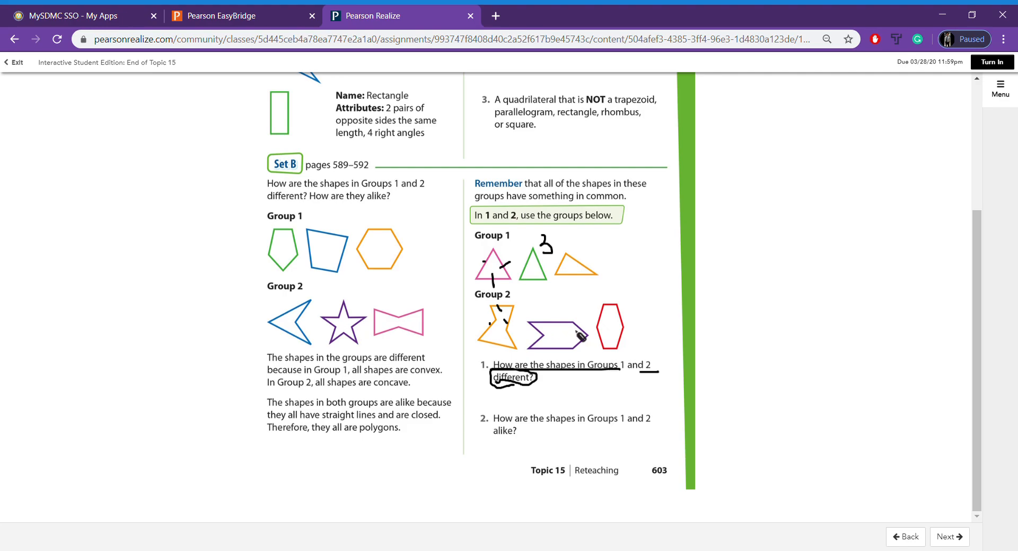
pyautogui.moveTo(654, 315)
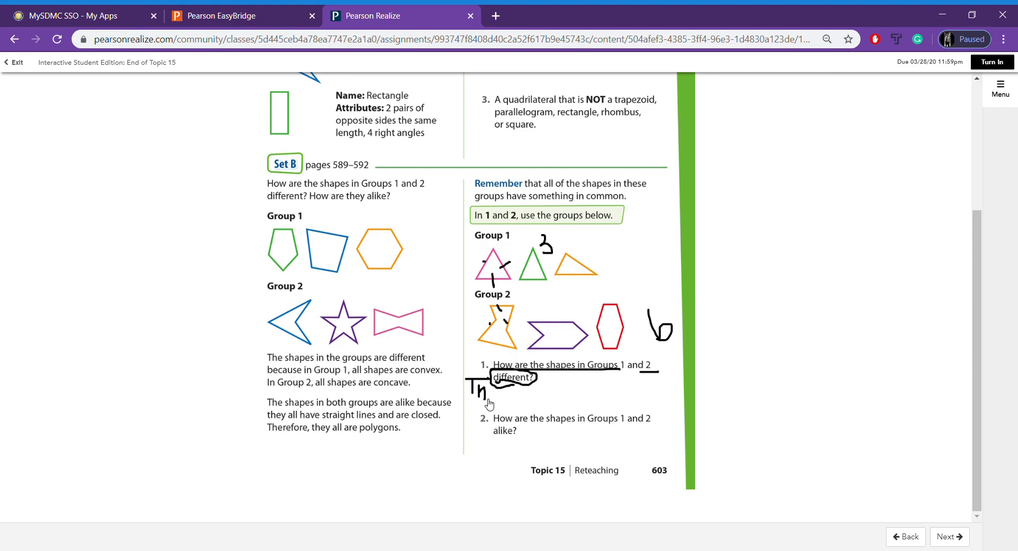
pyautogui.moveTo(489, 396); pyautogui.dragTo(503, 399)
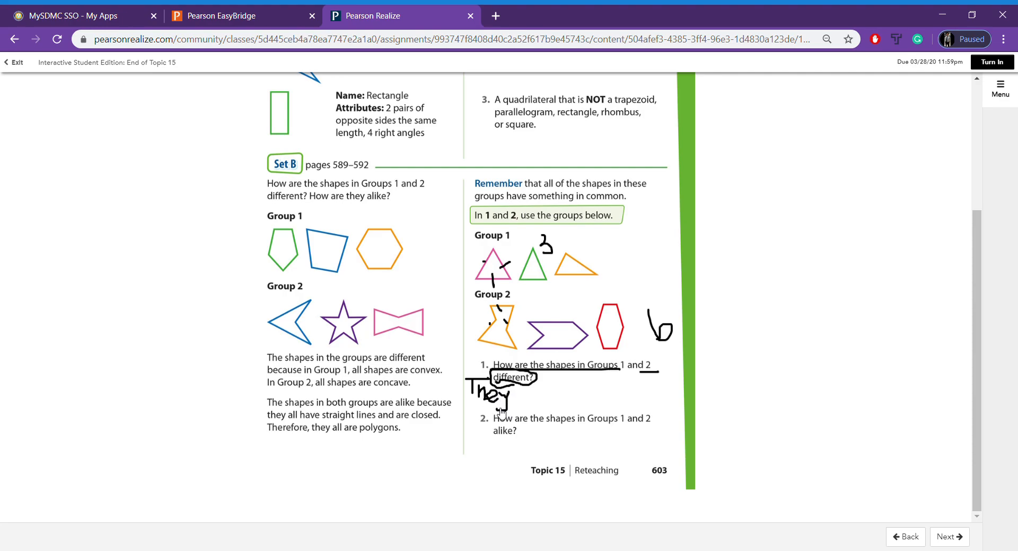
pyautogui.moveTo(755, 340)
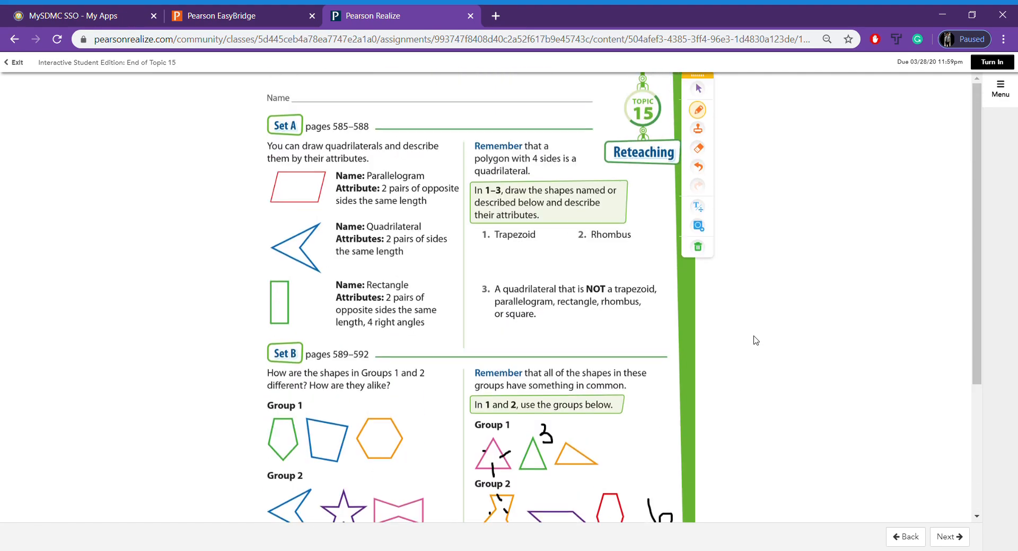
pyautogui.moveTo(697, 208)
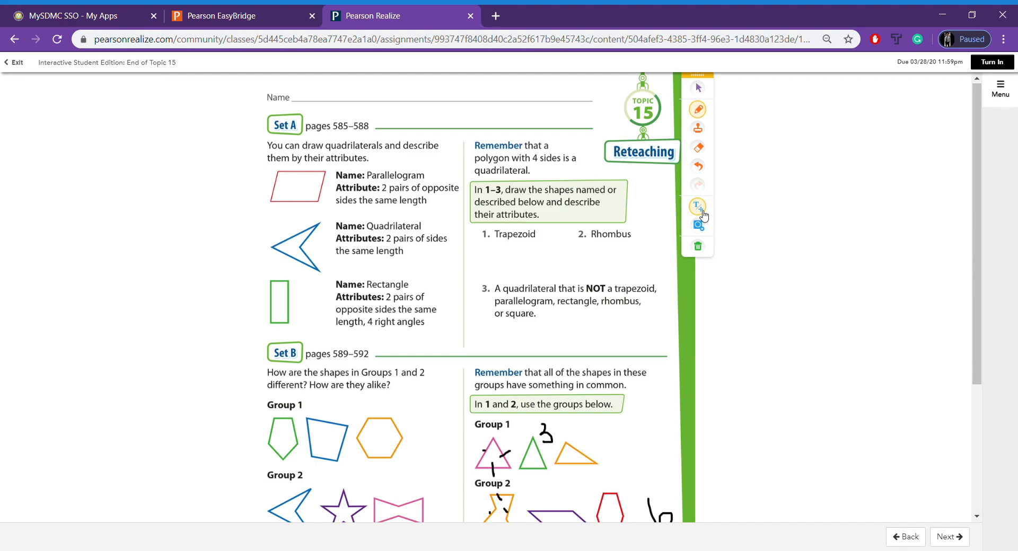
# Step: Add a text box under question 1 reading 'Group 1 has 3 sides and Group 2 has 6 sides.'
pyautogui.click(697, 207)
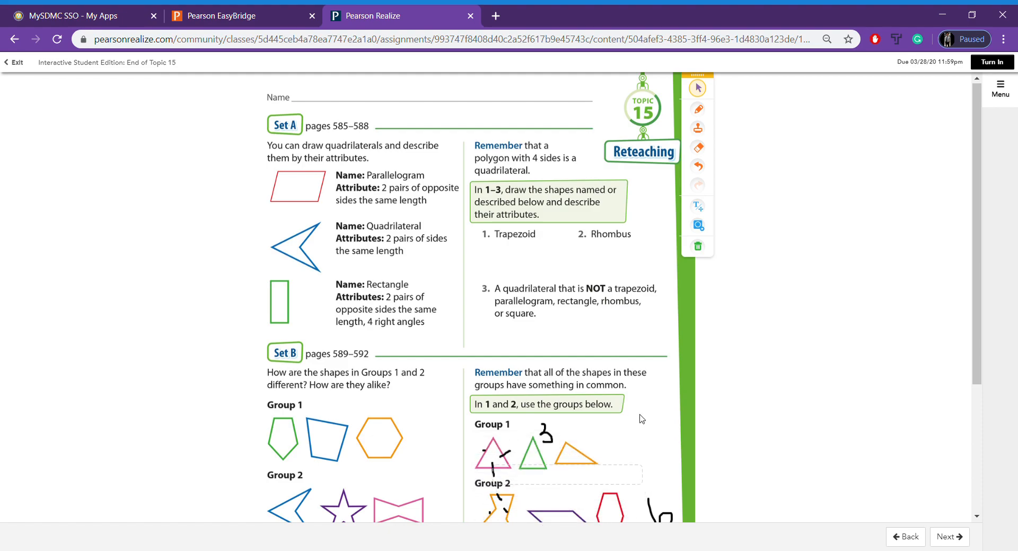
pyautogui.scroll(-3)
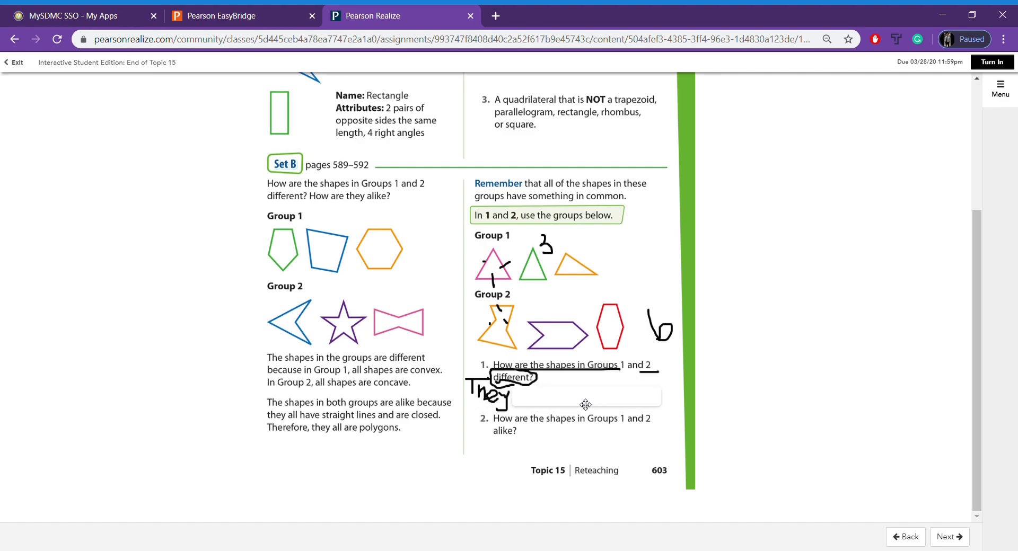
pyautogui.click(587, 397)
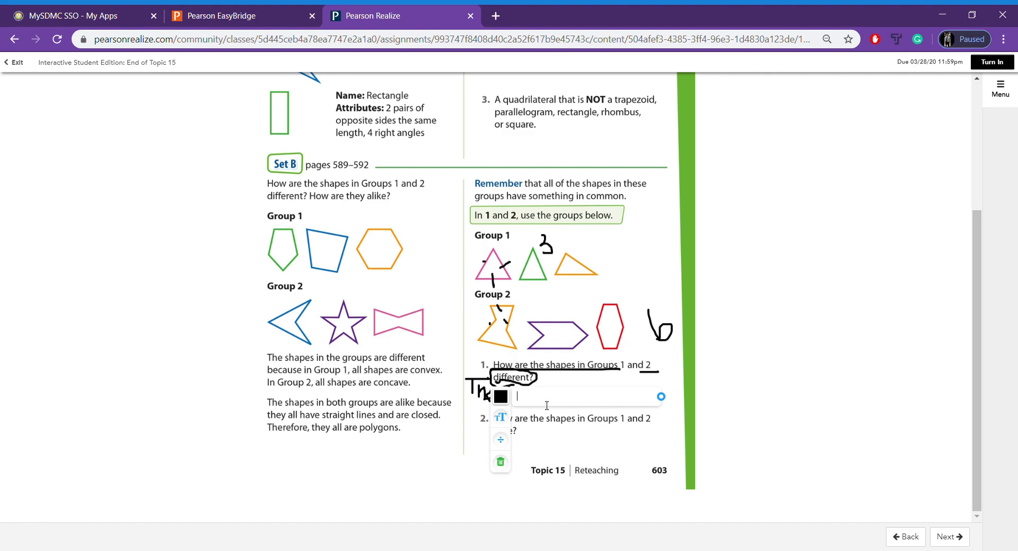
pyautogui.write('Gr')
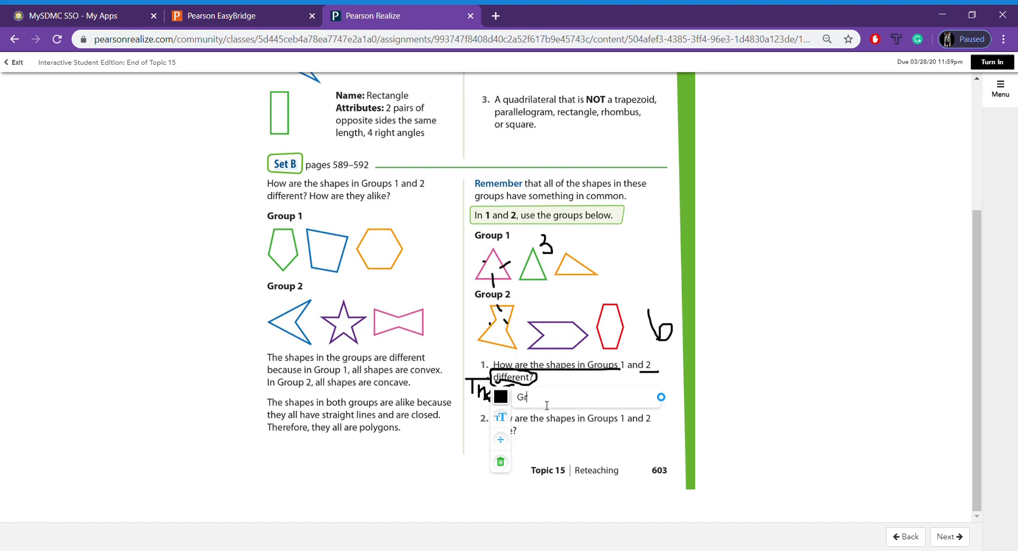
pyautogui.write('Group 1 has')
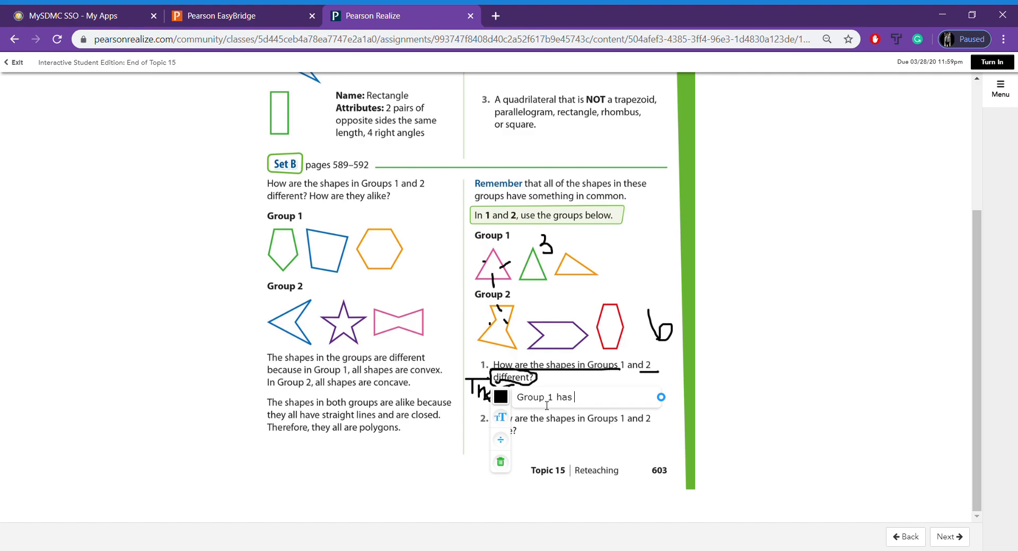
pyautogui.write('3 sides and')
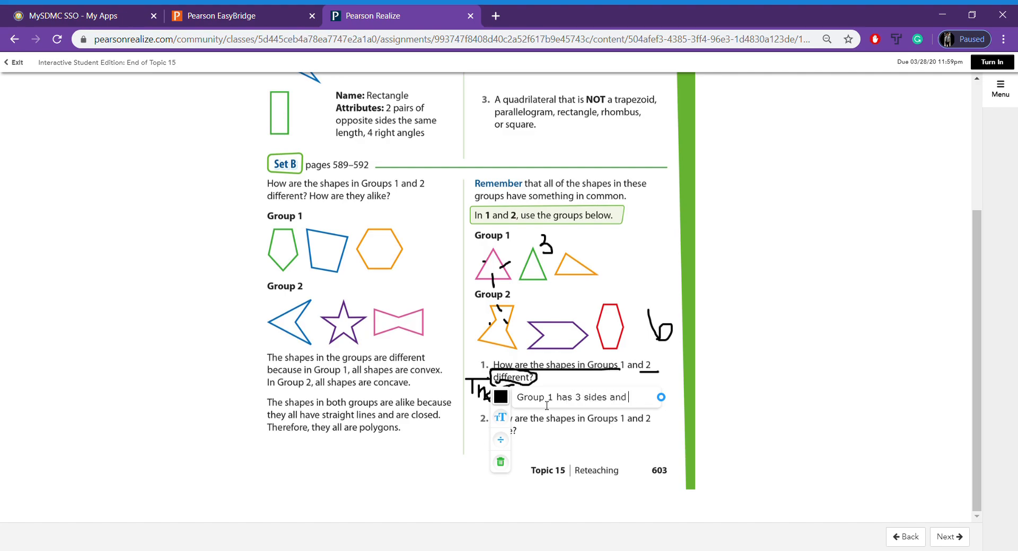
pyautogui.write('Group 2 has 6')
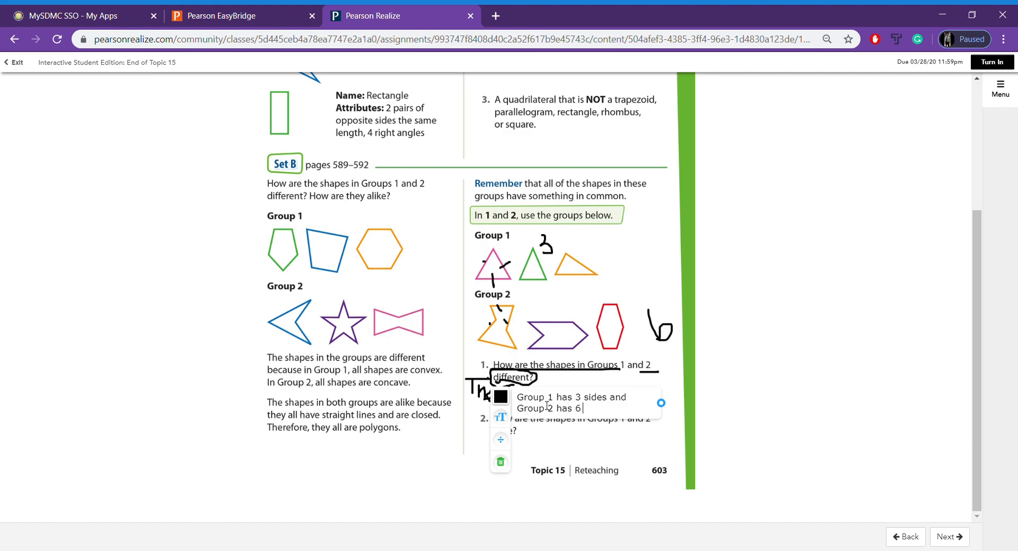
pyautogui.write('sides.')
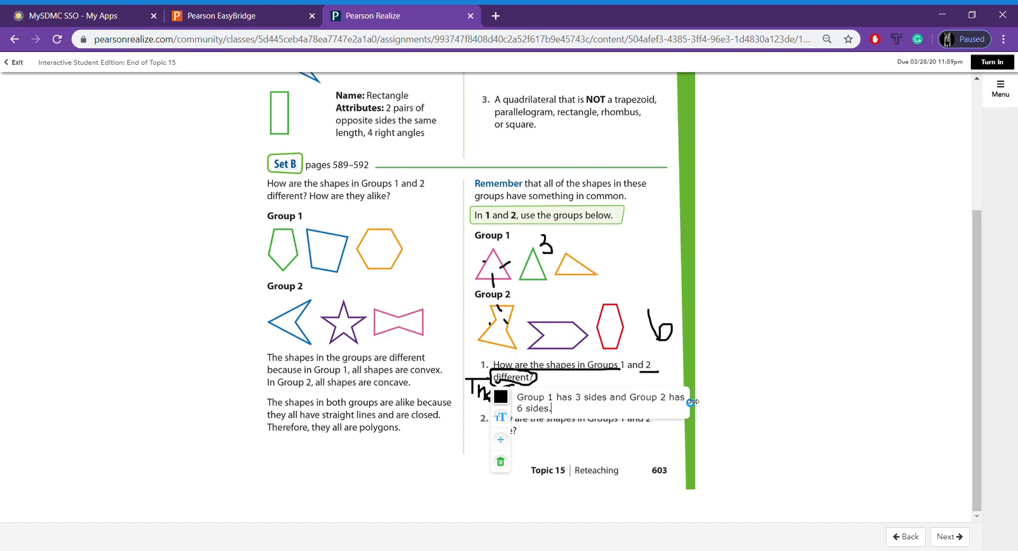
pyautogui.moveTo(692, 402); pyautogui.dragTo(568, 426)
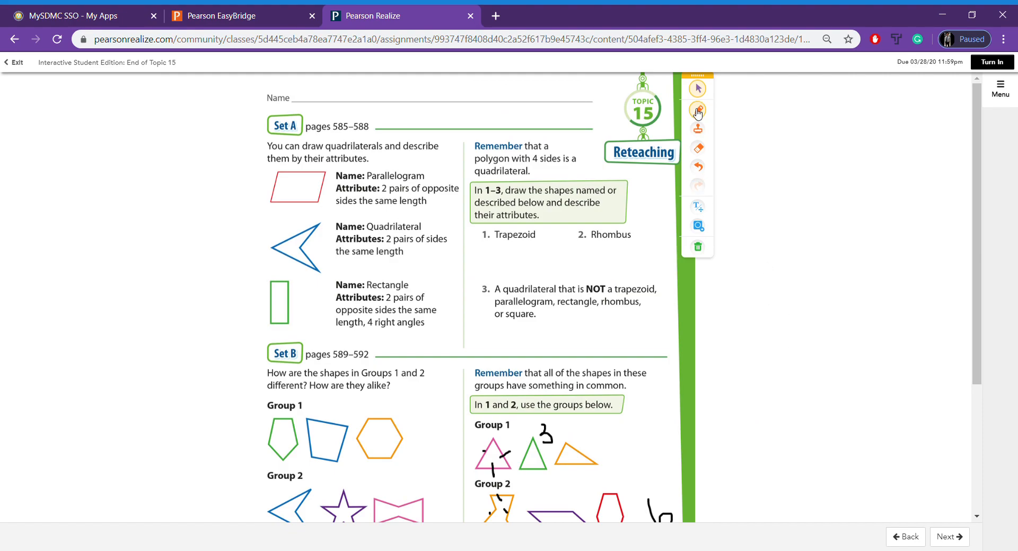
# Step: Place red counter manipulatives just below Set A question 3
pyautogui.click(697, 109)
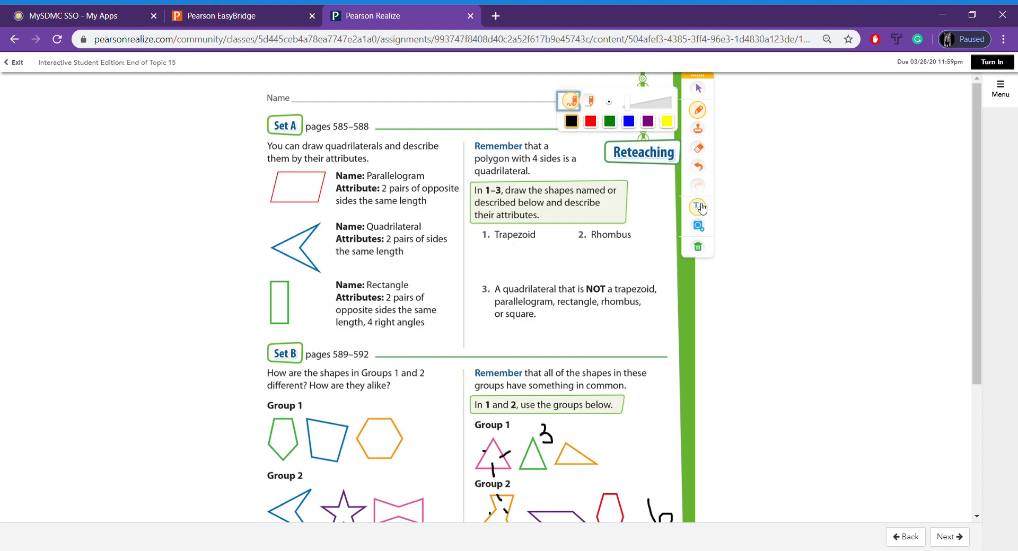
pyautogui.click(697, 207)
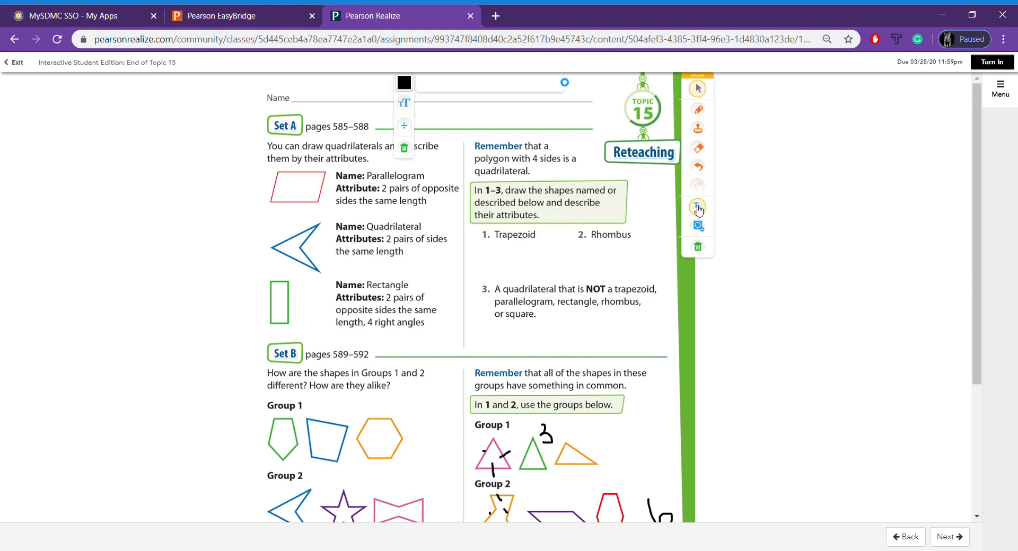
pyautogui.click(697, 129)
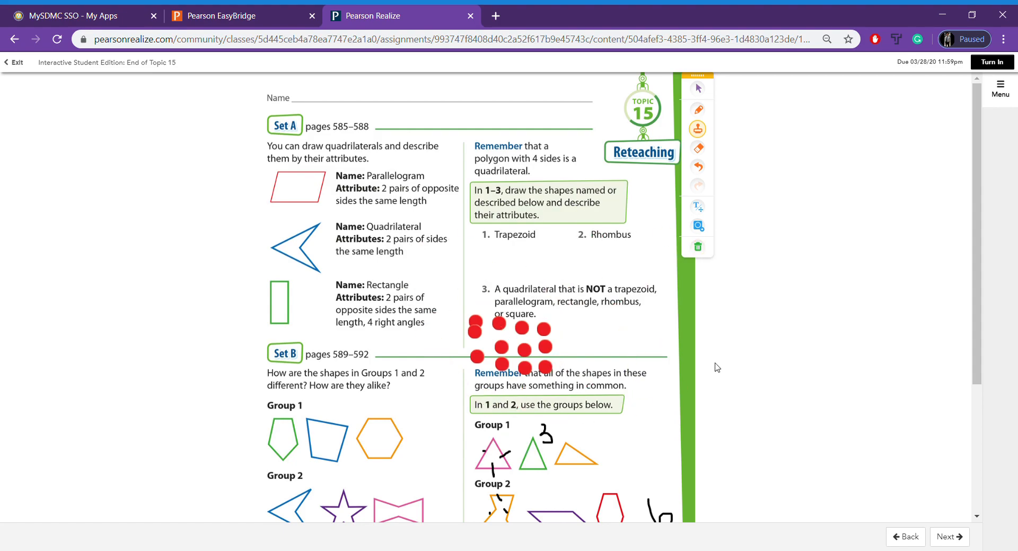
pyautogui.click(698, 109)
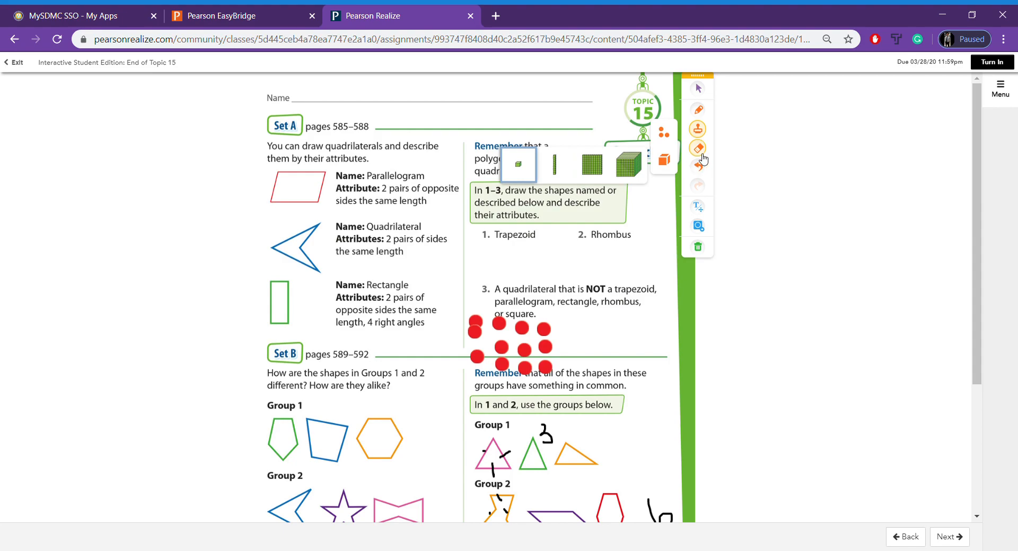
# Step: Erase the red counters below question 3, then return to the freehand pen
pyautogui.click(696, 148)
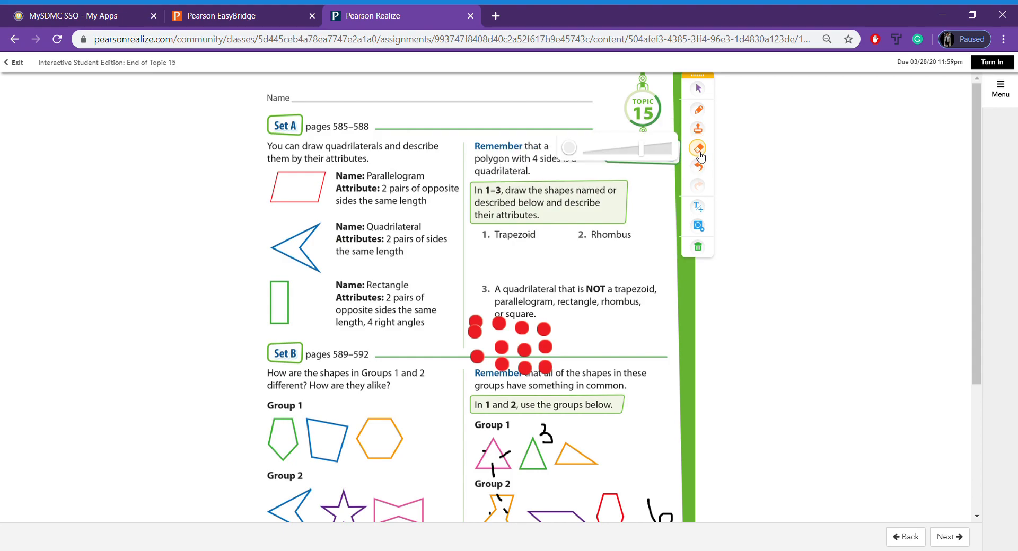
pyautogui.moveTo(711, 159)
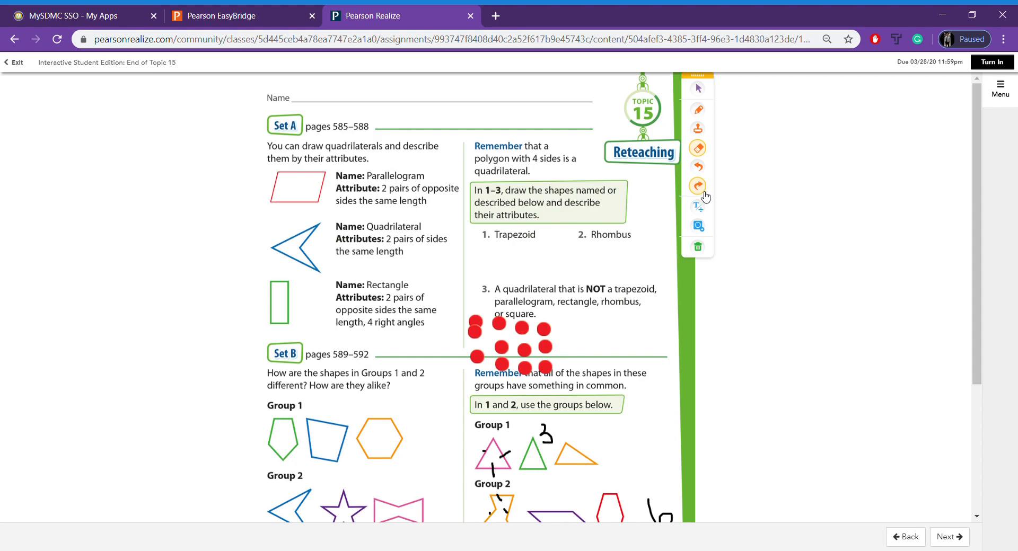
pyautogui.moveTo(701, 187)
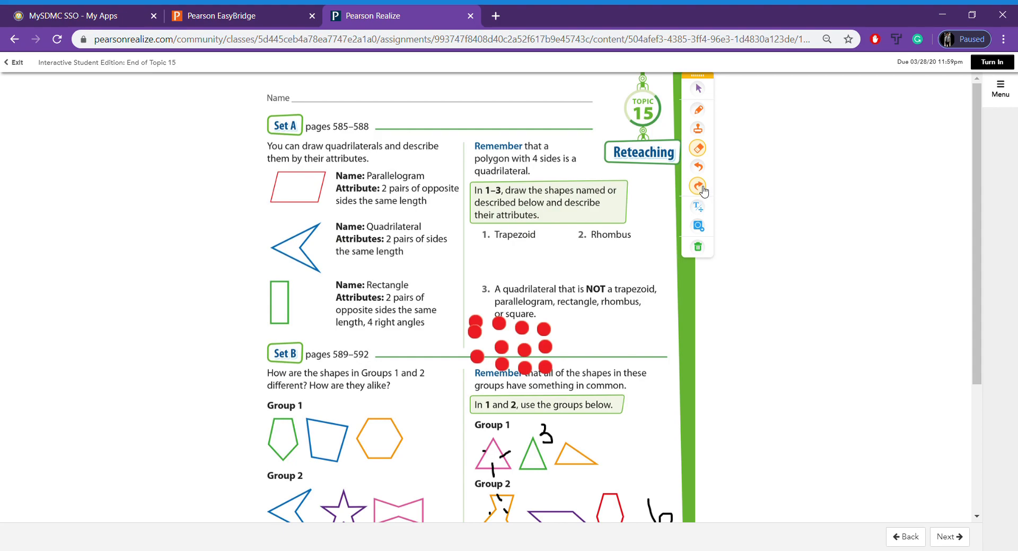
pyautogui.click(697, 186)
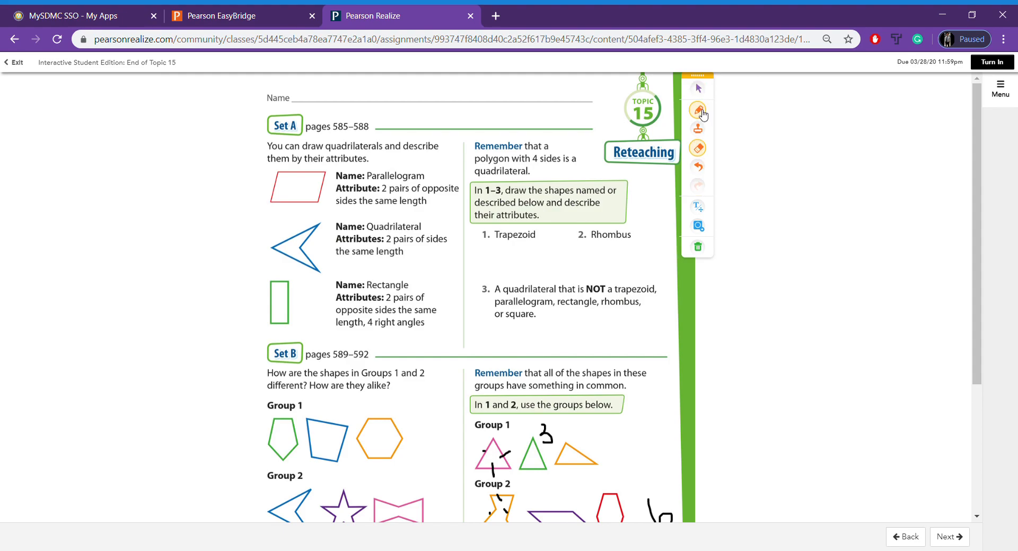
pyautogui.click(697, 129)
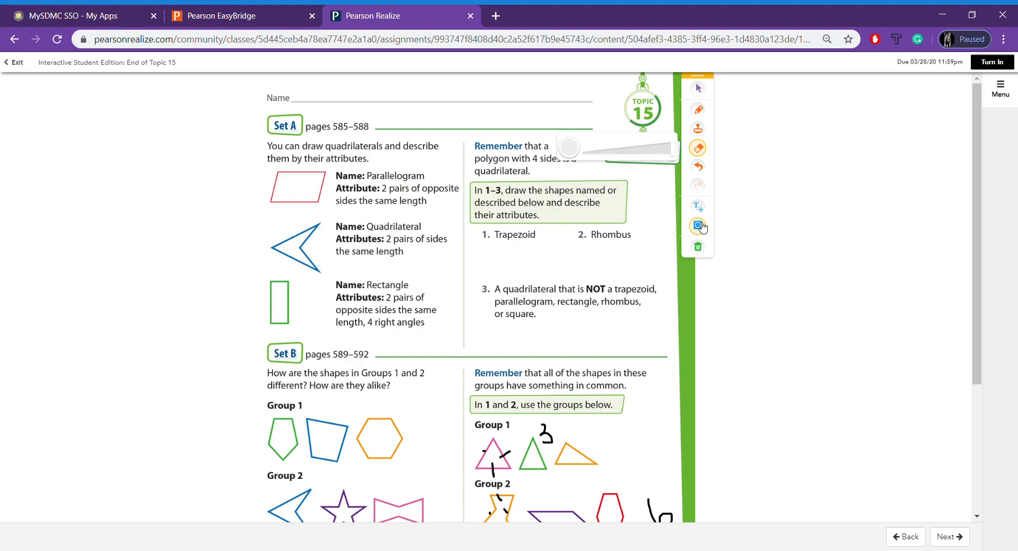
pyautogui.click(697, 226)
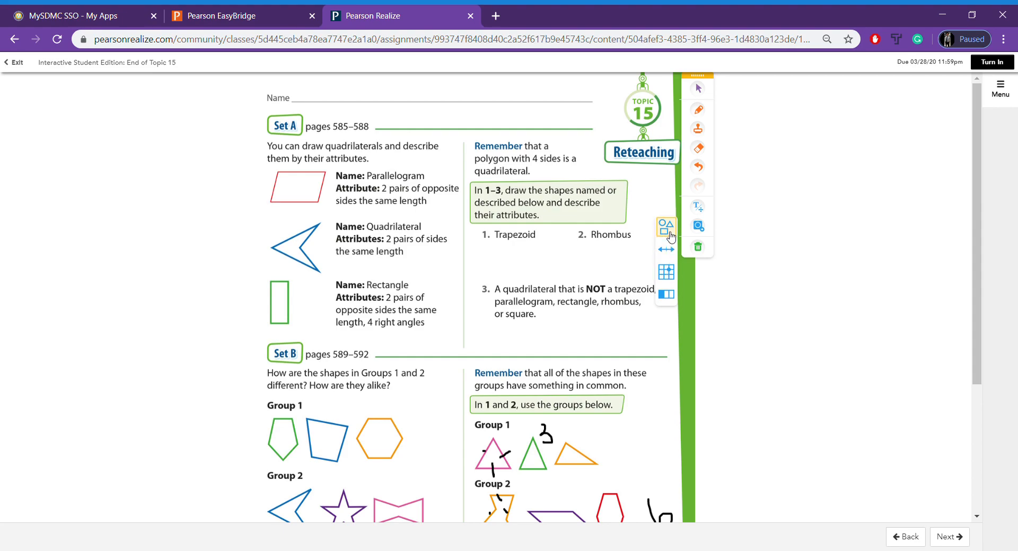
pyautogui.click(666, 227)
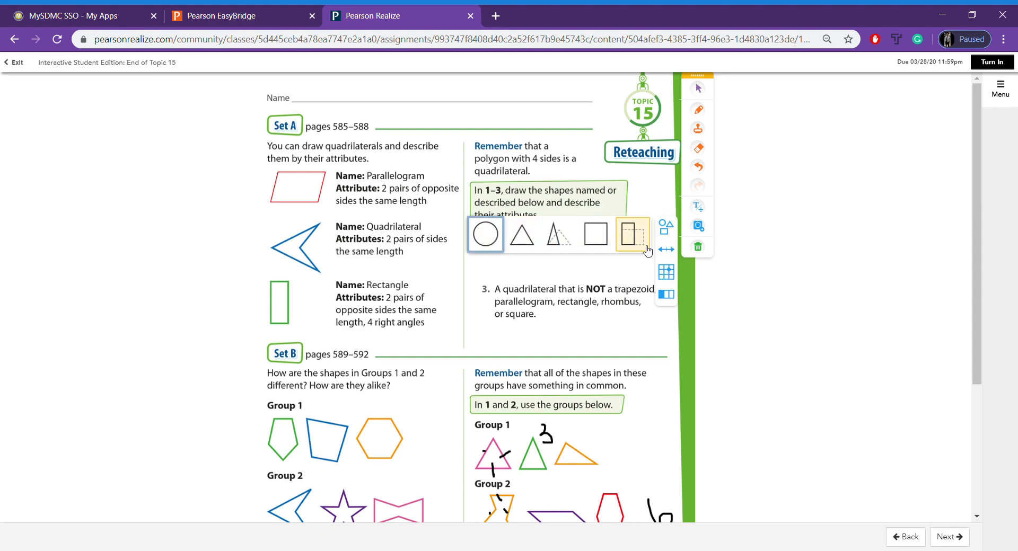
pyautogui.click(485, 235)
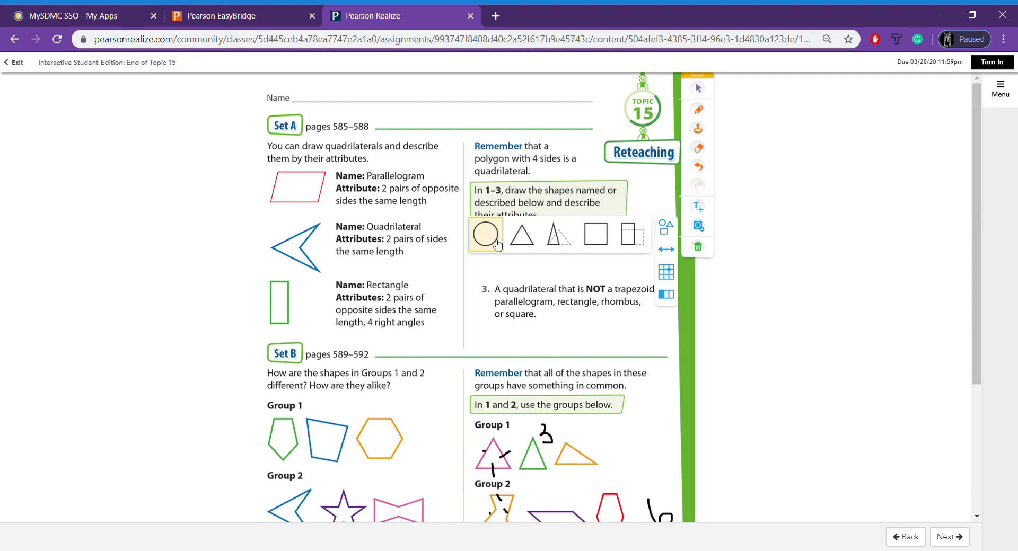
pyautogui.click(632, 235)
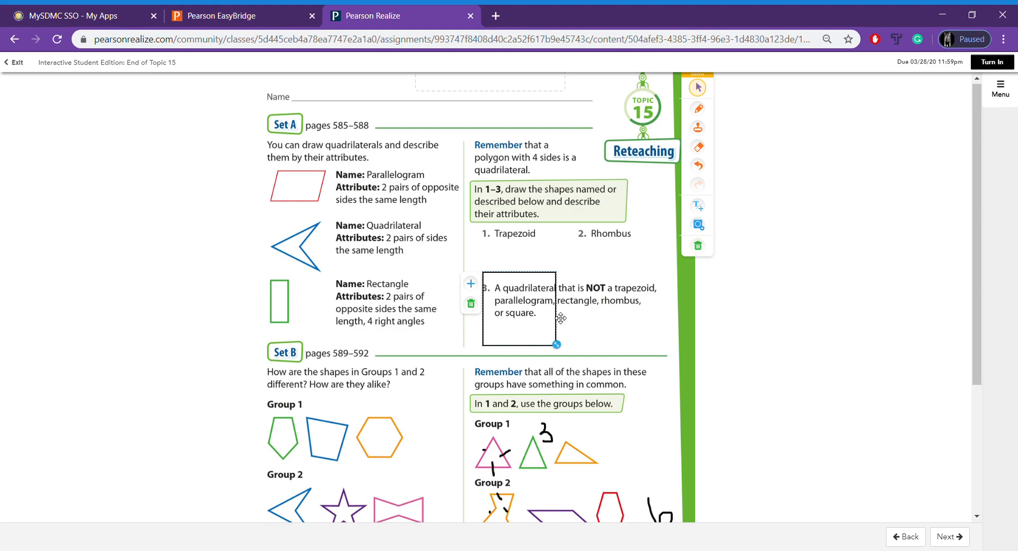
pyautogui.click(697, 246)
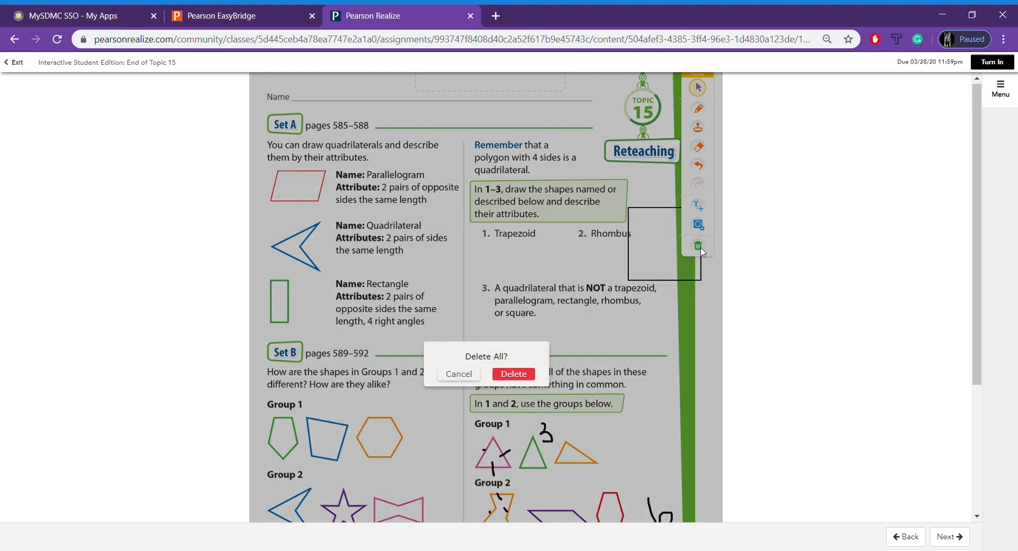
pyautogui.click(514, 374)
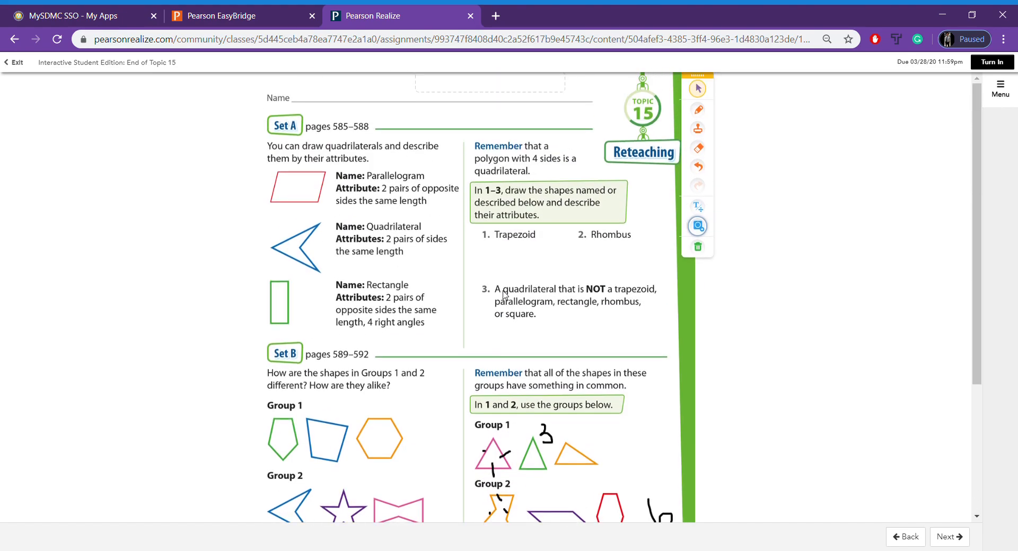
pyautogui.moveTo(518, 363)
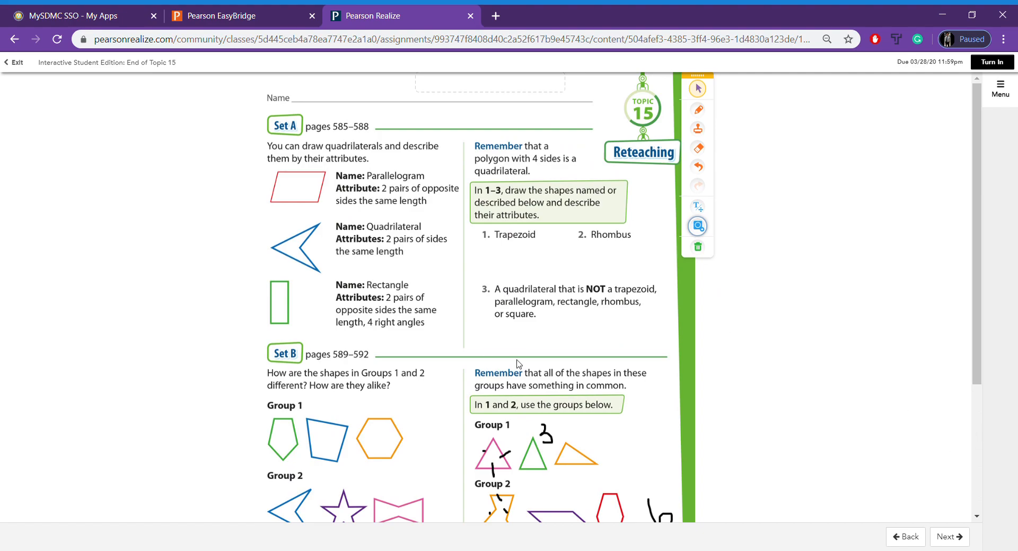
# Step: Advance to the Set C reteaching page on classifying quadrilaterals
pyautogui.click(949, 537)
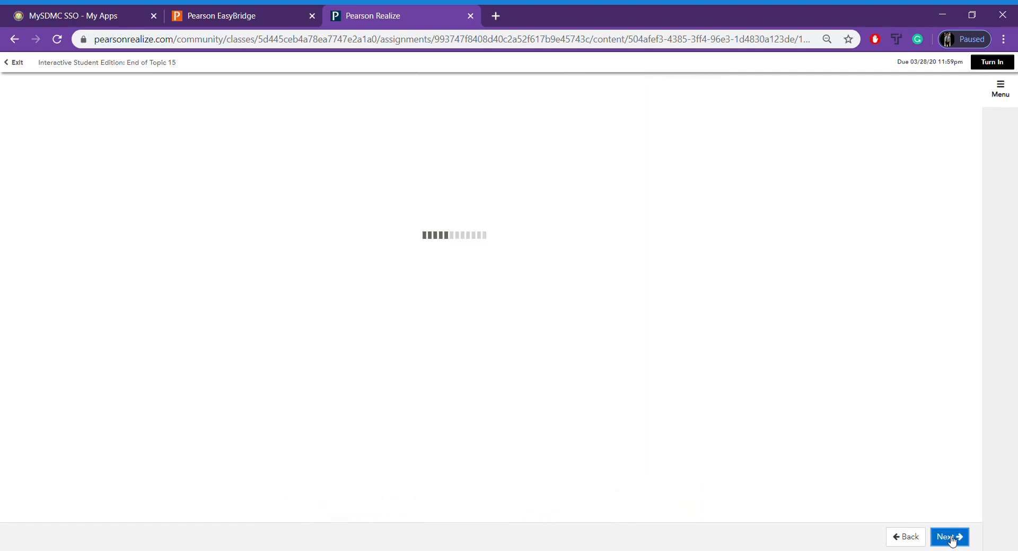
pyautogui.click(951, 537)
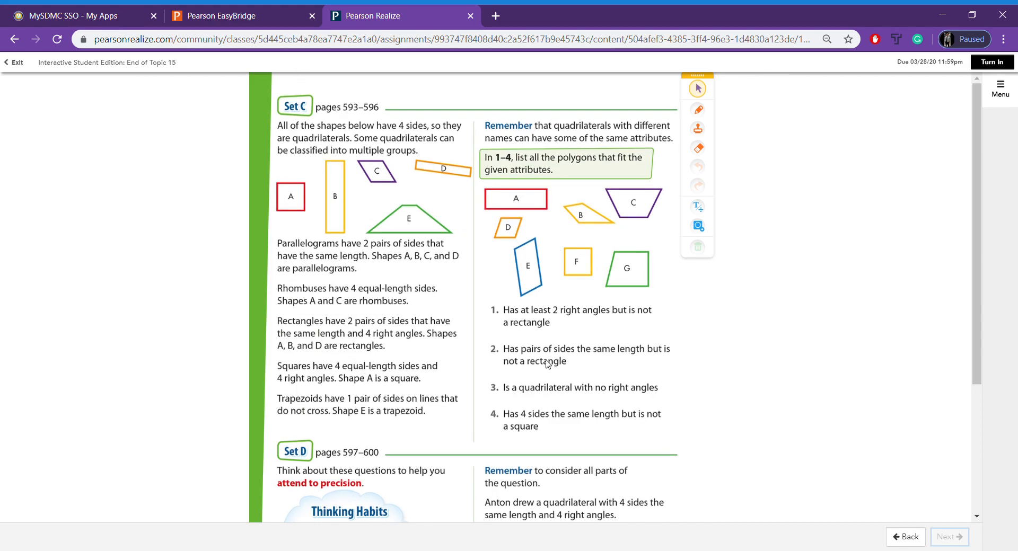
pyautogui.moveTo(992, 61)
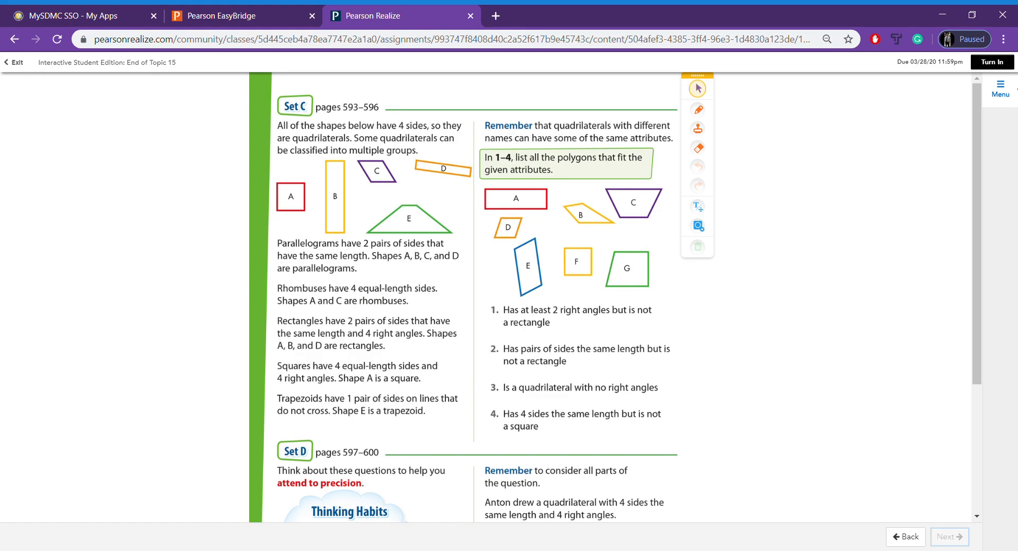
pyautogui.moveTo(992, 66)
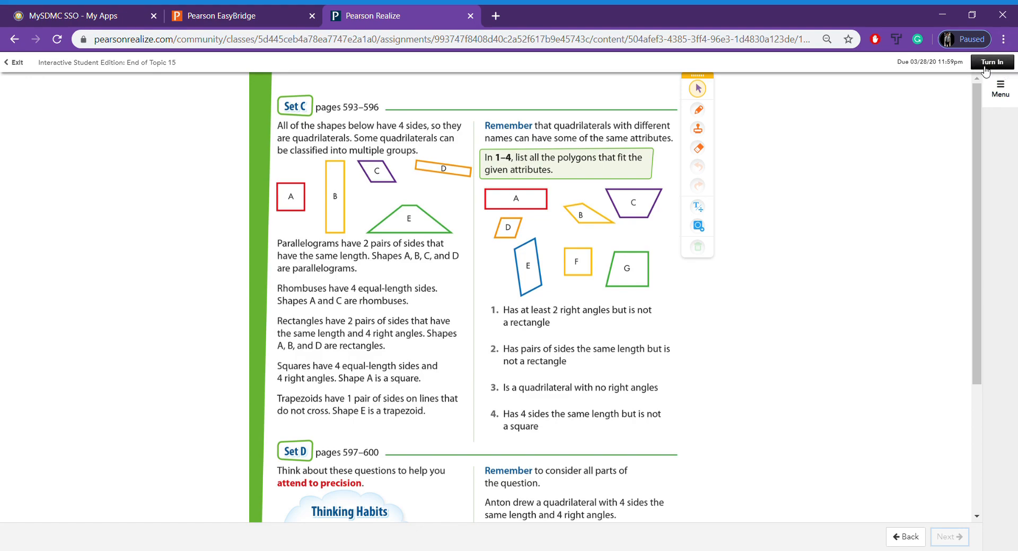
pyautogui.moveTo(981, 67)
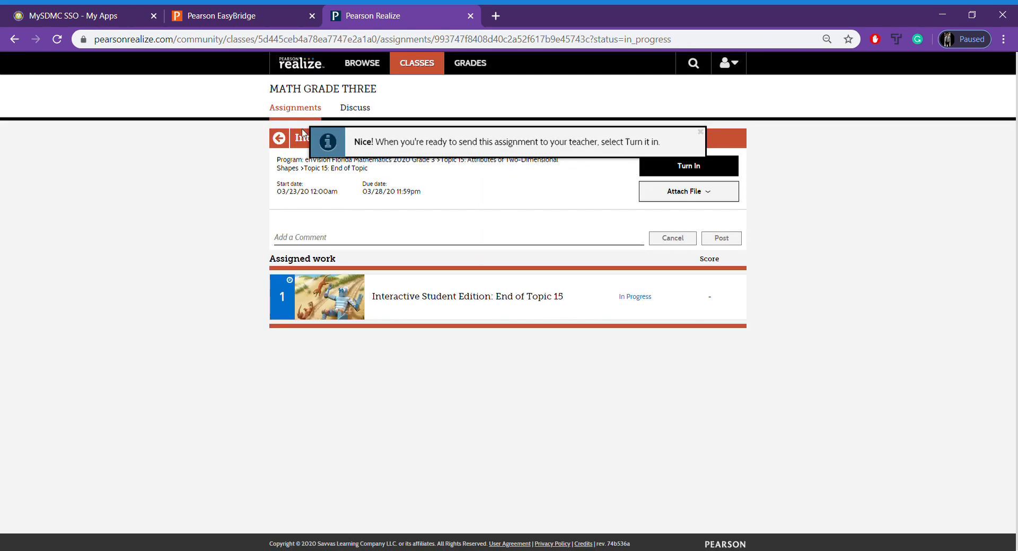
pyautogui.moveTo(674, 179)
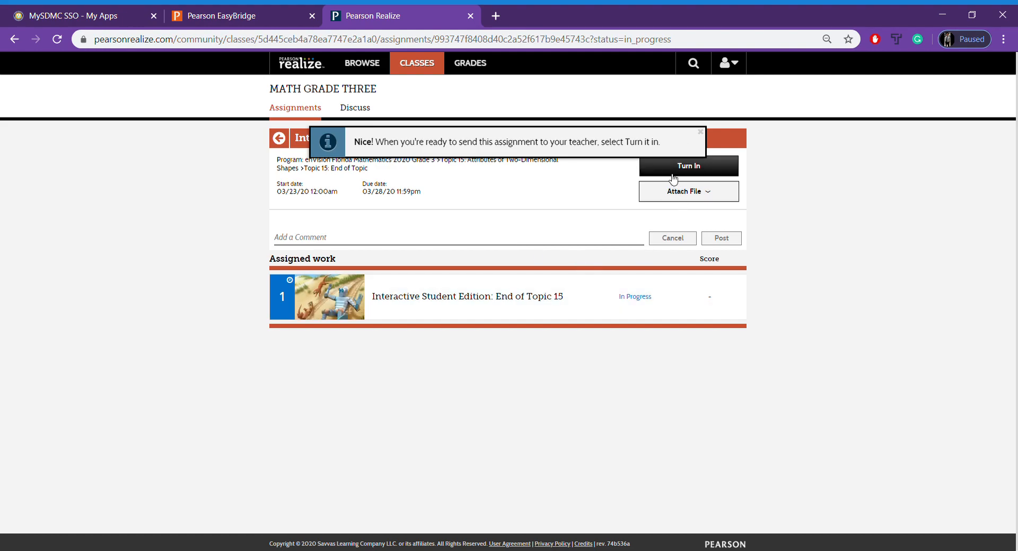
# Step: Open the Turn In 'Are you sure?' warning, read it, and close it
pyautogui.click(689, 166)
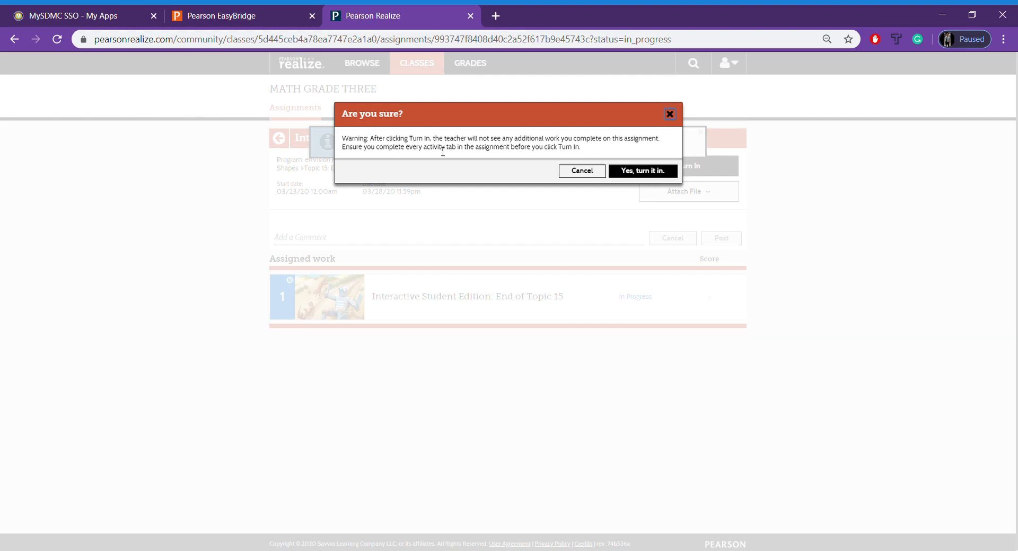
pyautogui.moveTo(370, 138); pyautogui.dragTo(443, 138)
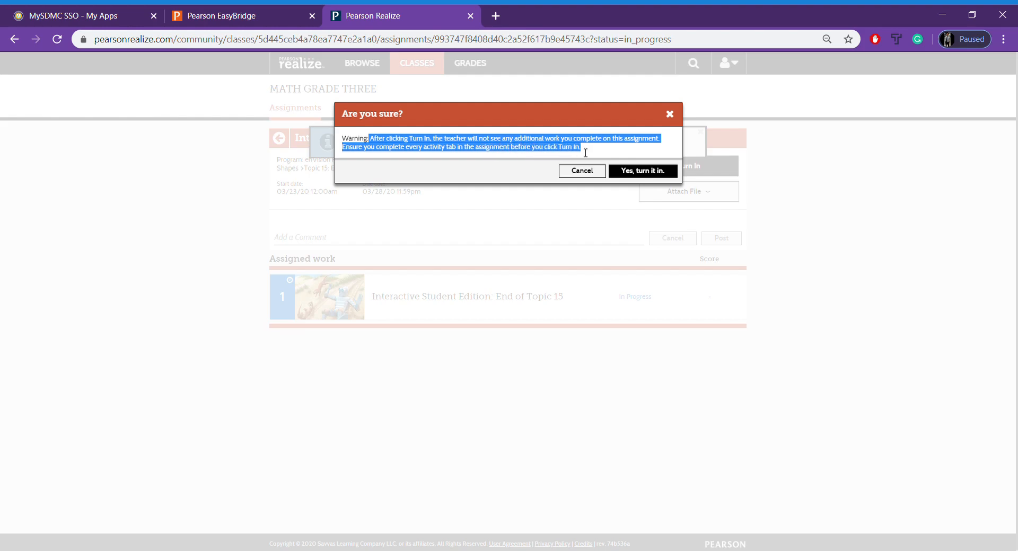
pyautogui.moveTo(643, 171)
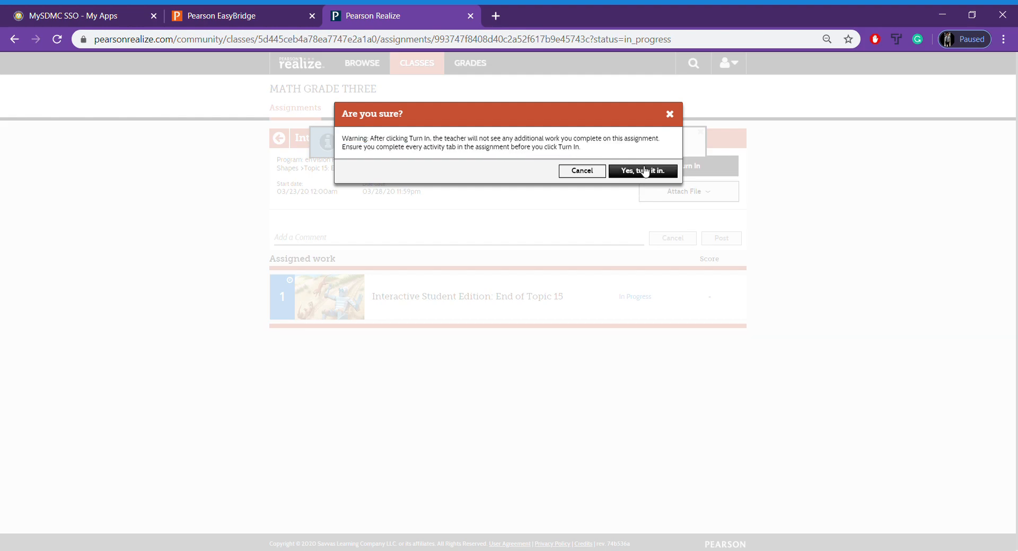
pyautogui.moveTo(673, 120)
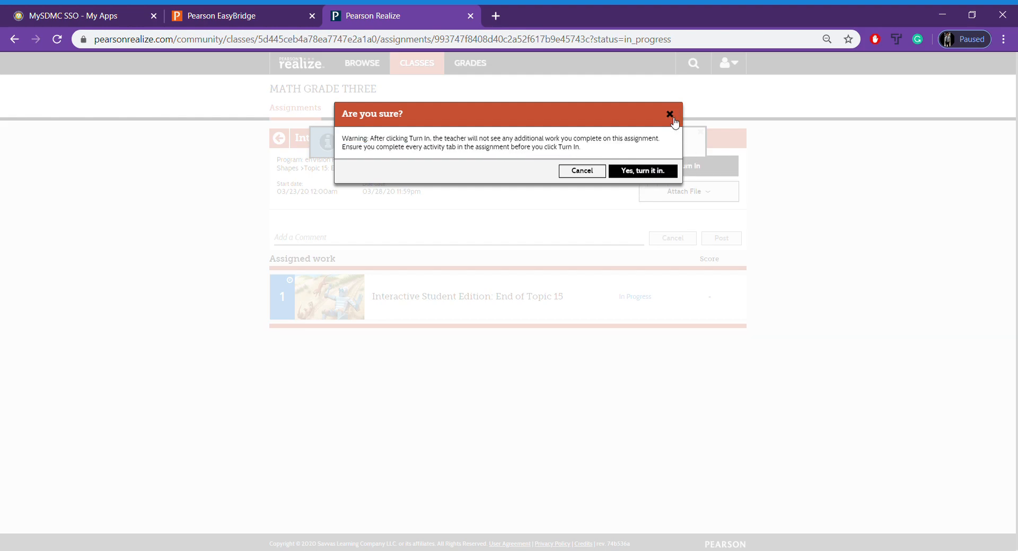
pyautogui.click(668, 114)
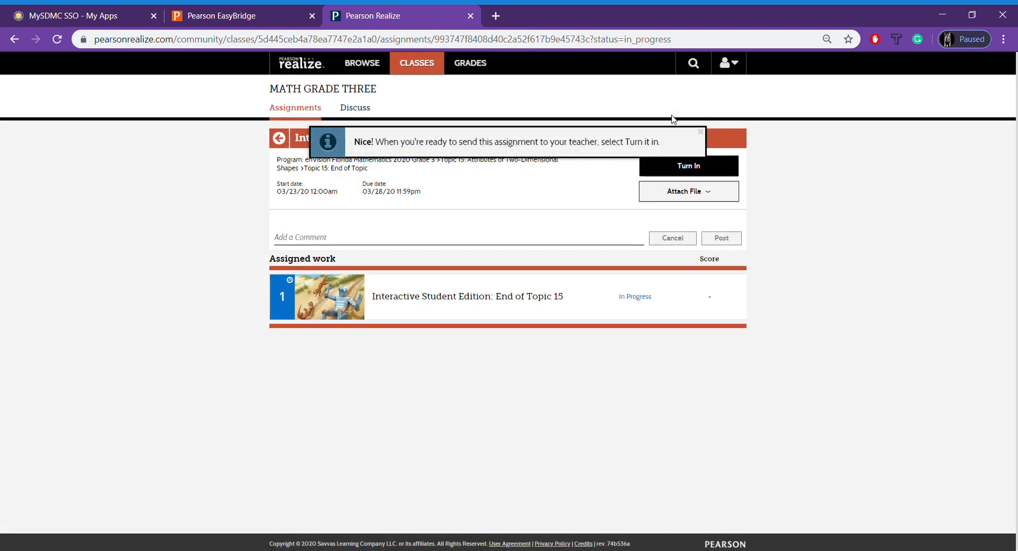
pyautogui.moveTo(834, 258)
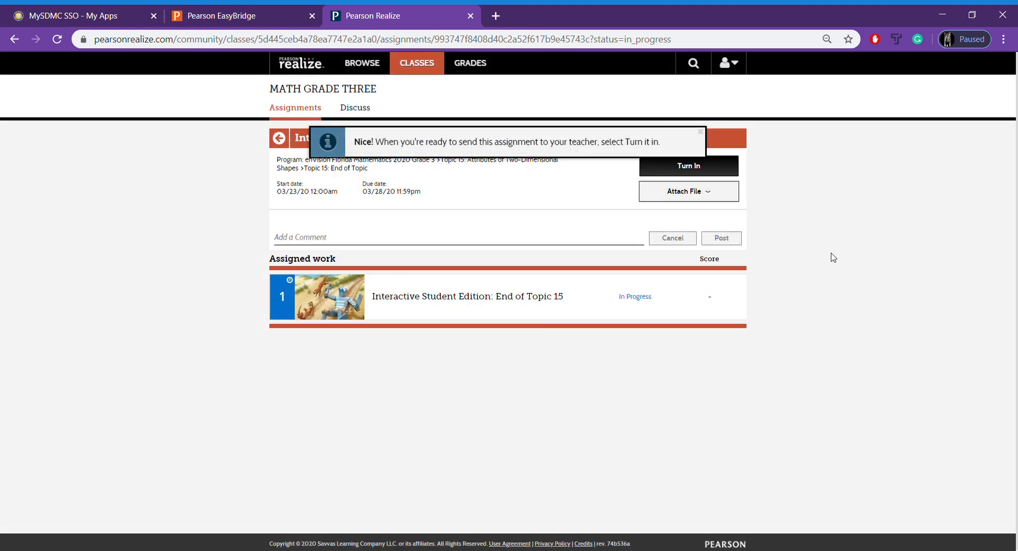
pyautogui.moveTo(934, 150)
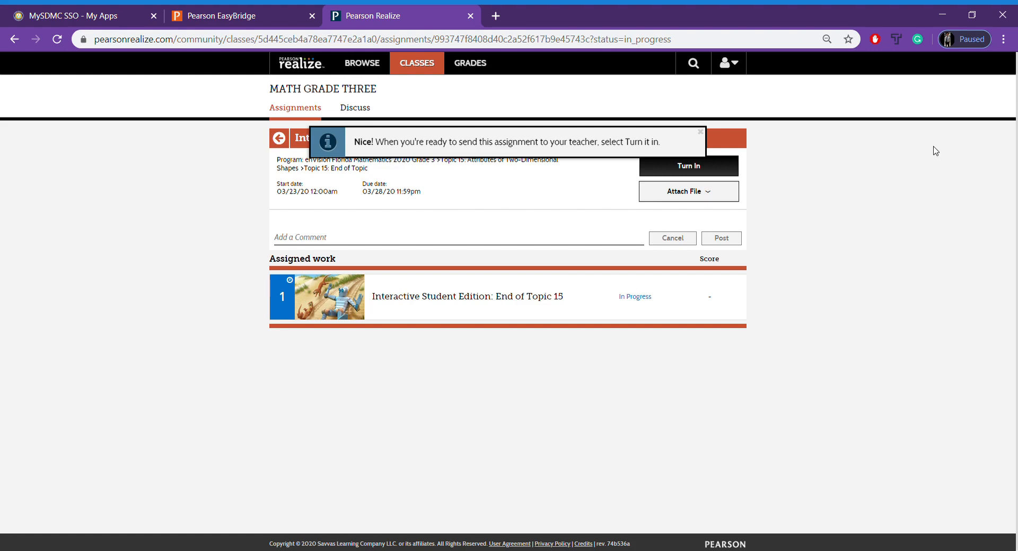